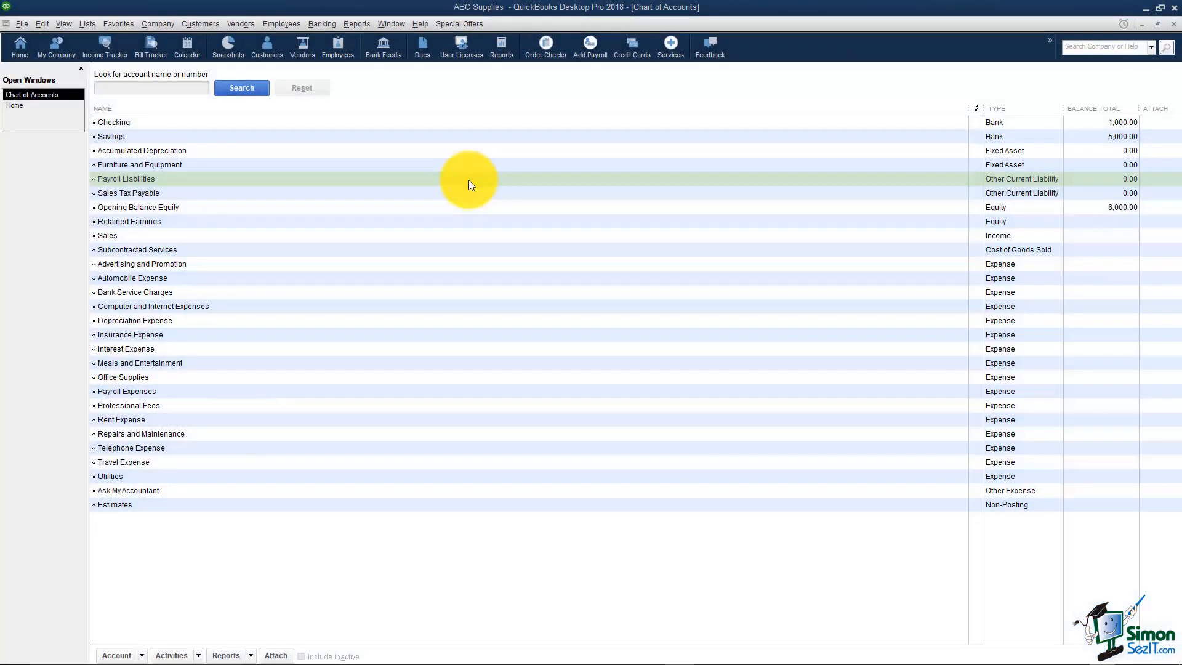
# Step: Select Payroll Liabilities, then Sales Tax Payable, in the Chart of Accounts list
pyautogui.click(126, 179)
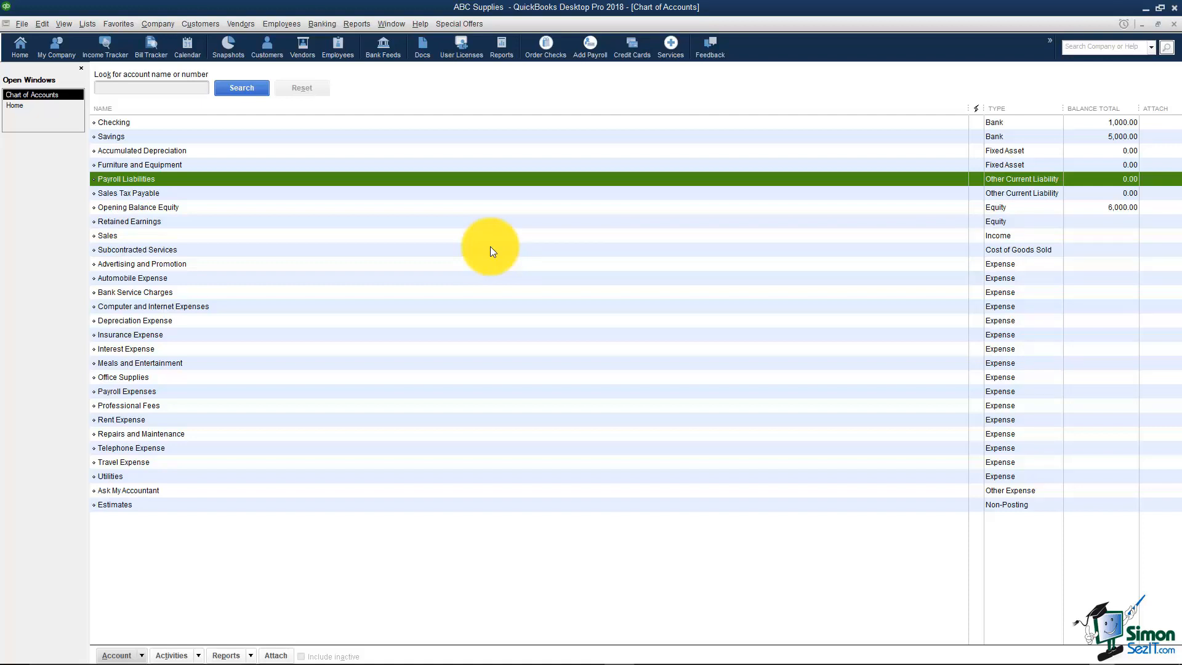
pyautogui.moveTo(491, 183)
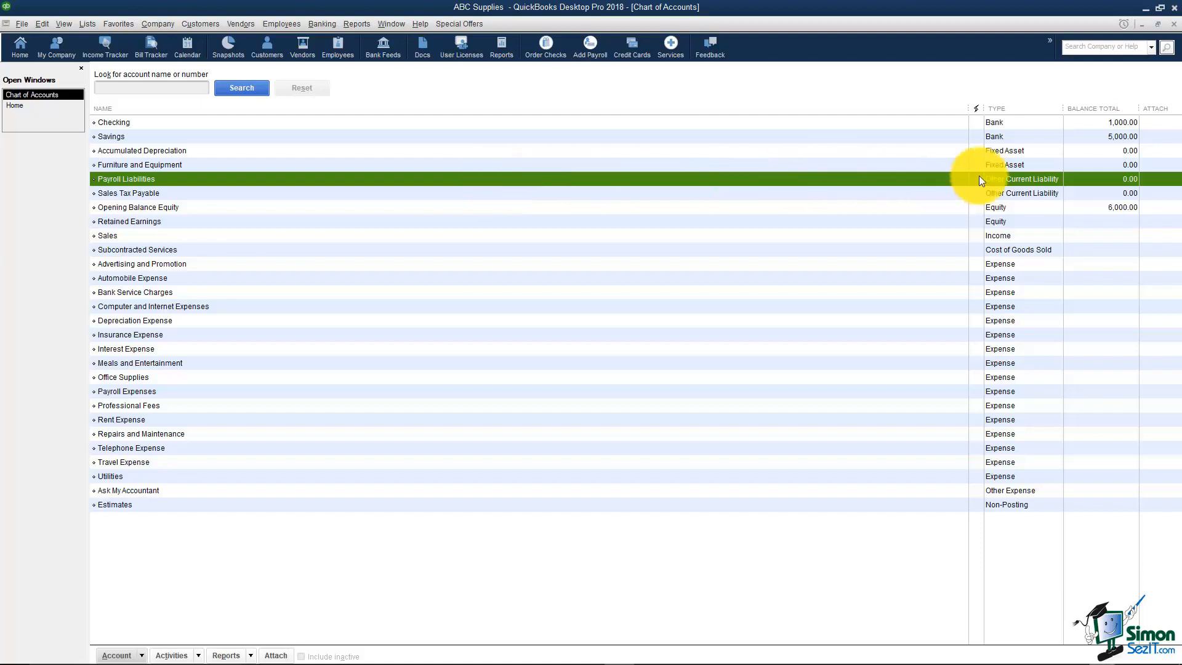
pyautogui.moveTo(903, 198)
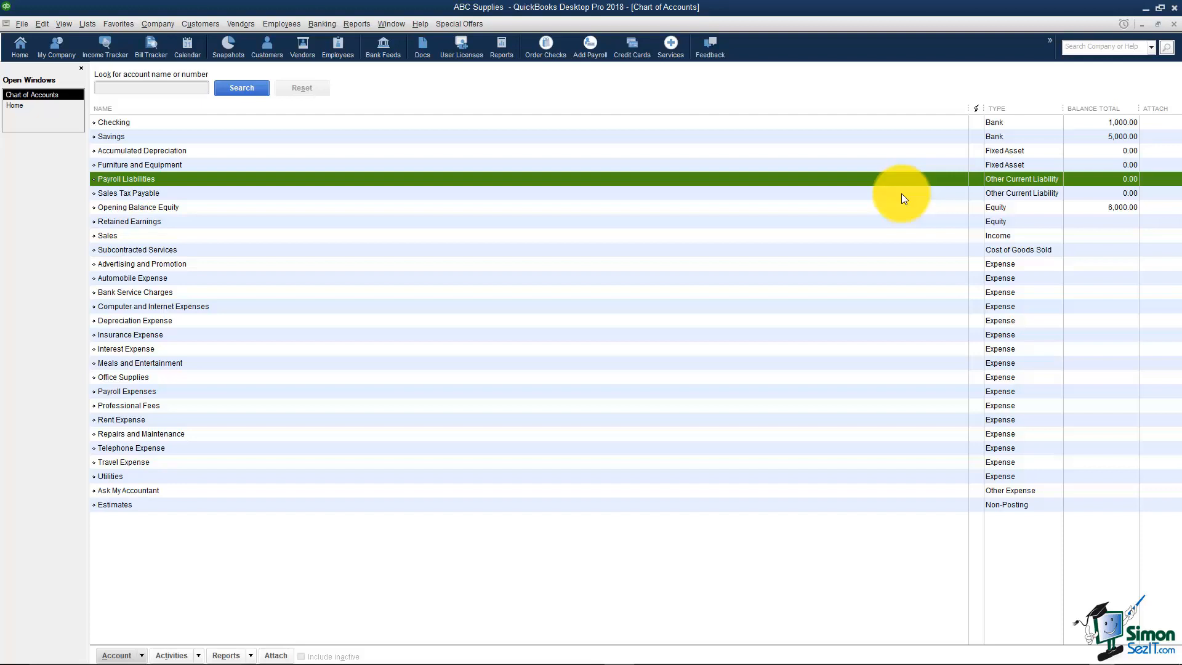
pyautogui.moveTo(898, 187)
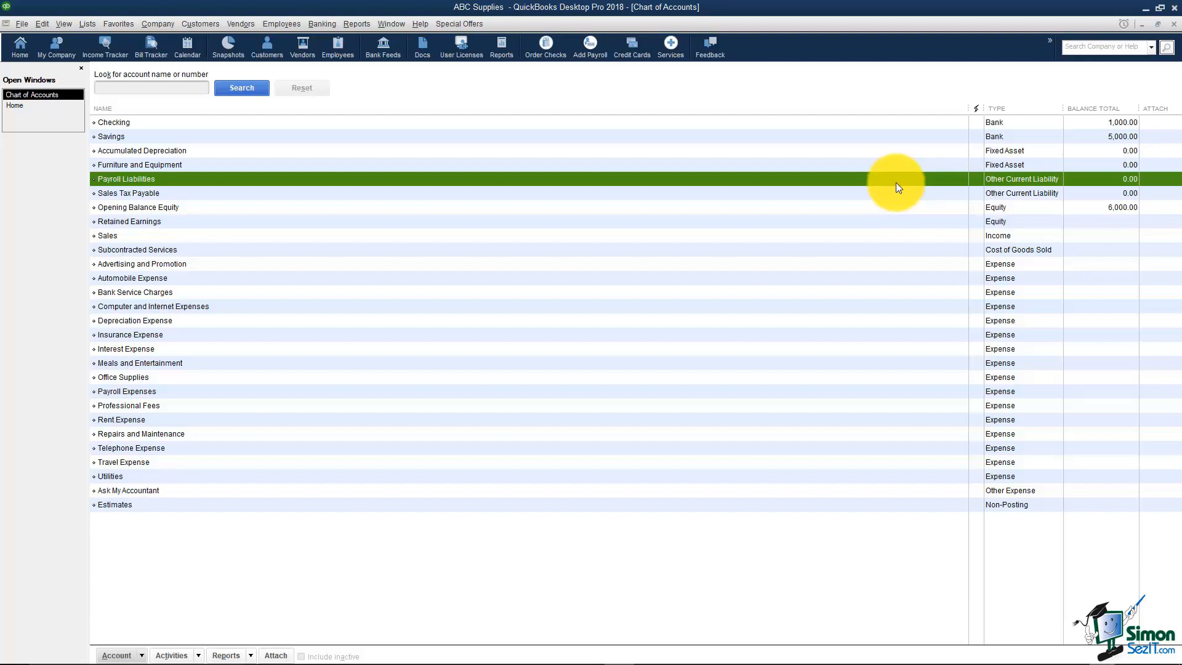
pyautogui.moveTo(894, 186)
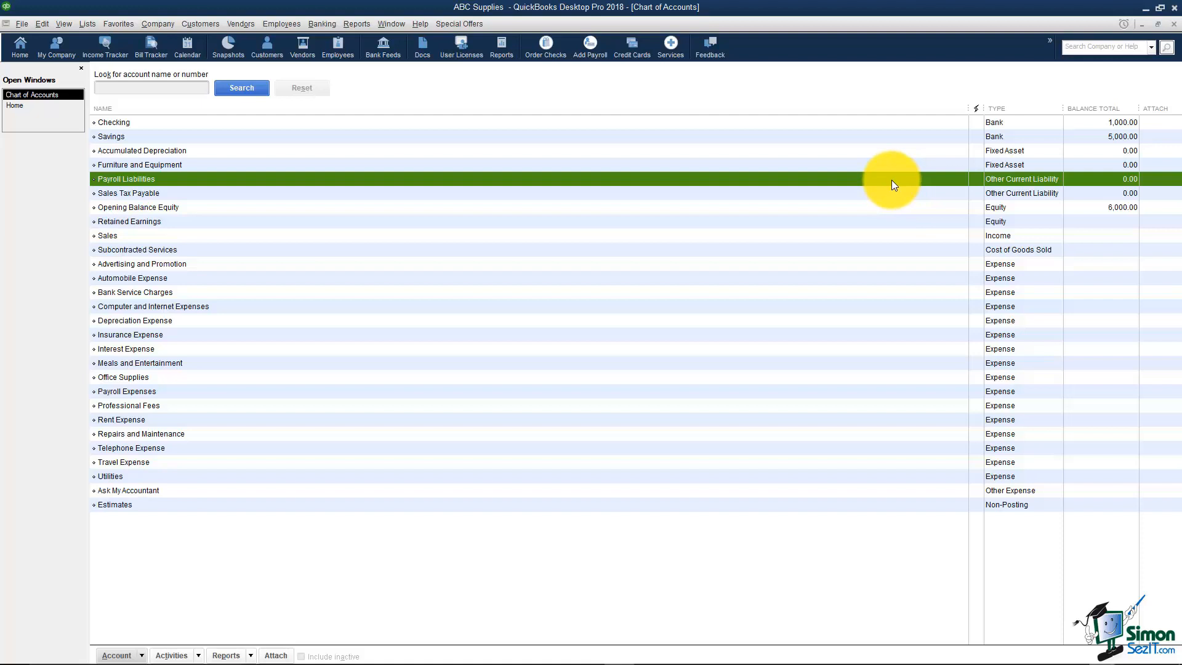
pyautogui.click(128, 194)
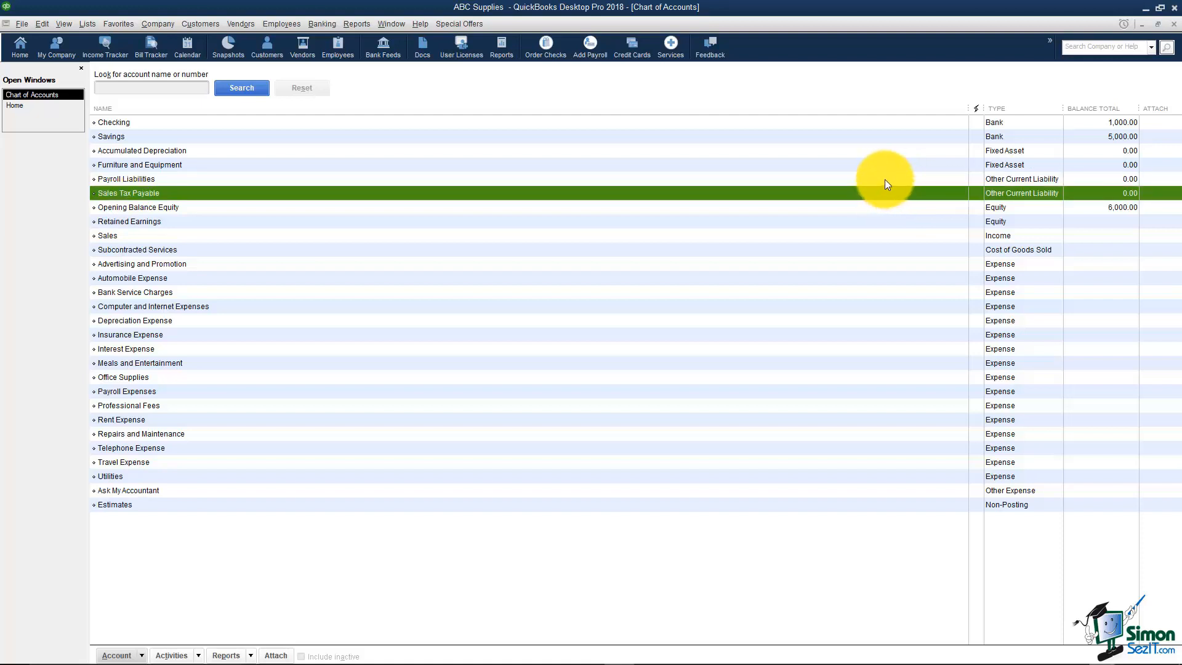
pyautogui.moveTo(887, 198)
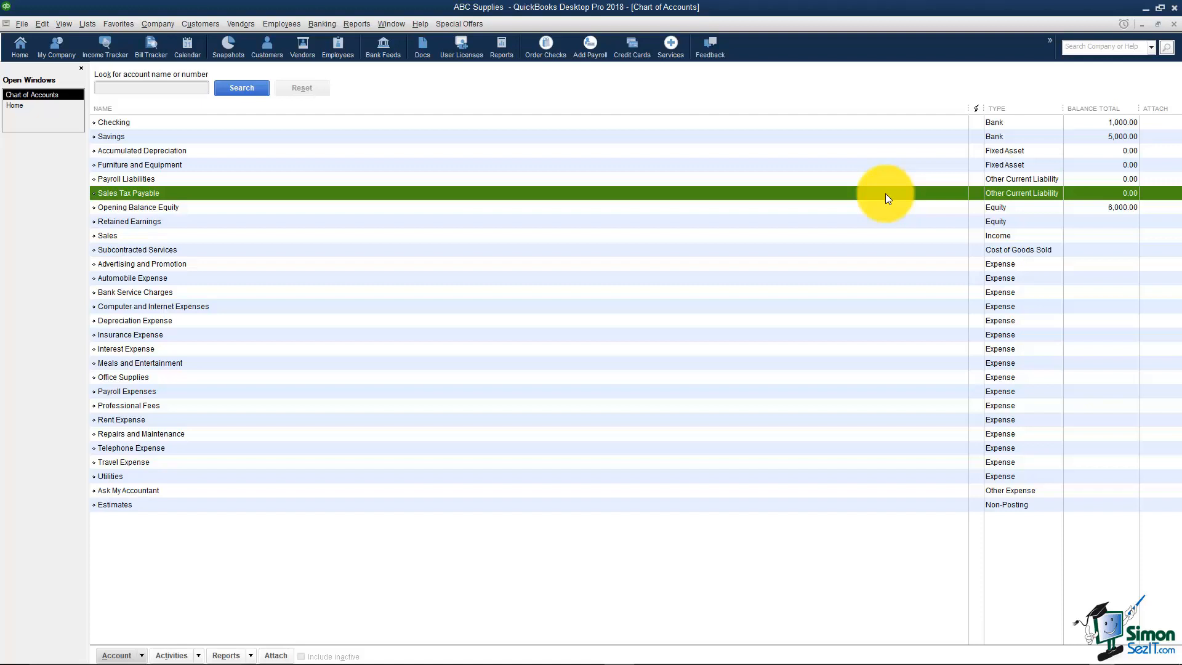
pyautogui.moveTo(887, 184)
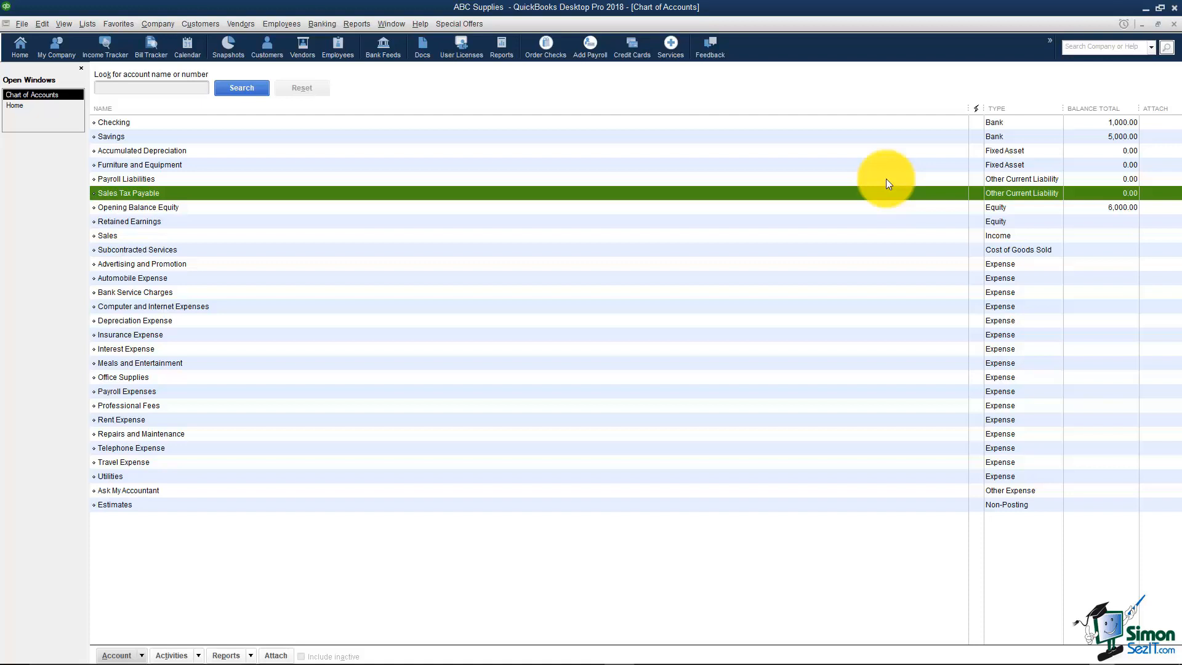
pyautogui.moveTo(852, 168)
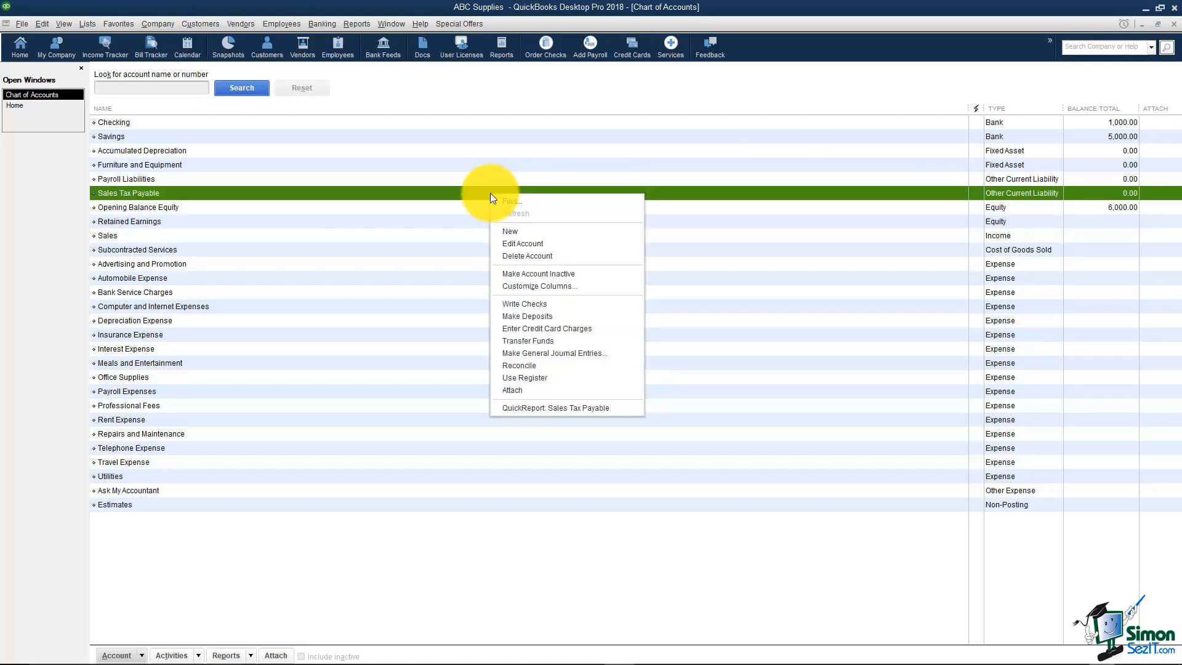
# Step: Start a new account of type Long Term Liability and continue to its blank details form
pyautogui.click(510, 231)
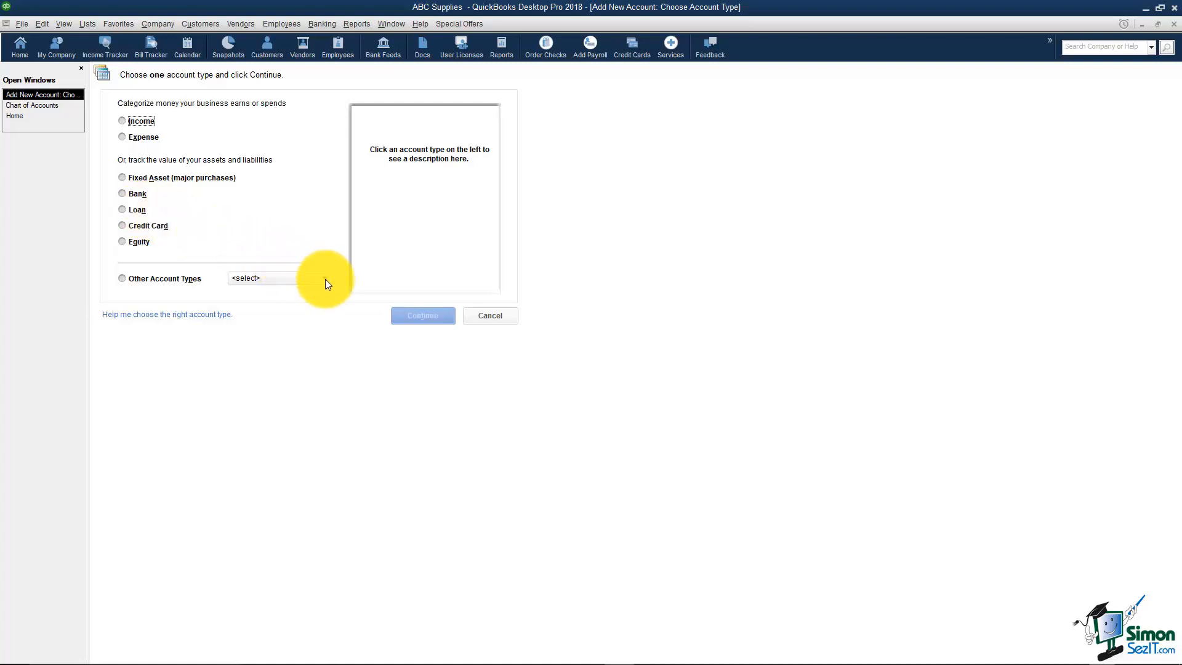
pyautogui.click(324, 279)
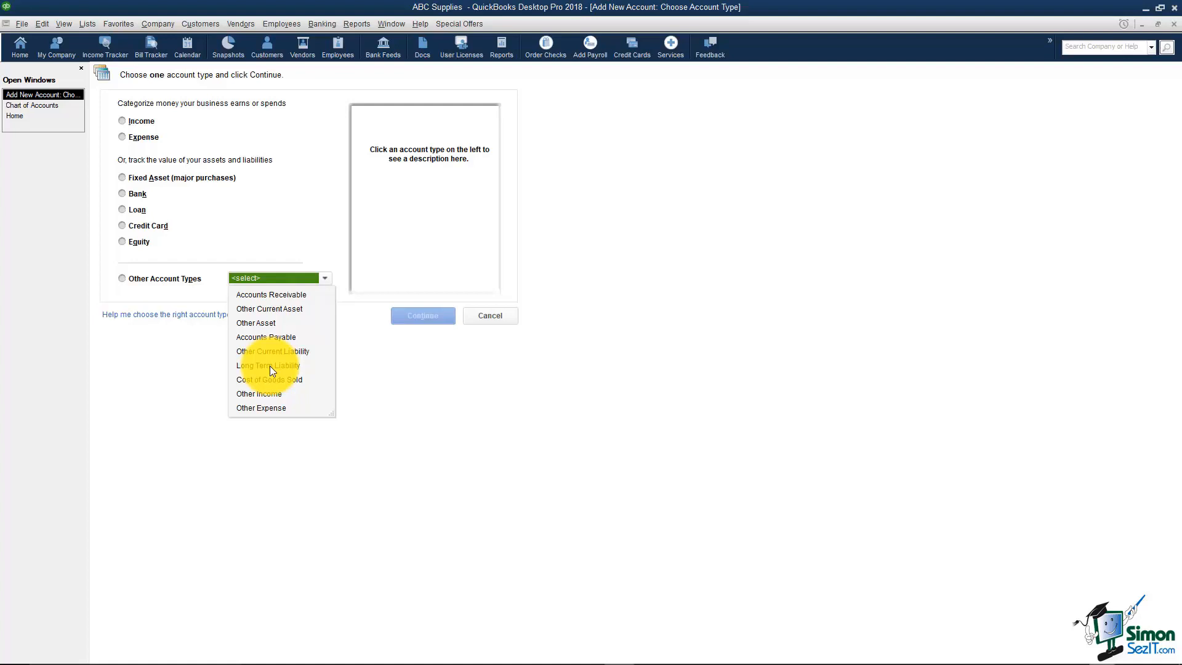
pyautogui.click(267, 365)
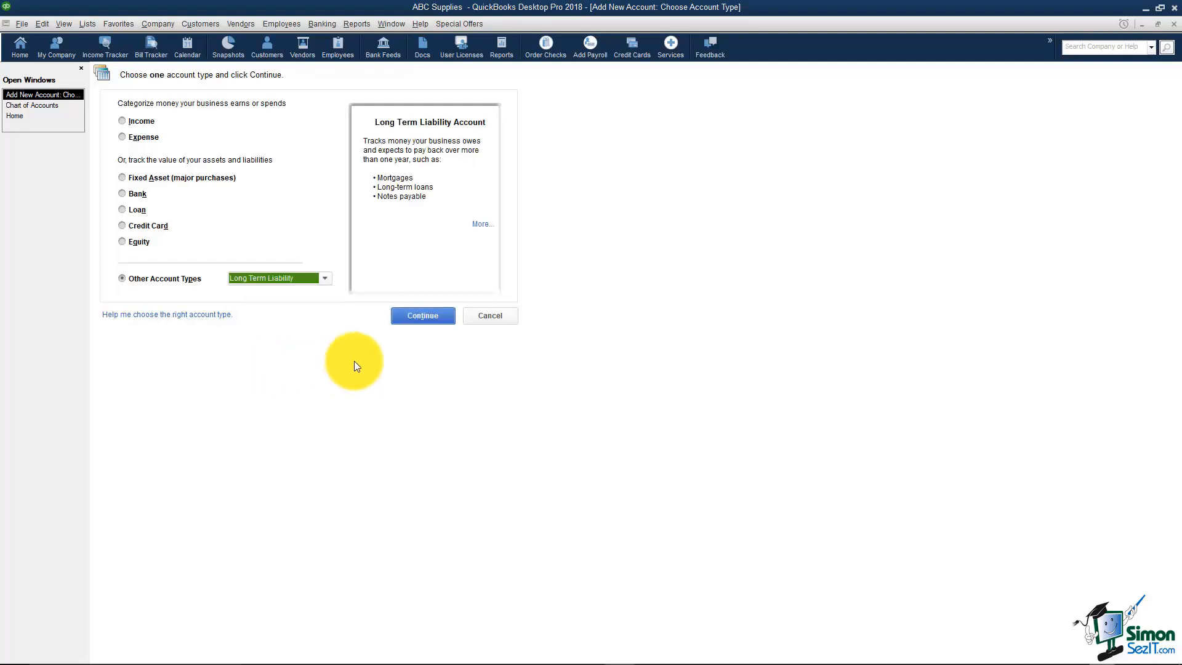
pyautogui.click(423, 315)
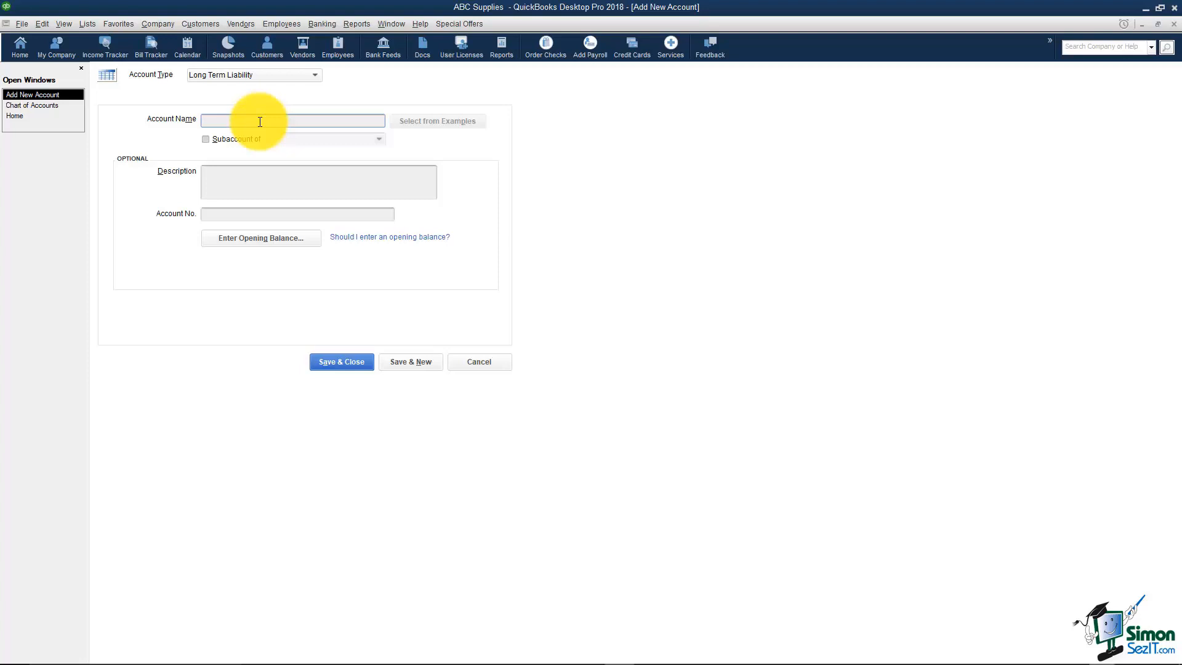
# Step: Name the account n/p Auto Loan, give it a 5,000.00 opening balance dated 10/01/2017, and save it
pyautogui.write('n/p')
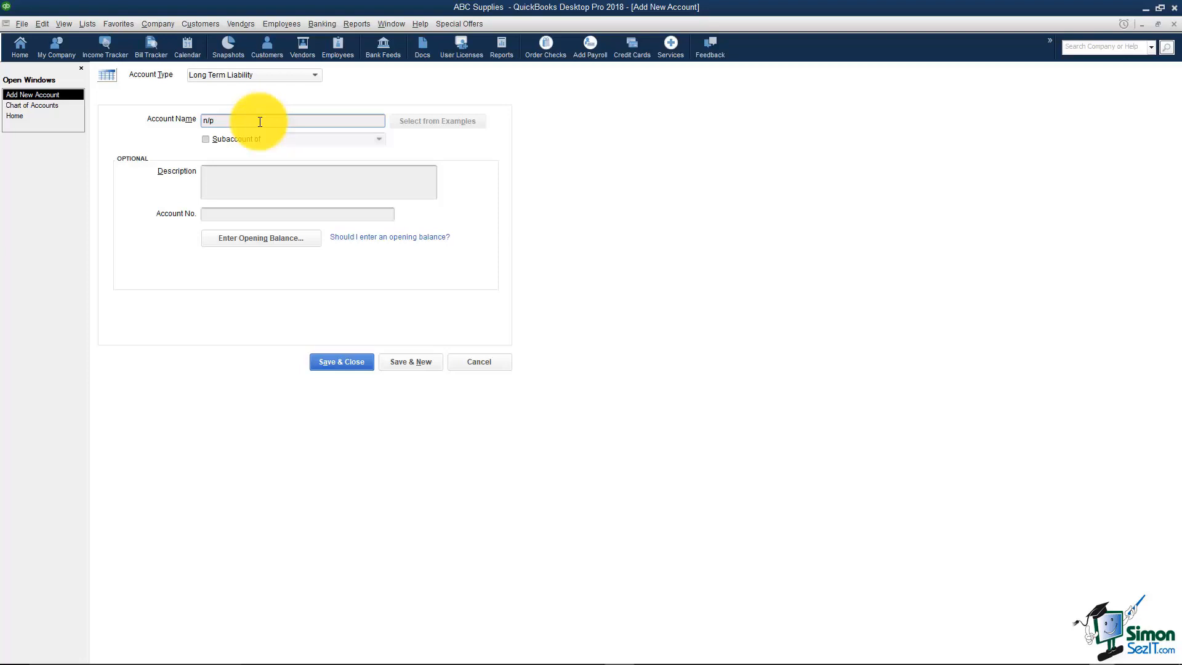
pyautogui.write('Auto Loan')
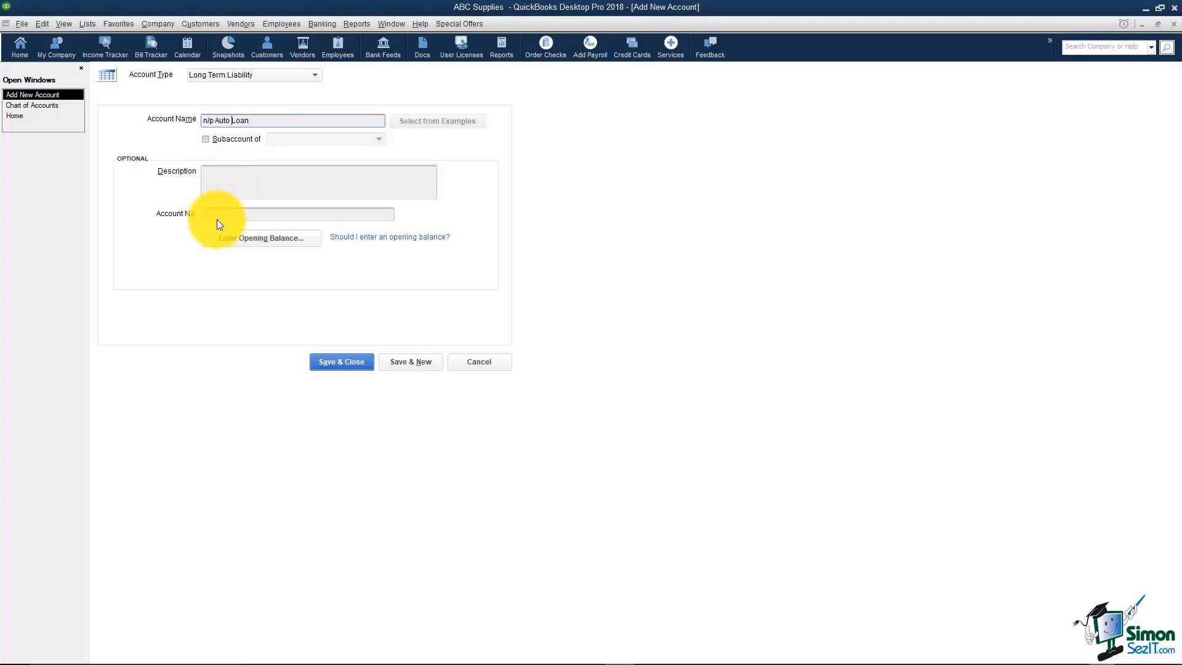
pyautogui.moveTo(253, 237)
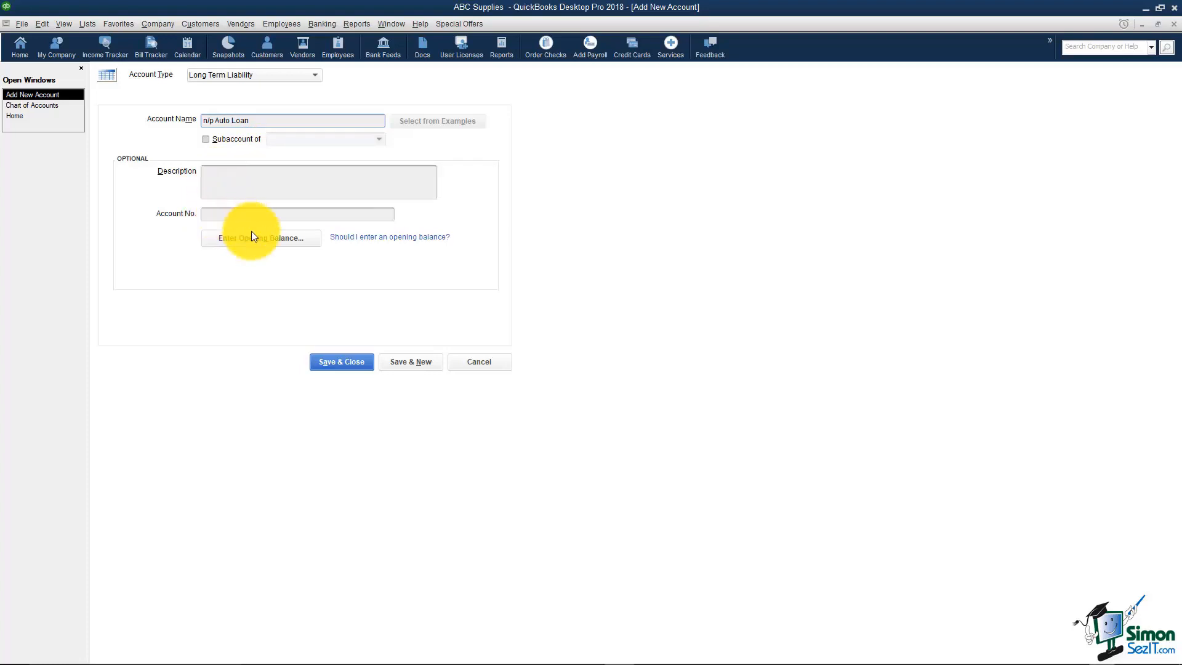
pyautogui.click(261, 238)
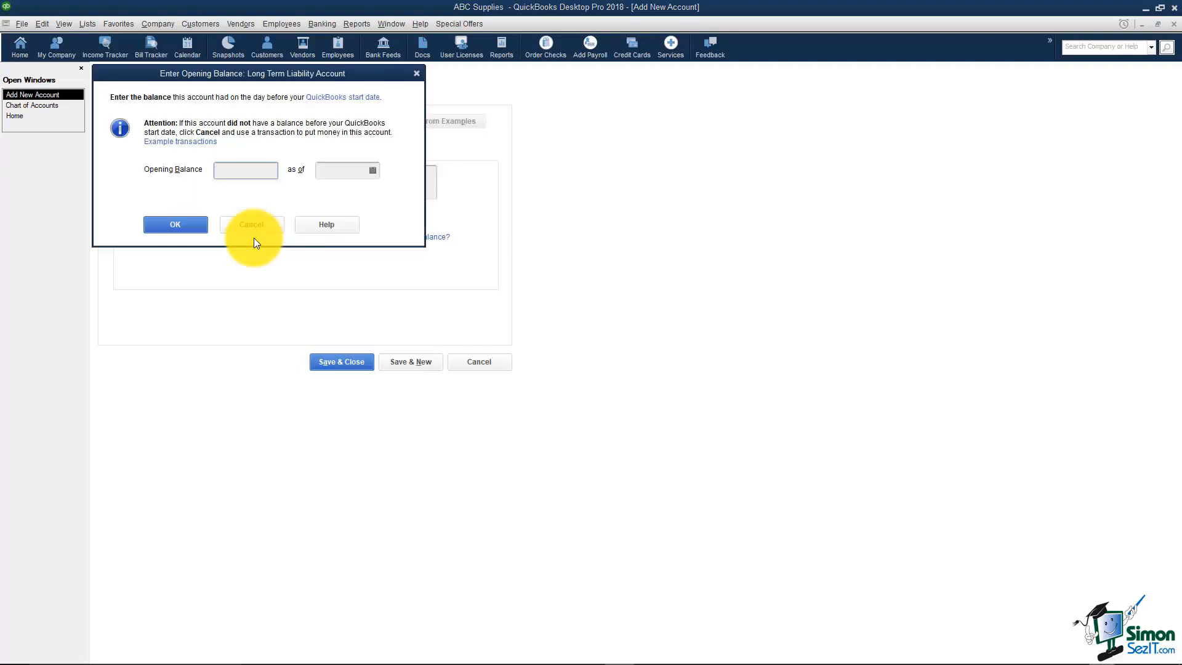
pyautogui.click(245, 170)
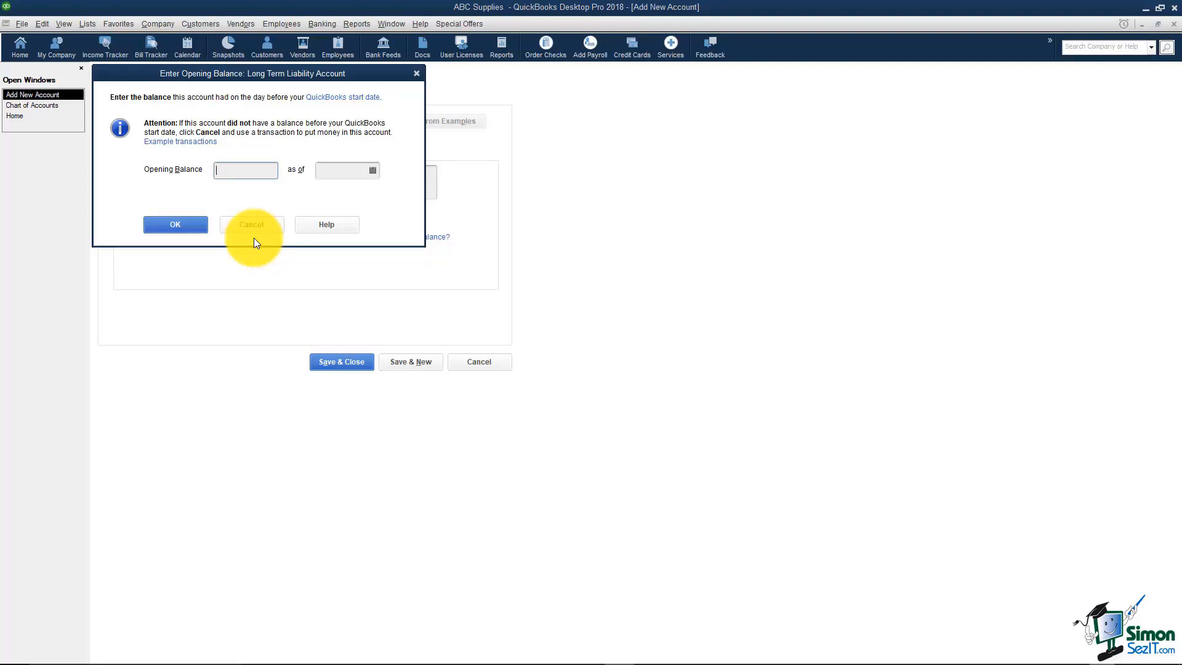
pyautogui.write('5,000.00')
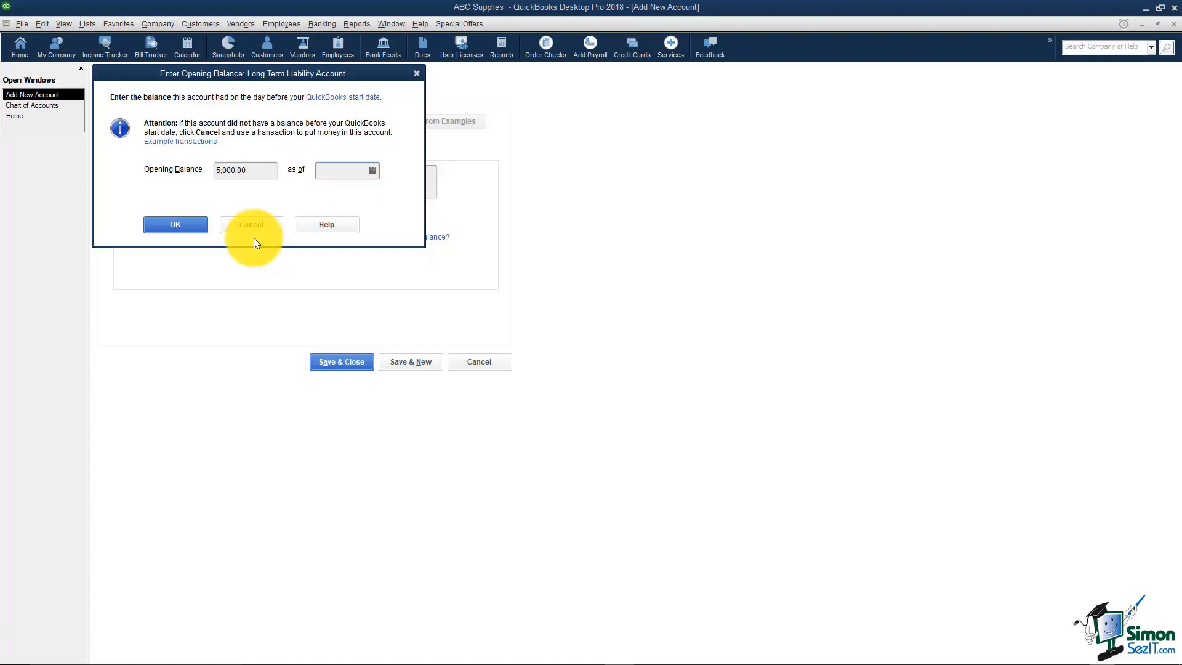
pyautogui.click(371, 170)
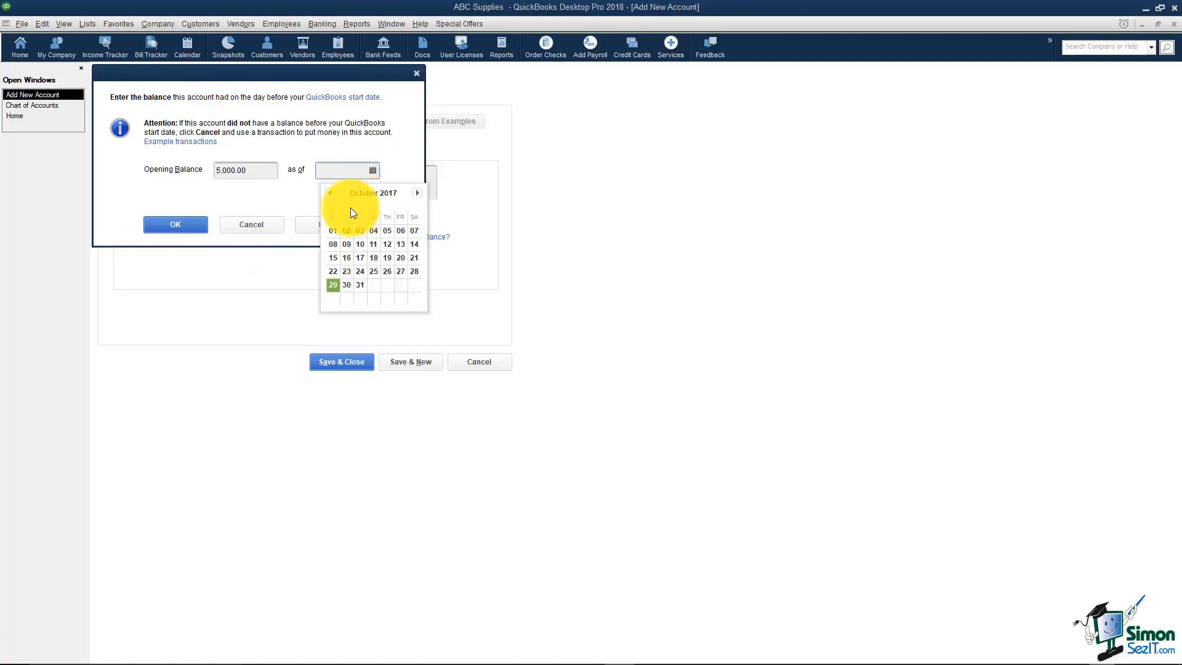
pyautogui.click(333, 231)
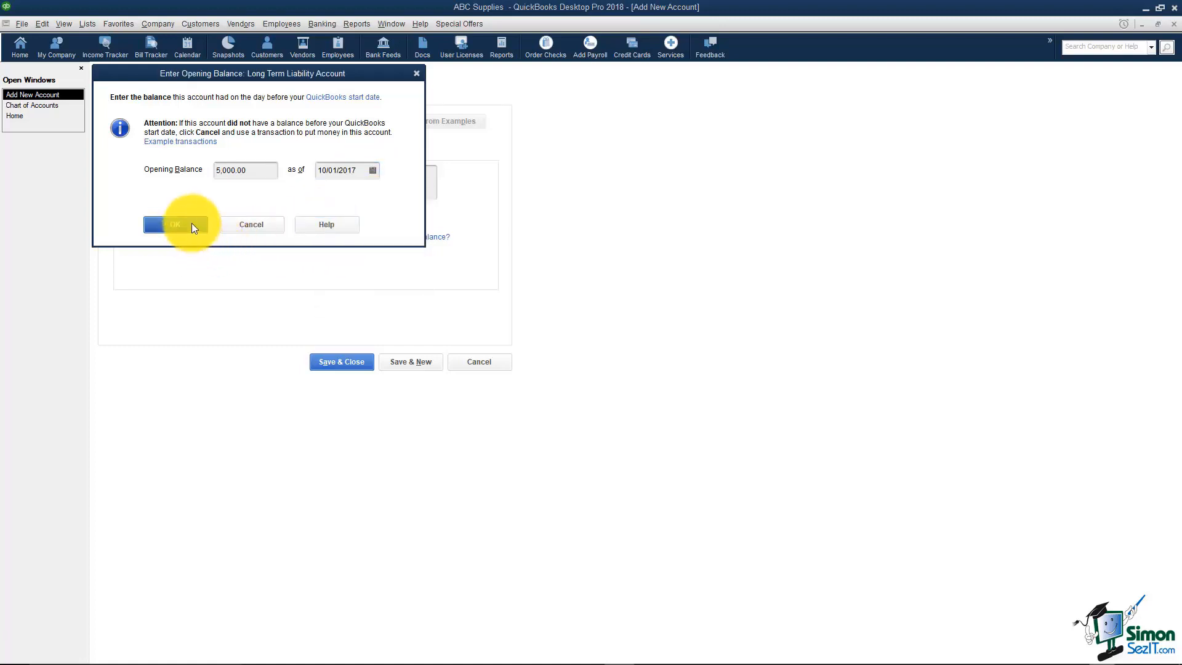
pyautogui.click(174, 224)
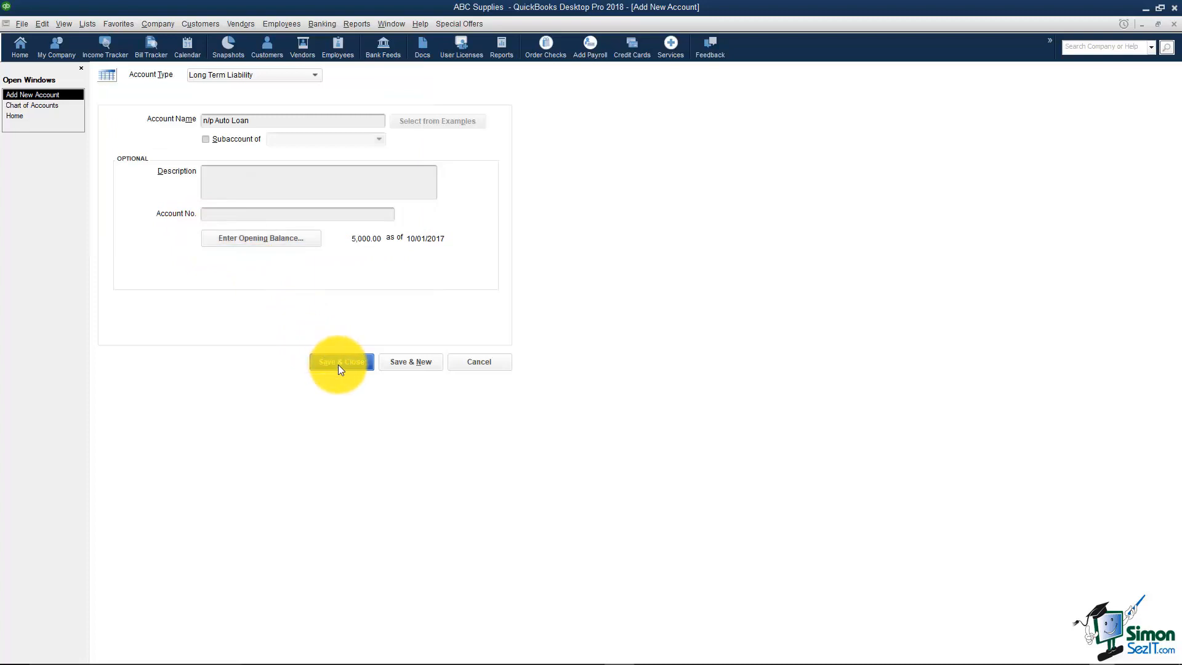
pyautogui.click(340, 362)
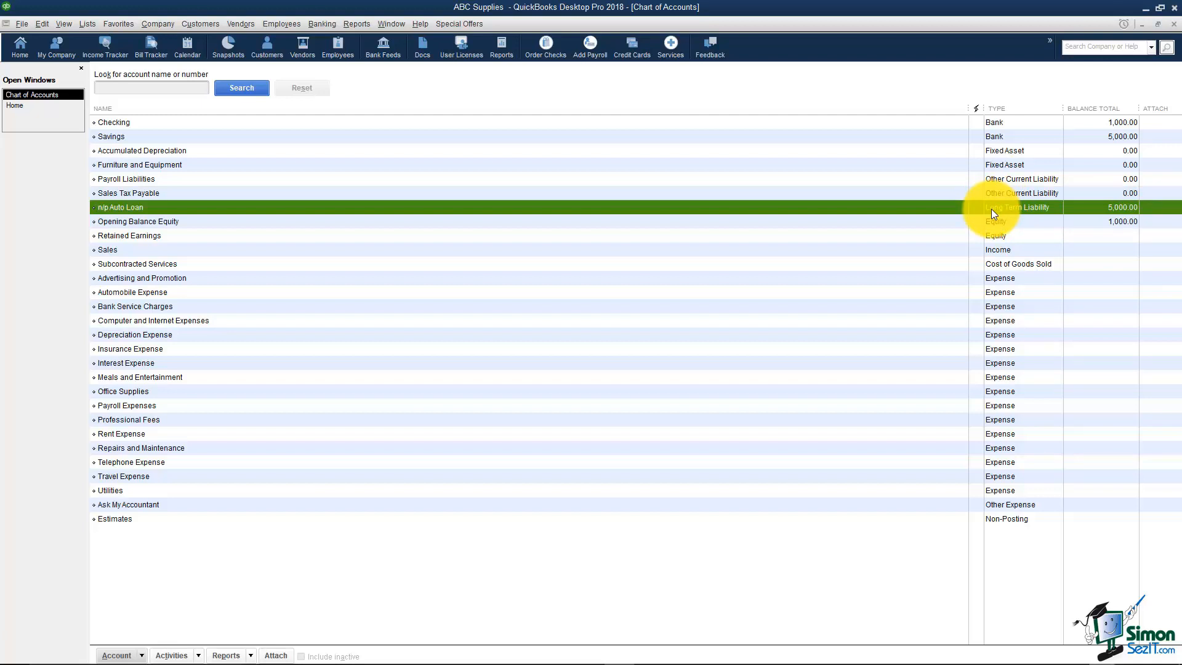
pyautogui.moveTo(1006, 362)
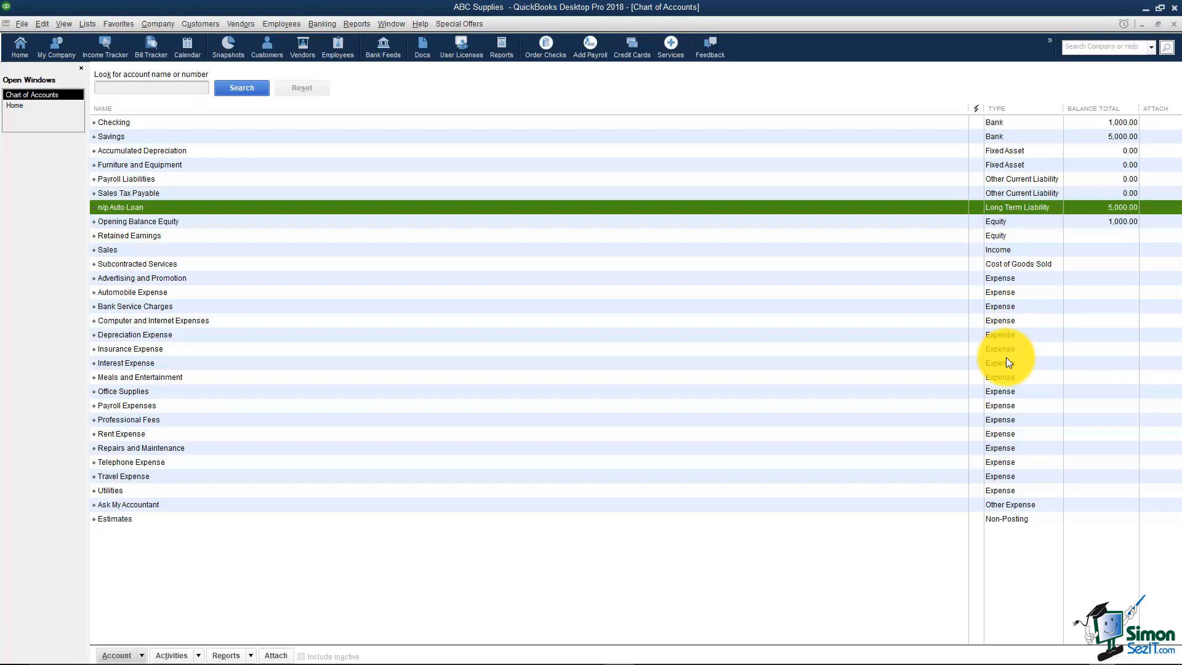
pyautogui.moveTo(1007, 211)
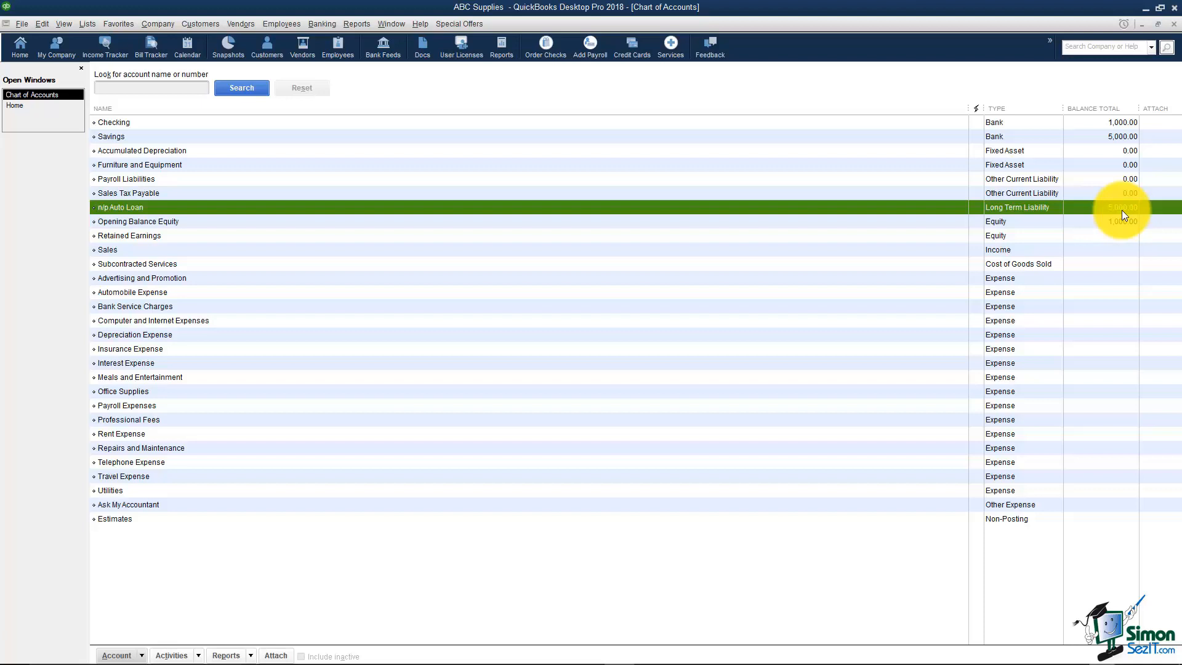
pyautogui.moveTo(1105, 210)
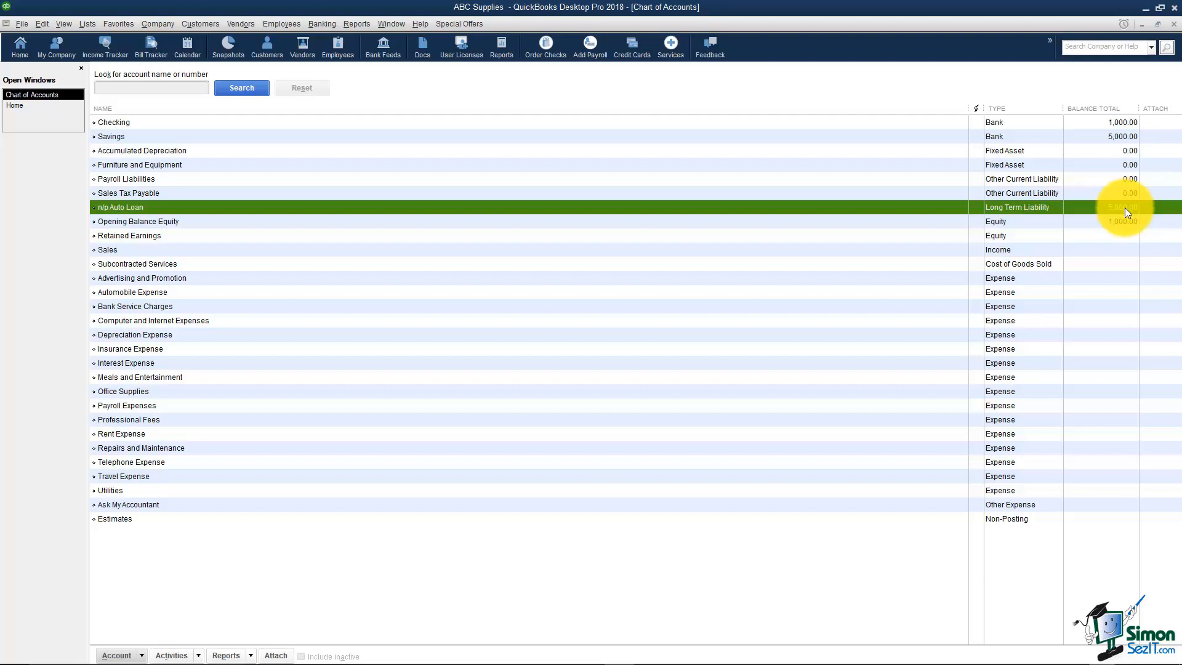
pyautogui.moveTo(1111, 229)
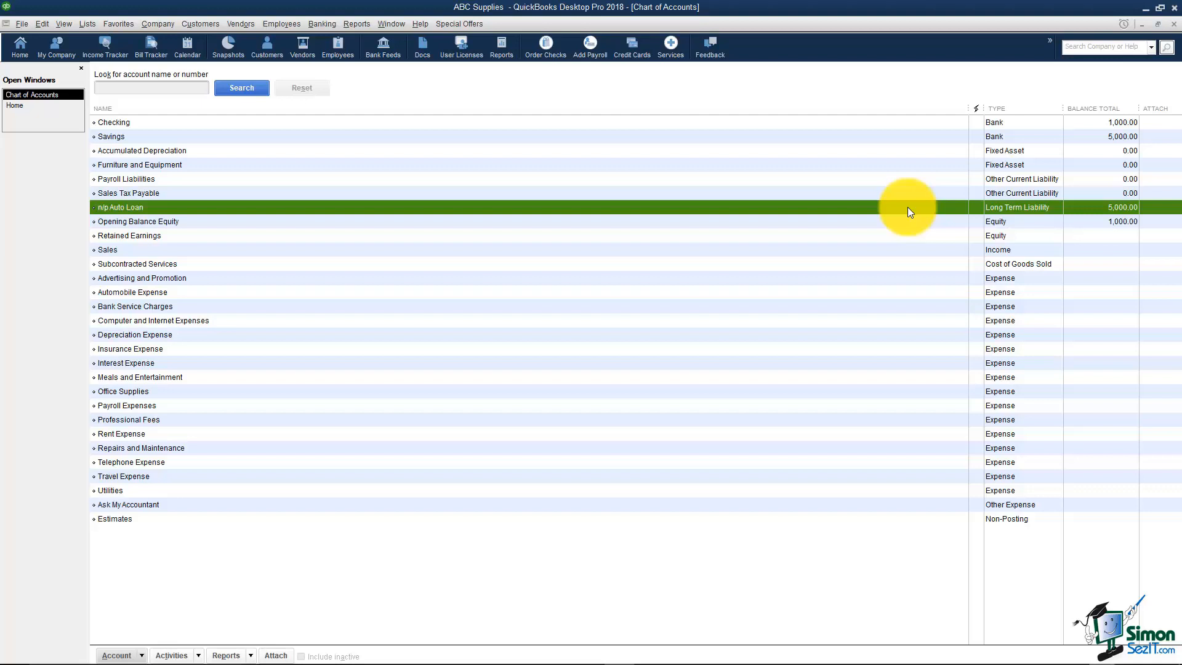
pyautogui.moveTo(818, 219)
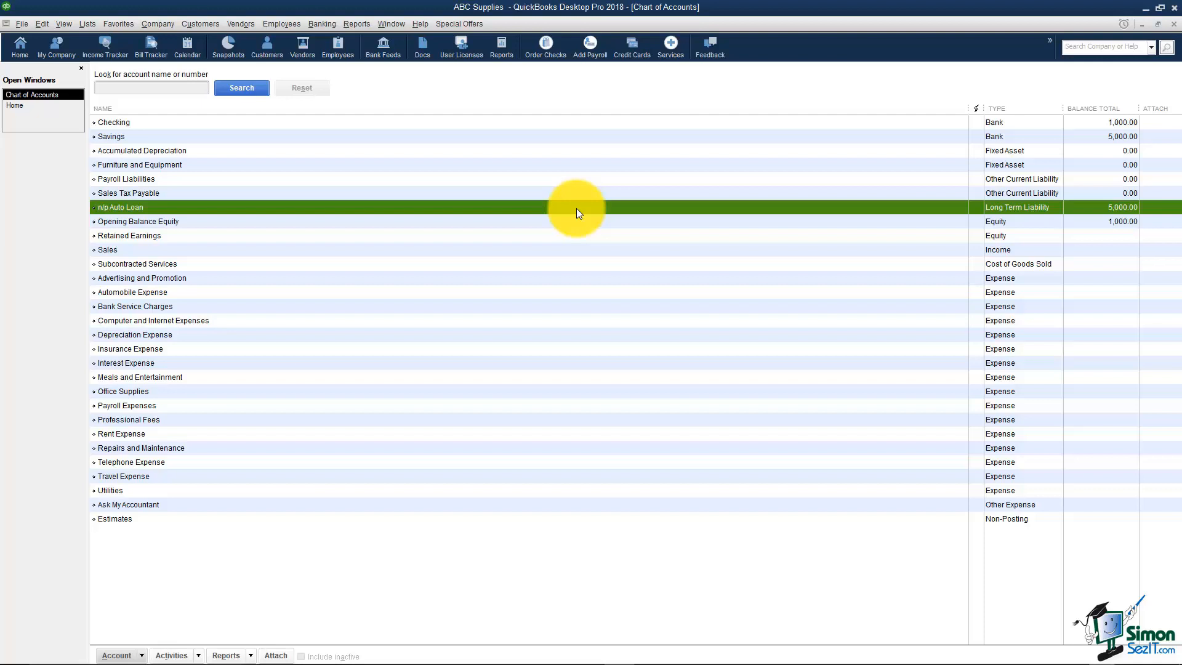
pyautogui.rightClick(577, 212)
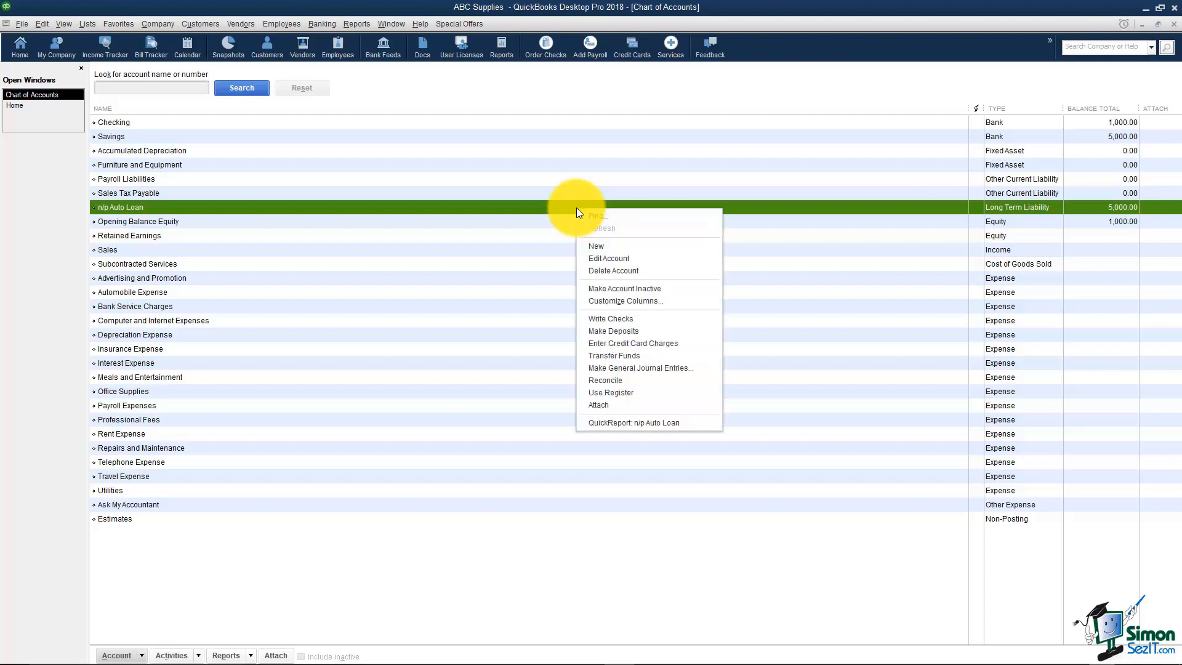
pyautogui.moveTo(610, 246)
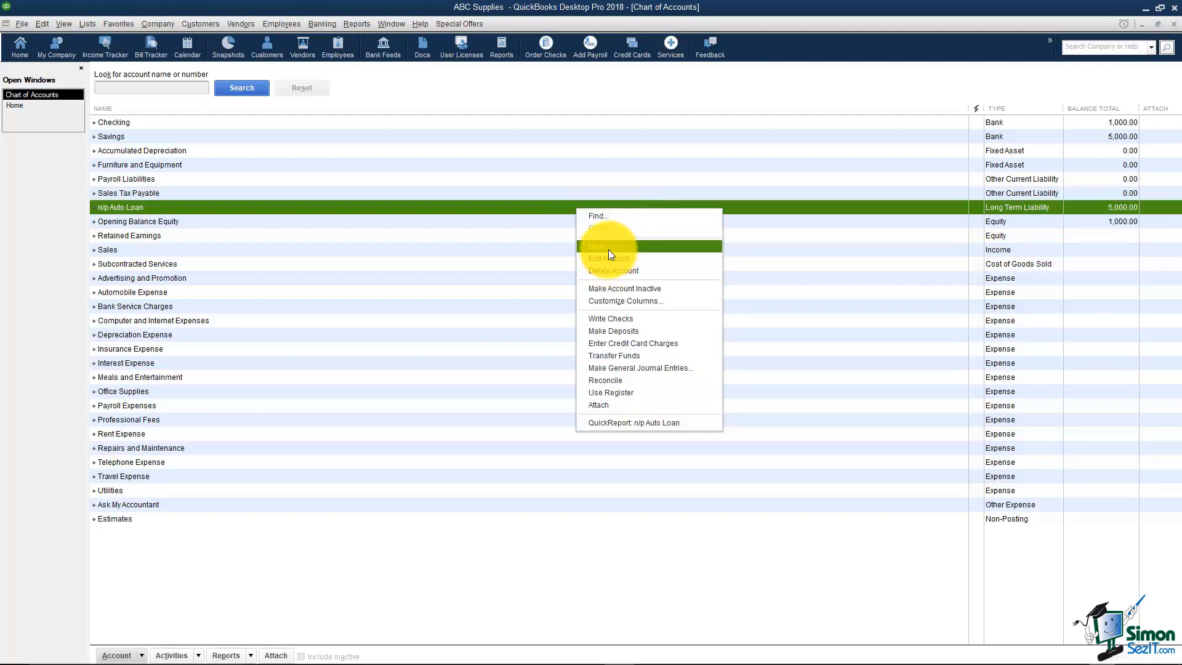
# Step: Start a new Credit Card account and name it VISA
pyautogui.click(596, 245)
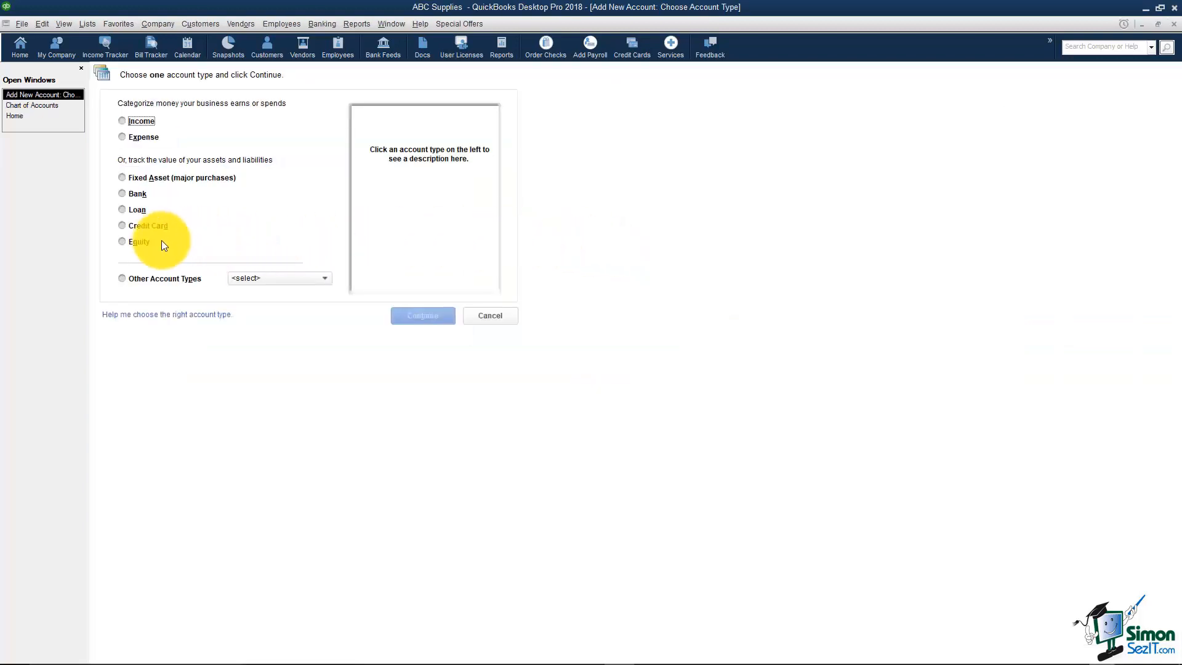
pyautogui.click(122, 225)
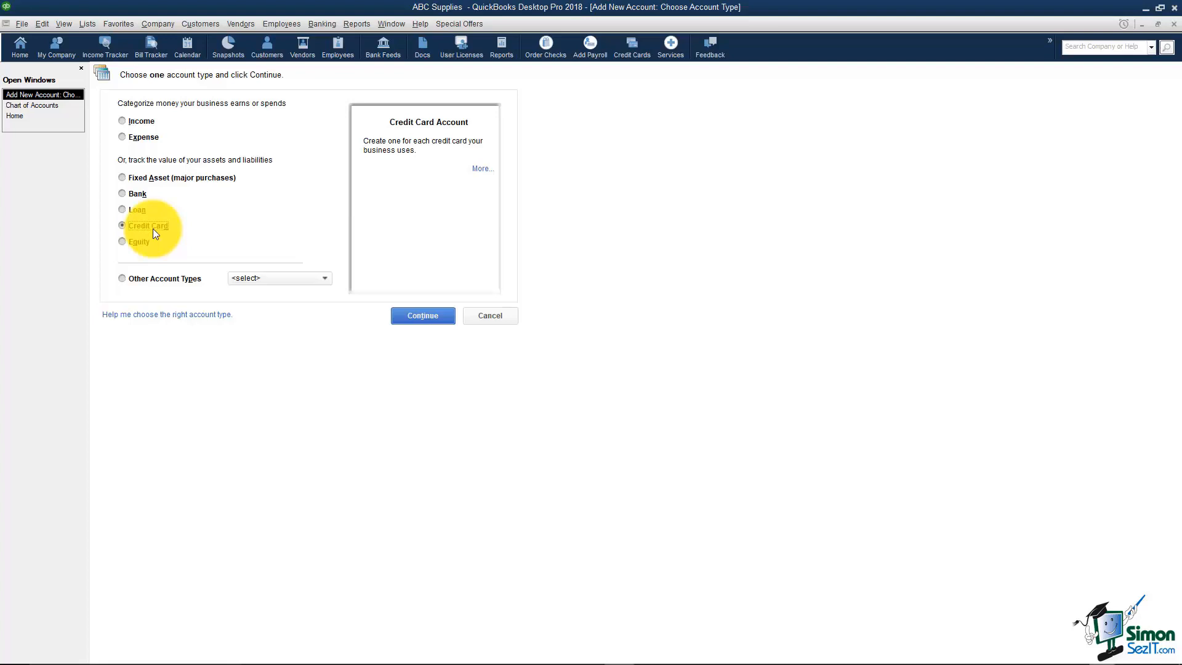
pyautogui.click(421, 315)
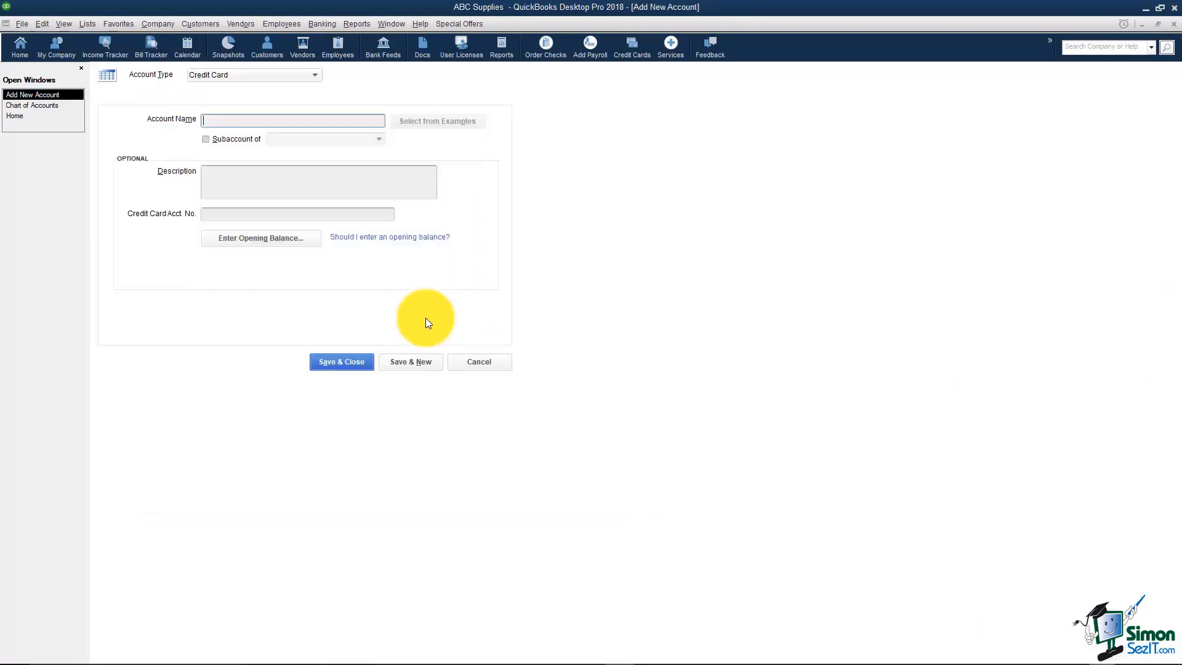
pyautogui.write('Vi')
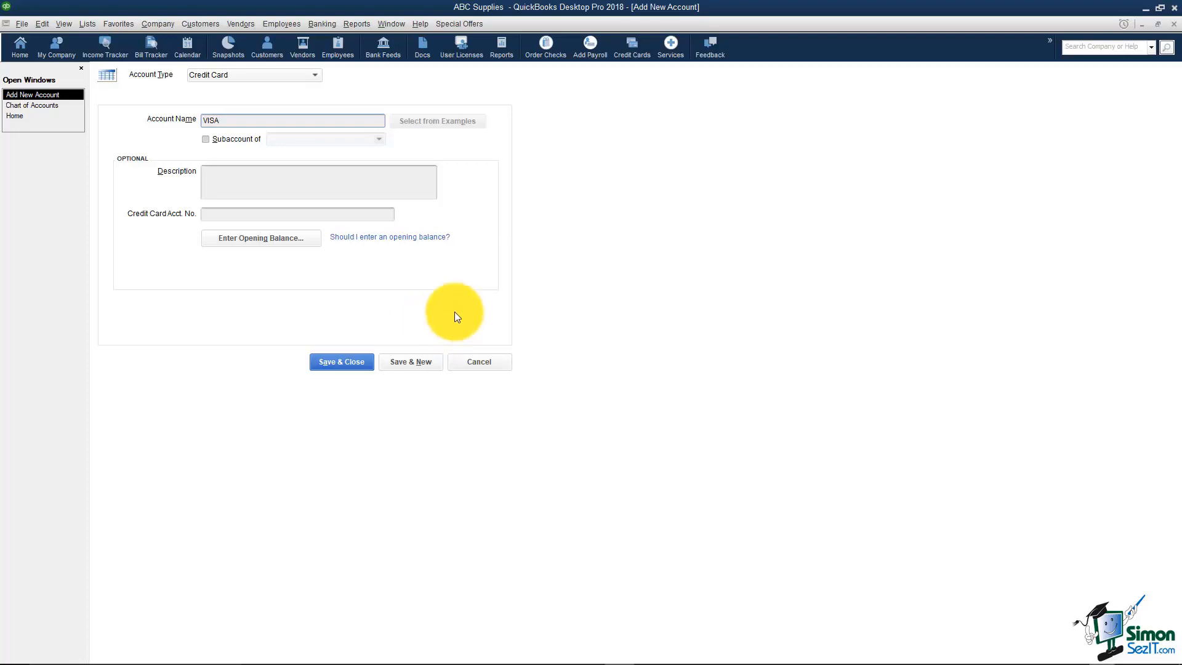
pyautogui.moveTo(309, 242)
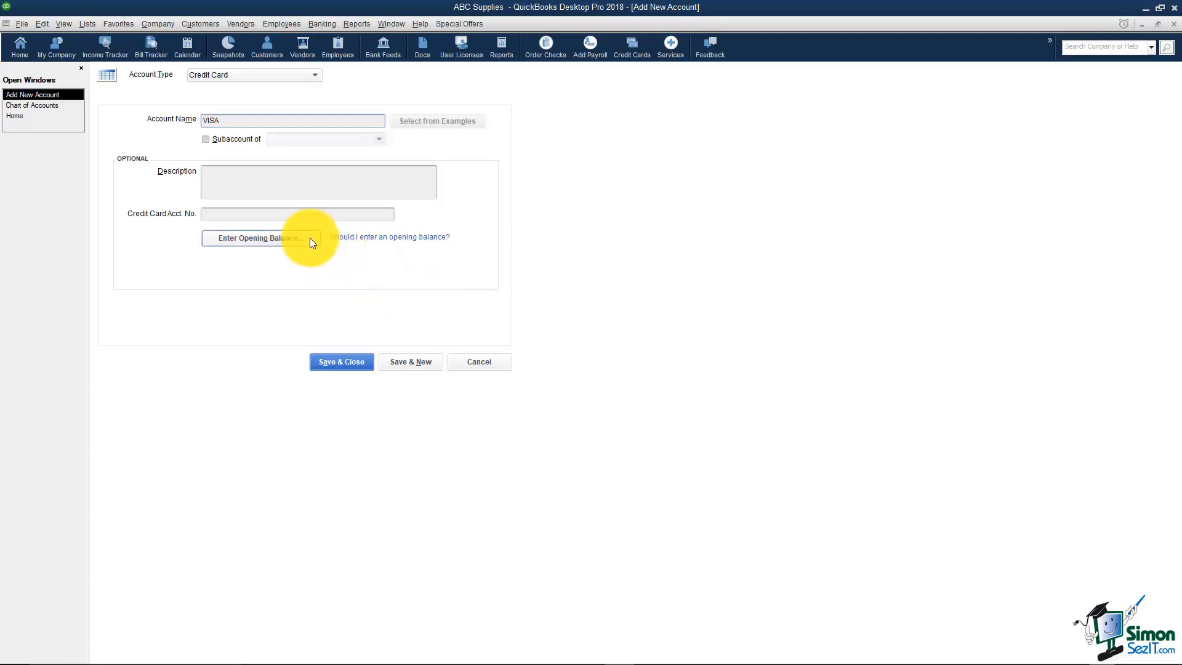
# Step: Give VISA a 1,800.00 opening balance, save it, and decline online bank feed setup
pyautogui.click(260, 238)
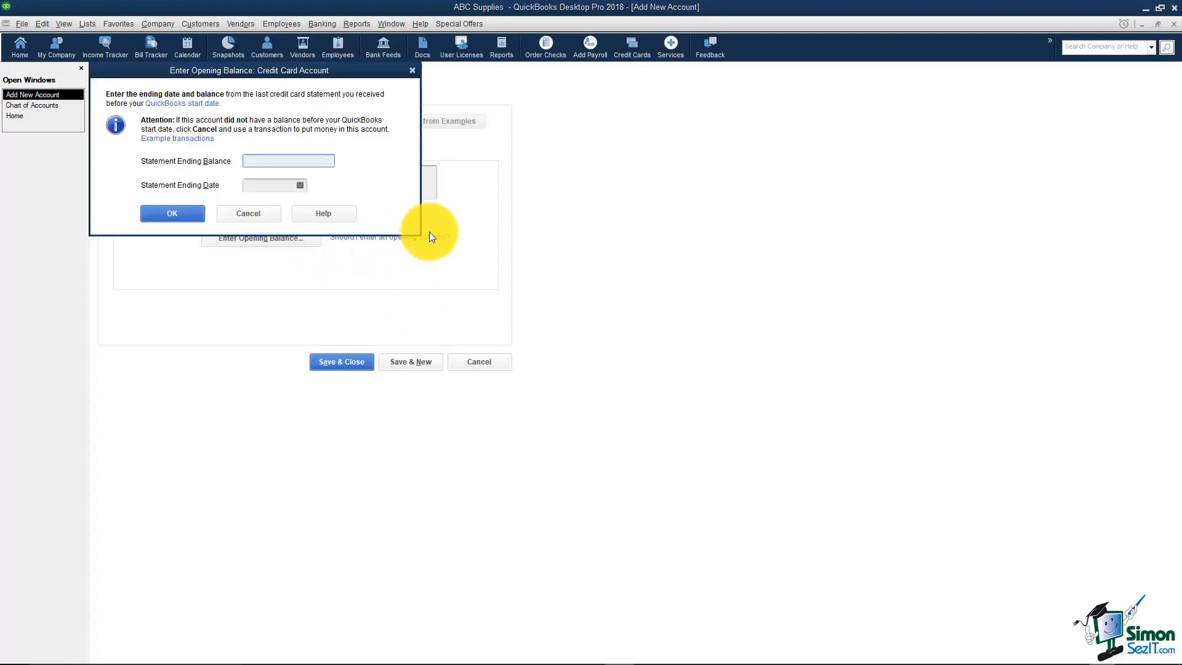
pyautogui.write('1800.00')
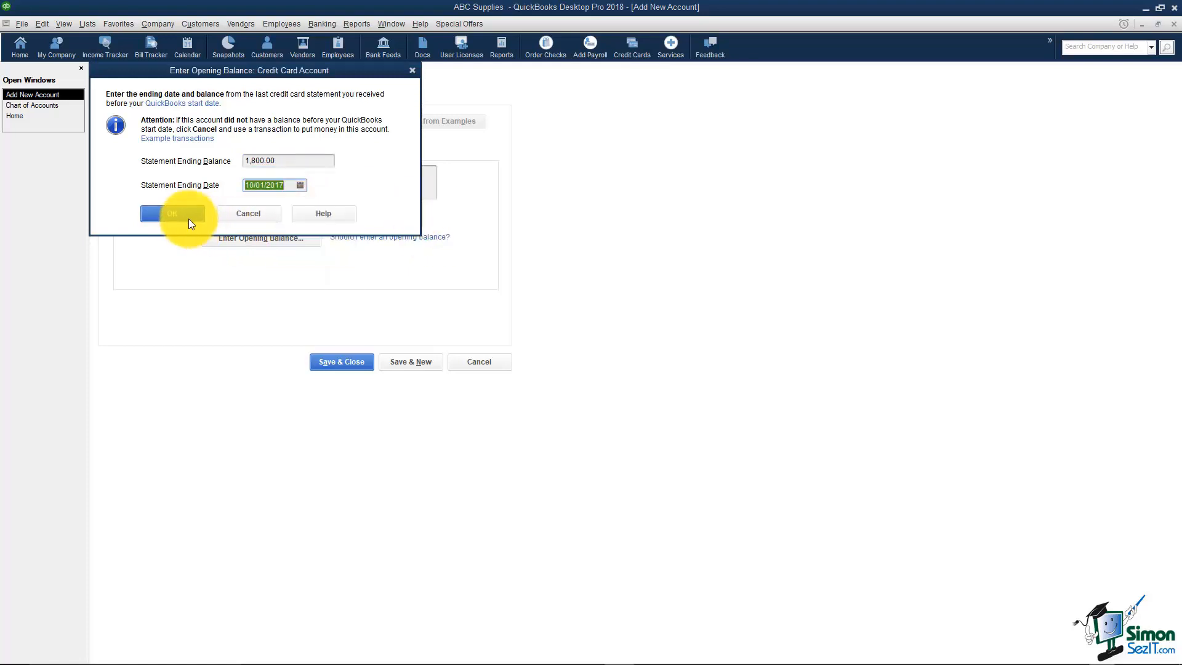
pyautogui.click(172, 213)
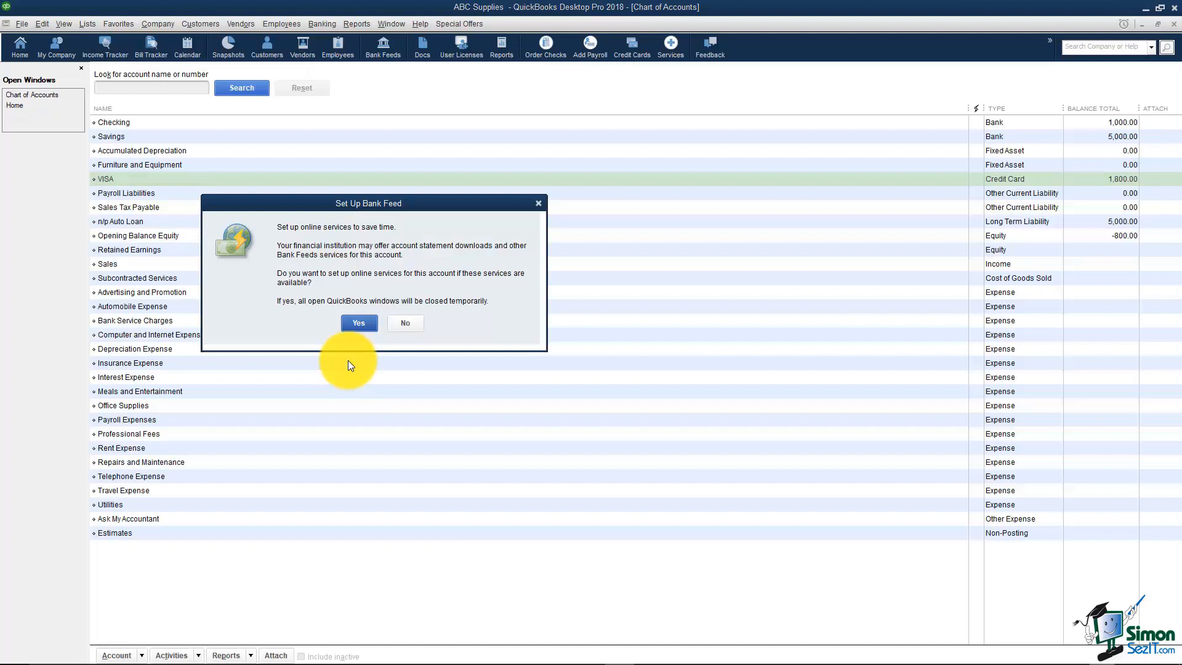
pyautogui.click(406, 322)
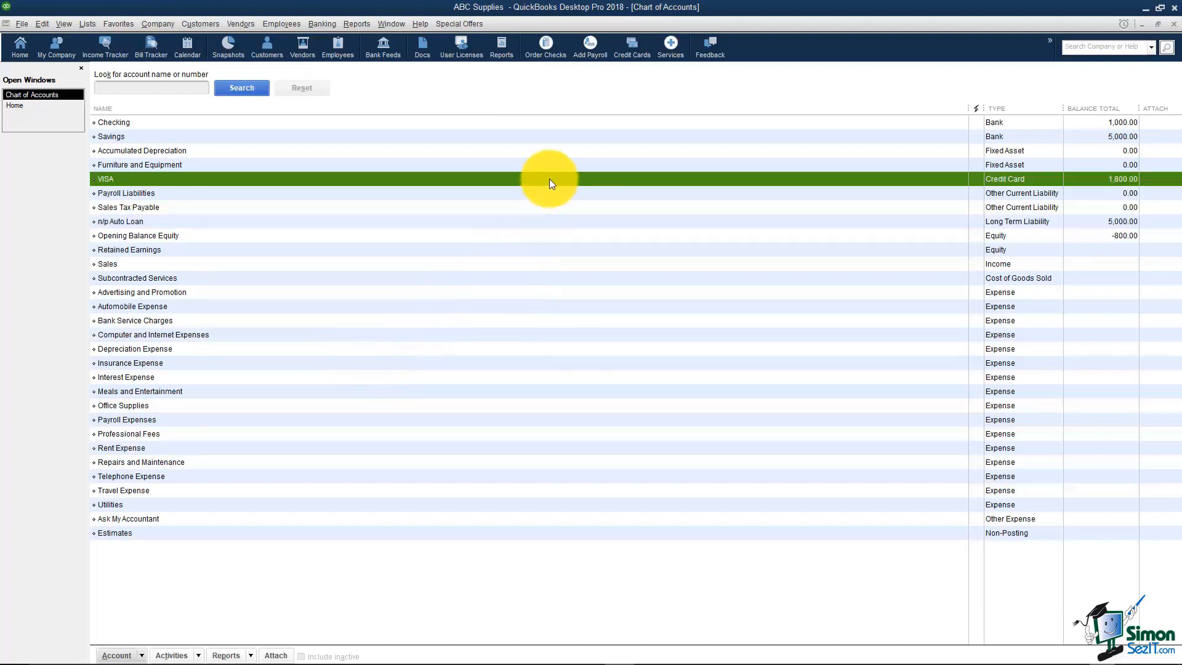
pyautogui.moveTo(1130, 180)
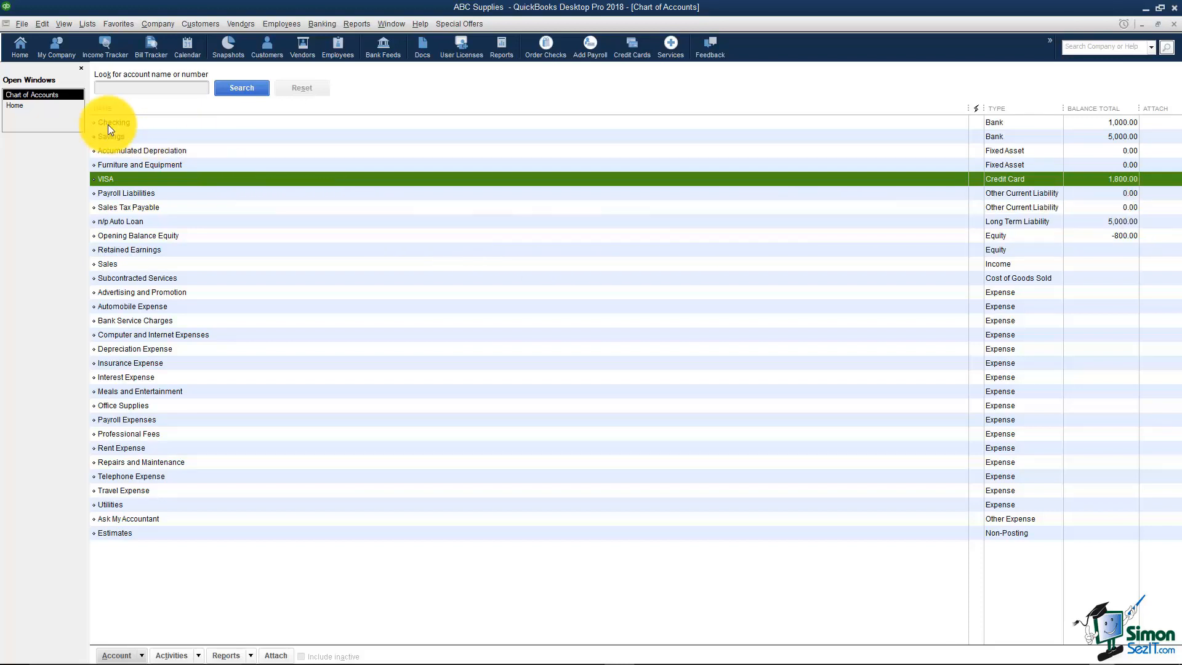
pyautogui.click(14, 95)
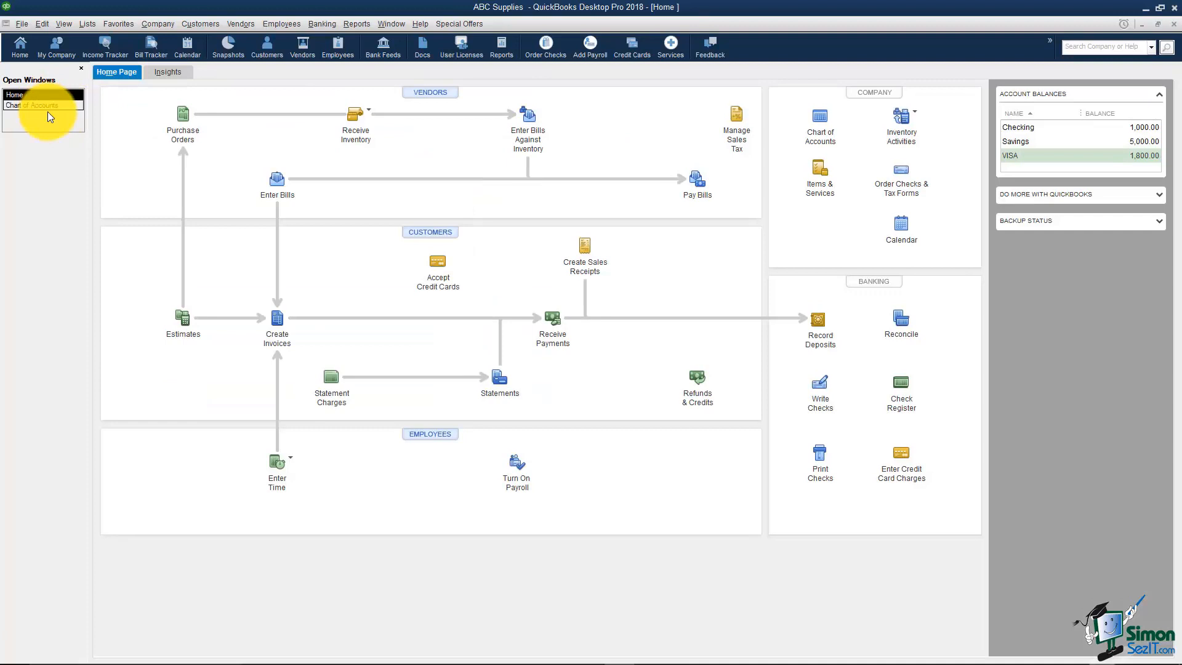
pyautogui.moveTo(927, 441)
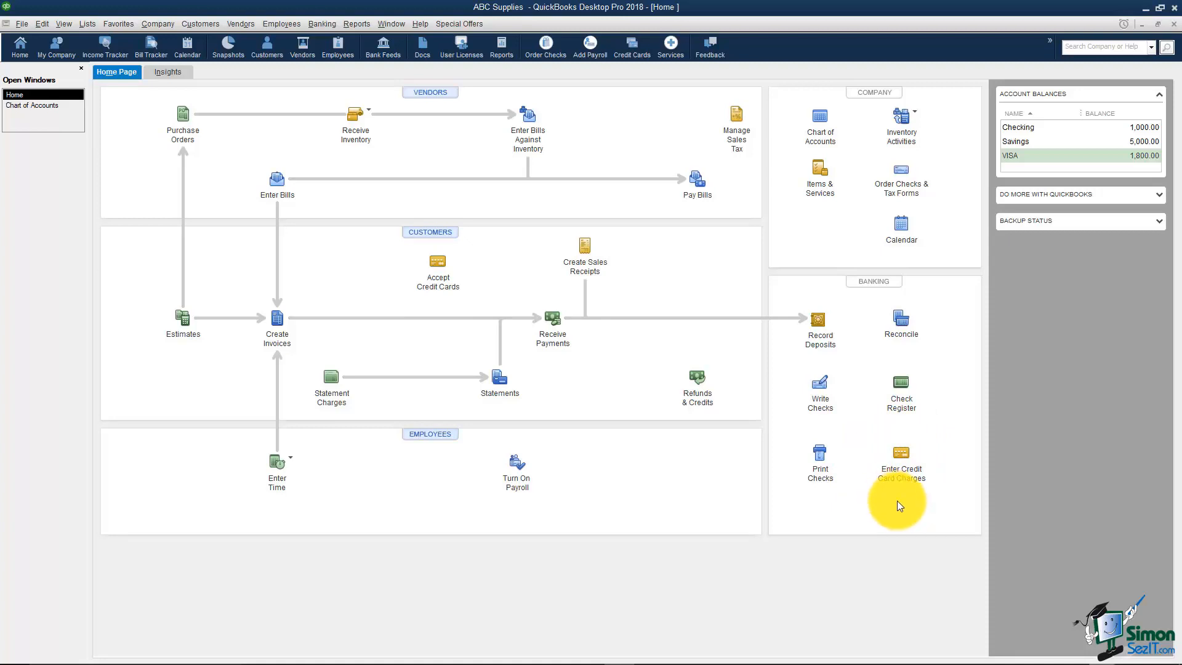
pyautogui.moveTo(908, 490)
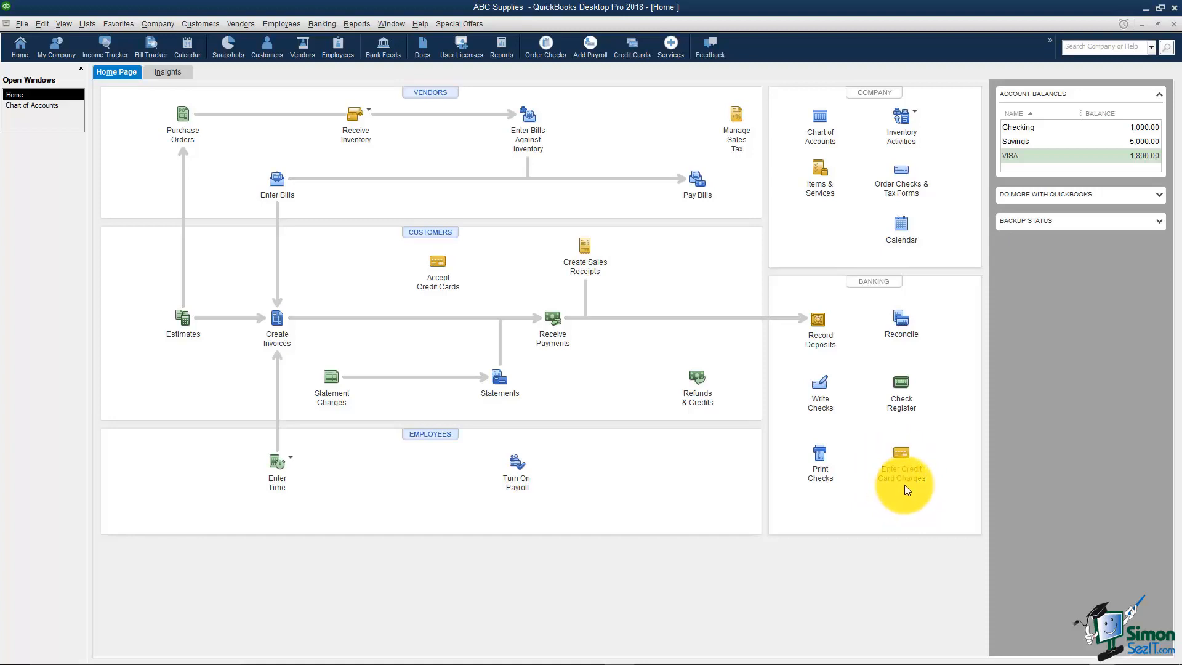
pyautogui.moveTo(90, 122)
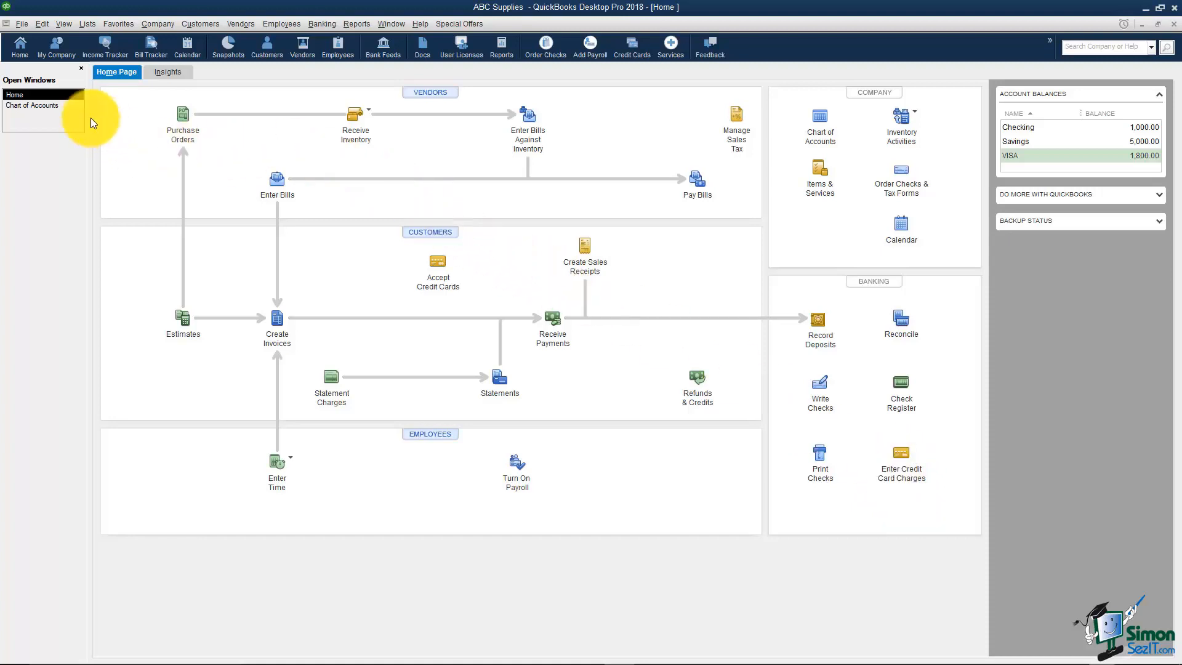
pyautogui.click(32, 95)
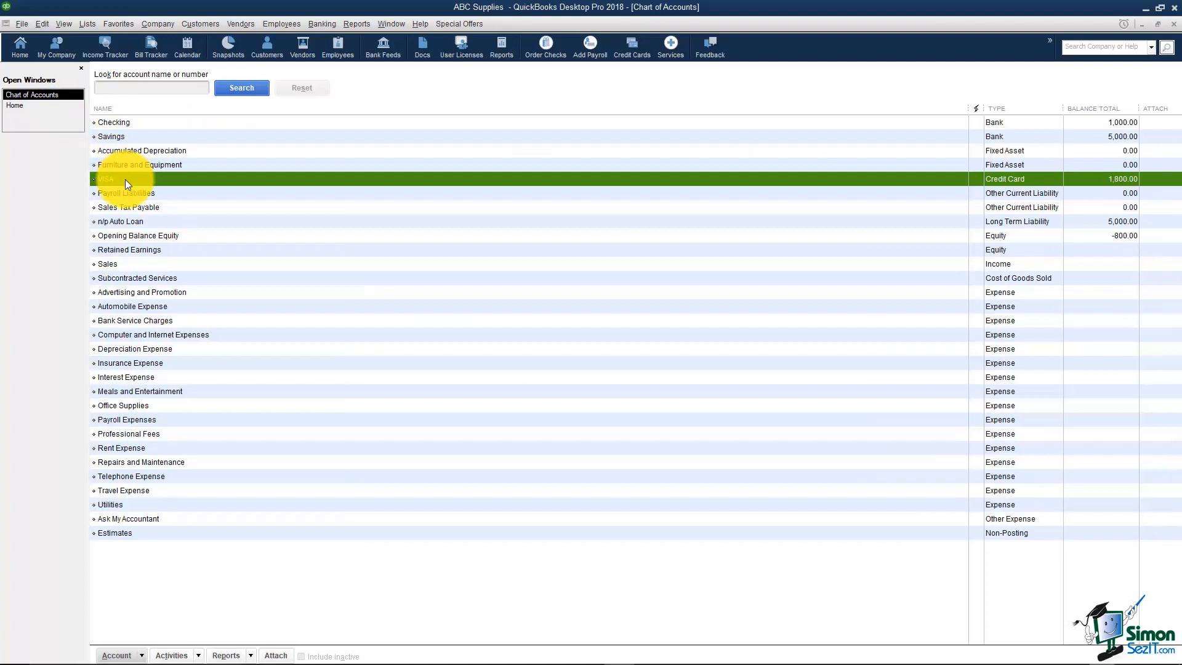
pyautogui.moveTo(854, 185)
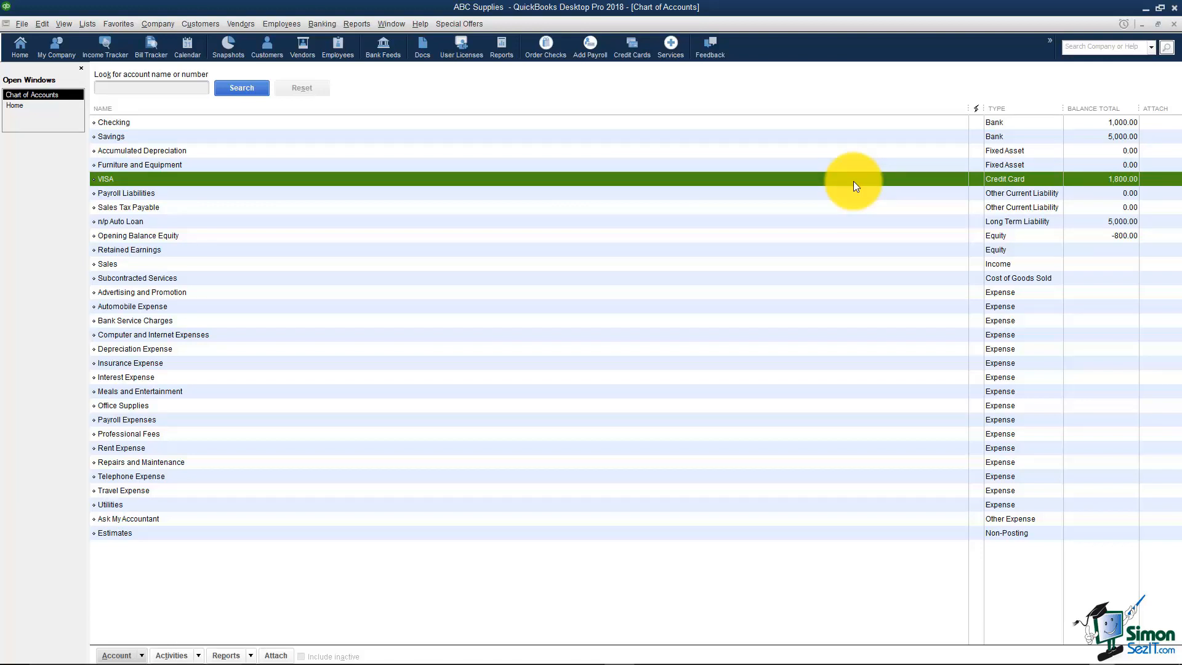
pyautogui.moveTo(863, 224)
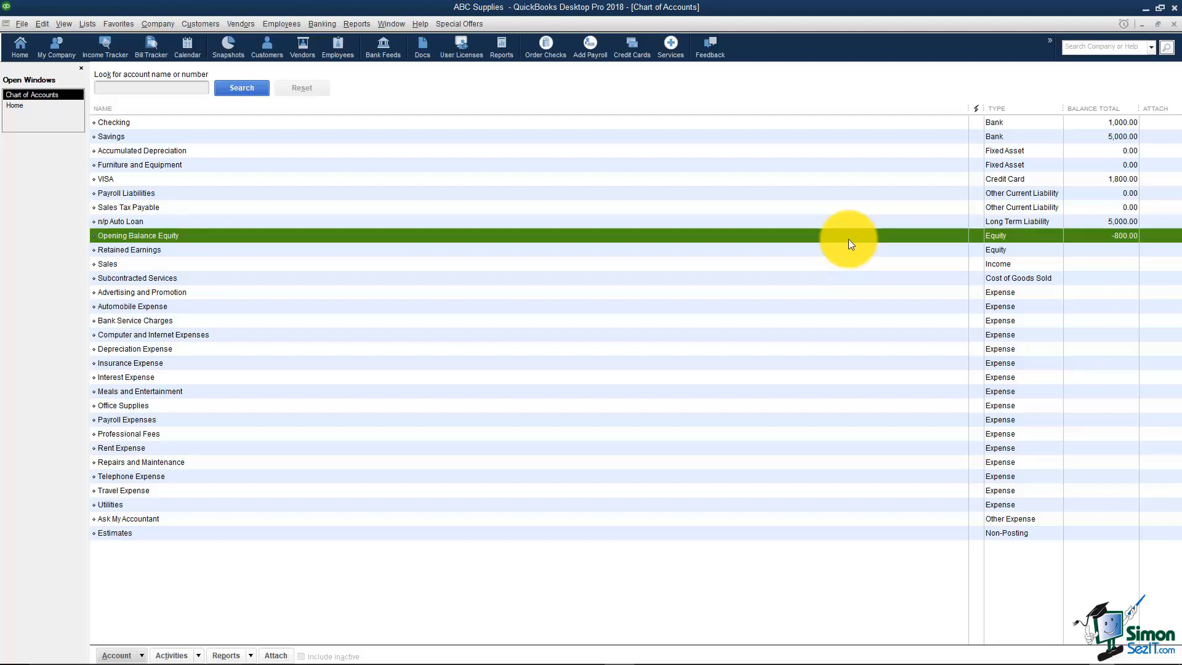
pyautogui.moveTo(531, 208)
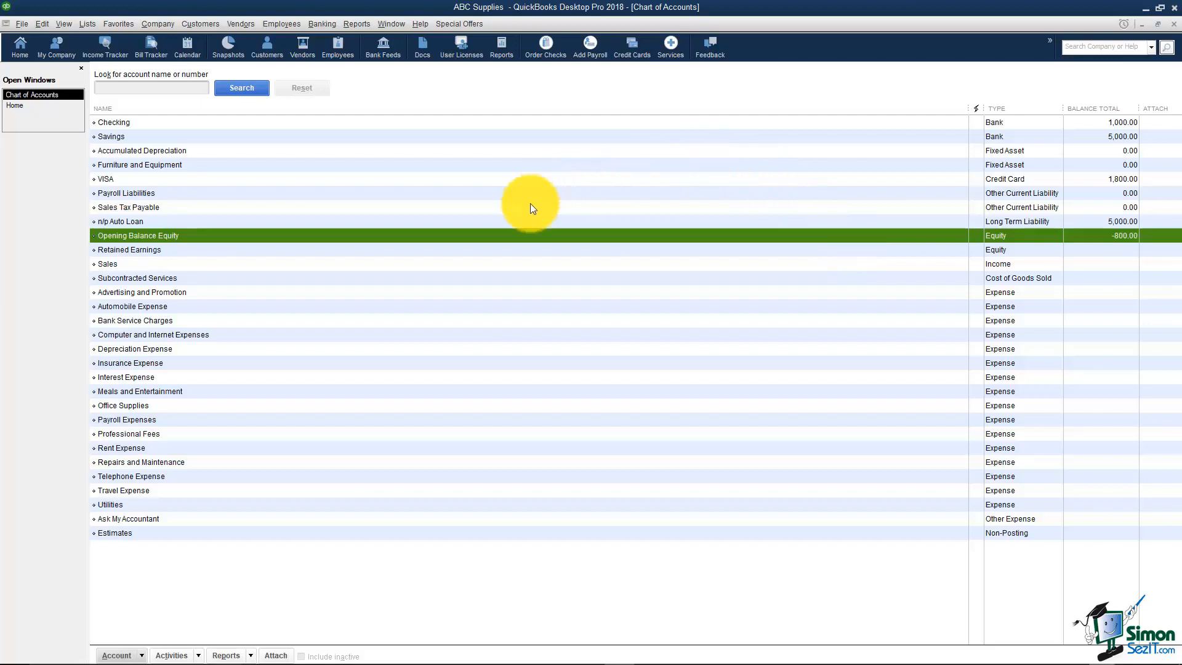
pyautogui.moveTo(481, 240)
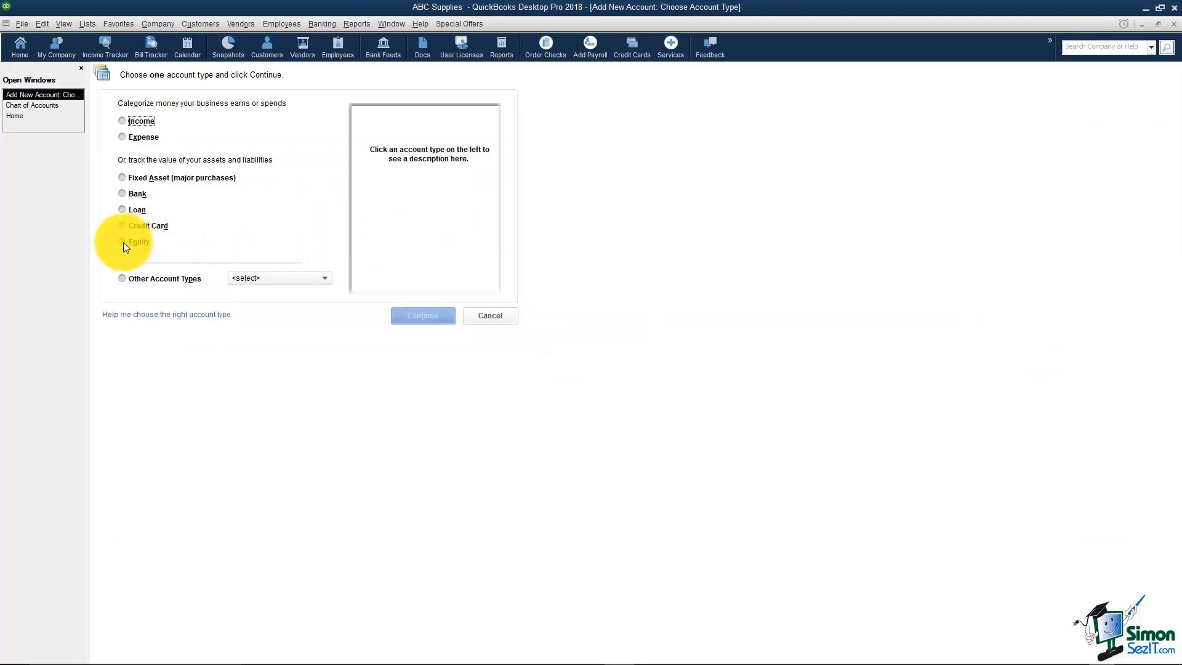
# Step: Create an Equity account named Owner and save it, starting another account
pyautogui.click(423, 316)
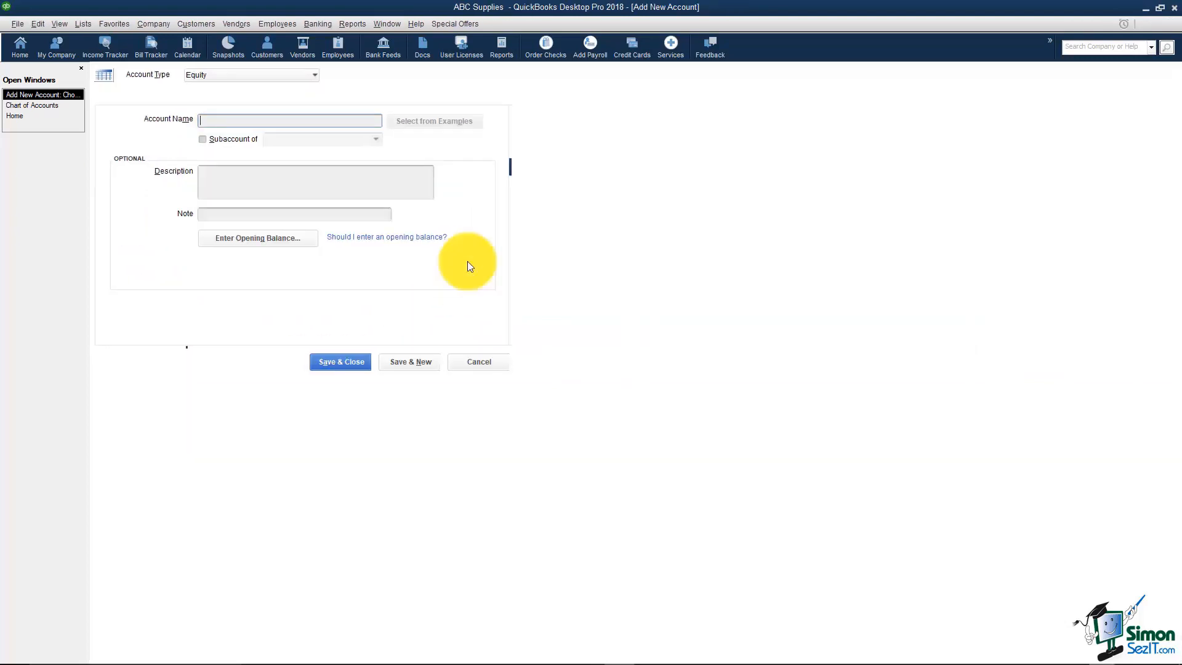
pyautogui.write('Owner')
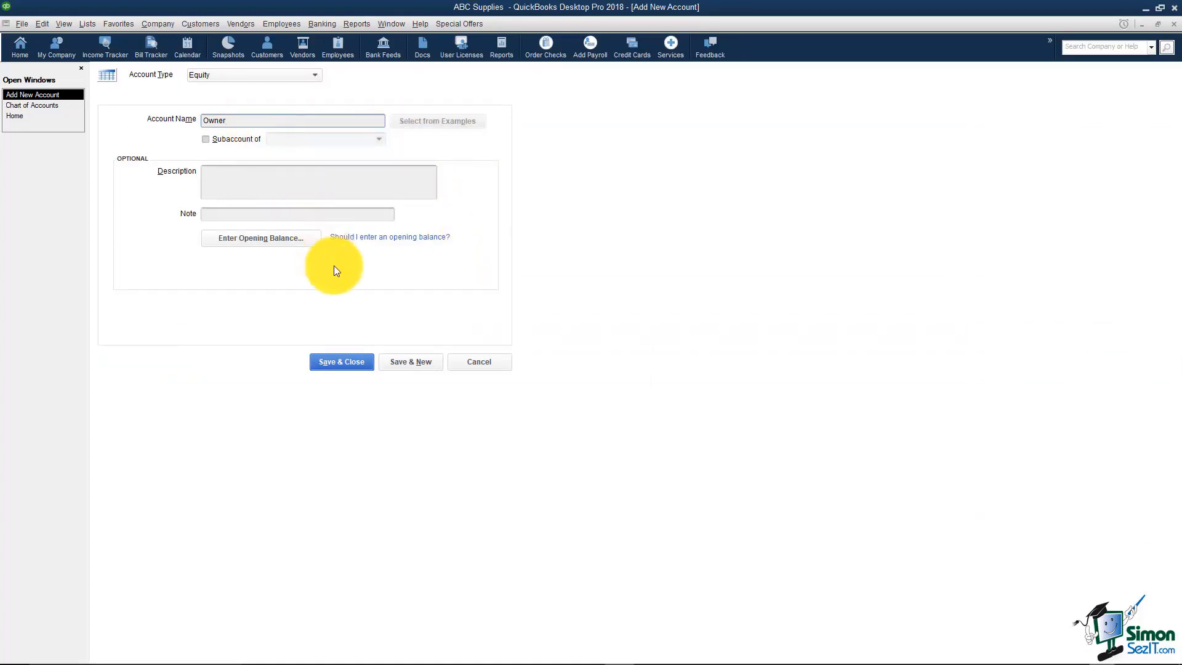
pyautogui.click(293, 121)
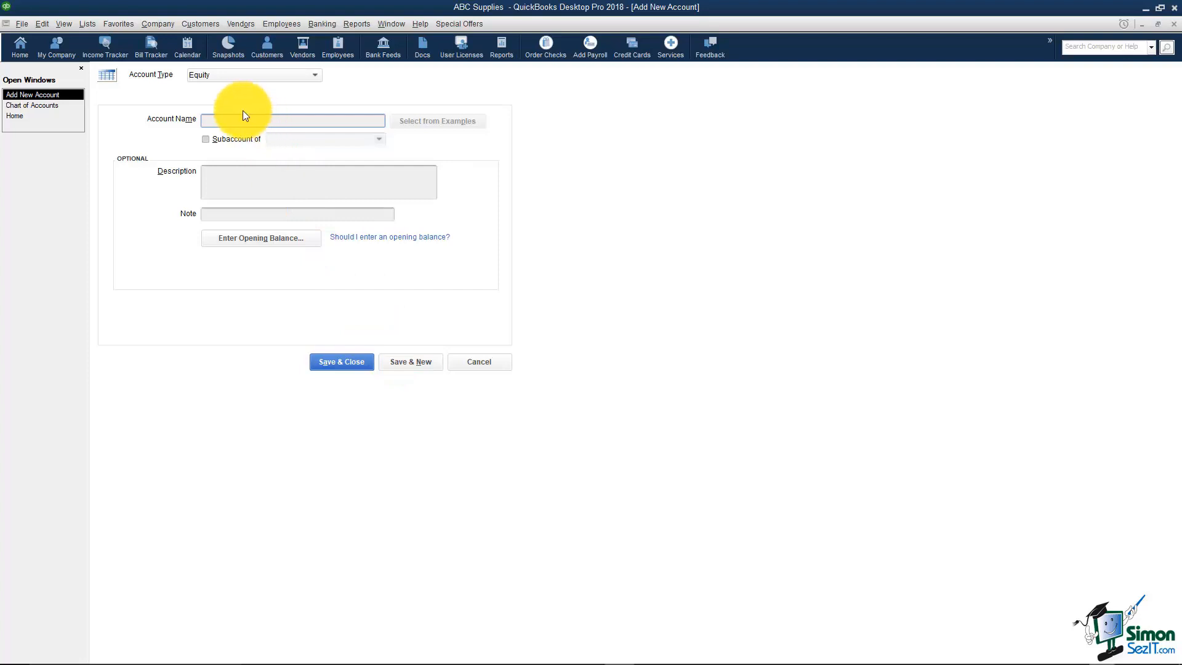
# Step: Add Contributions and Draws as subaccounts of Owner, then save and close
pyautogui.write('Contributions')
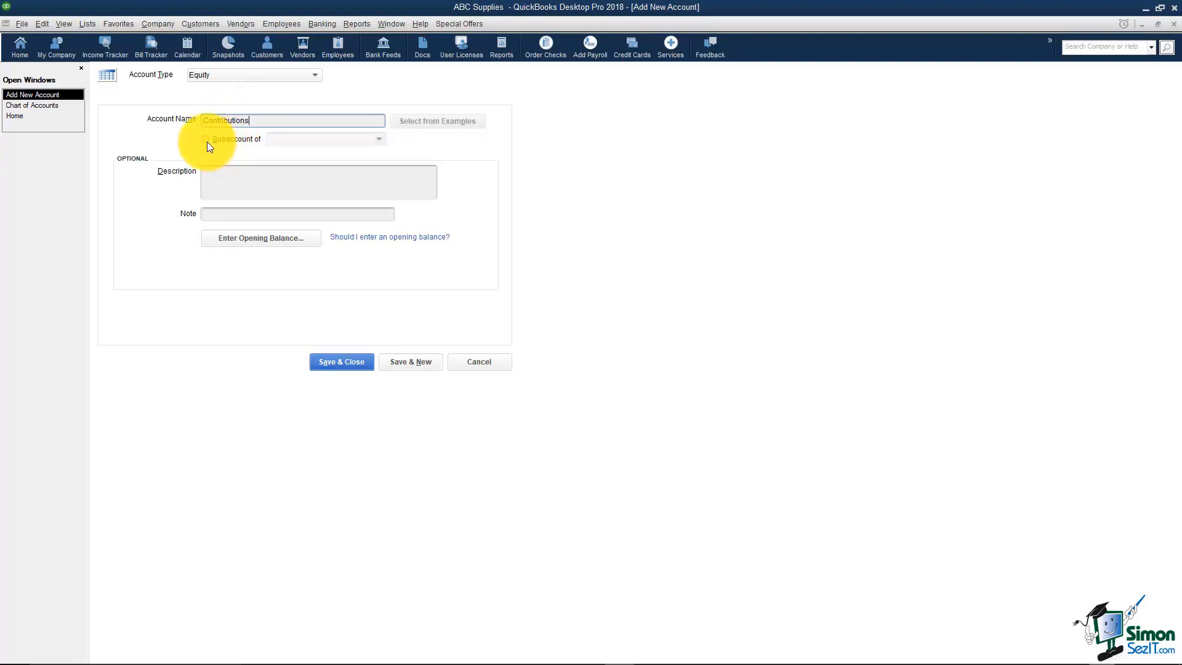
pyautogui.click(206, 139)
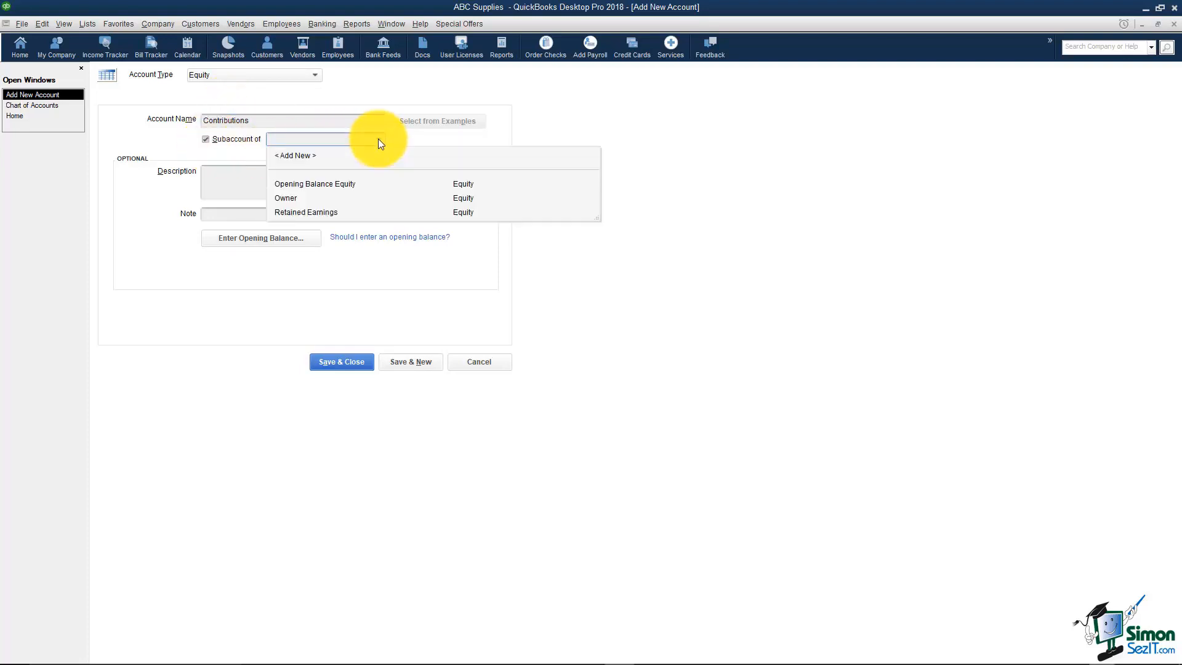
pyautogui.click(285, 197)
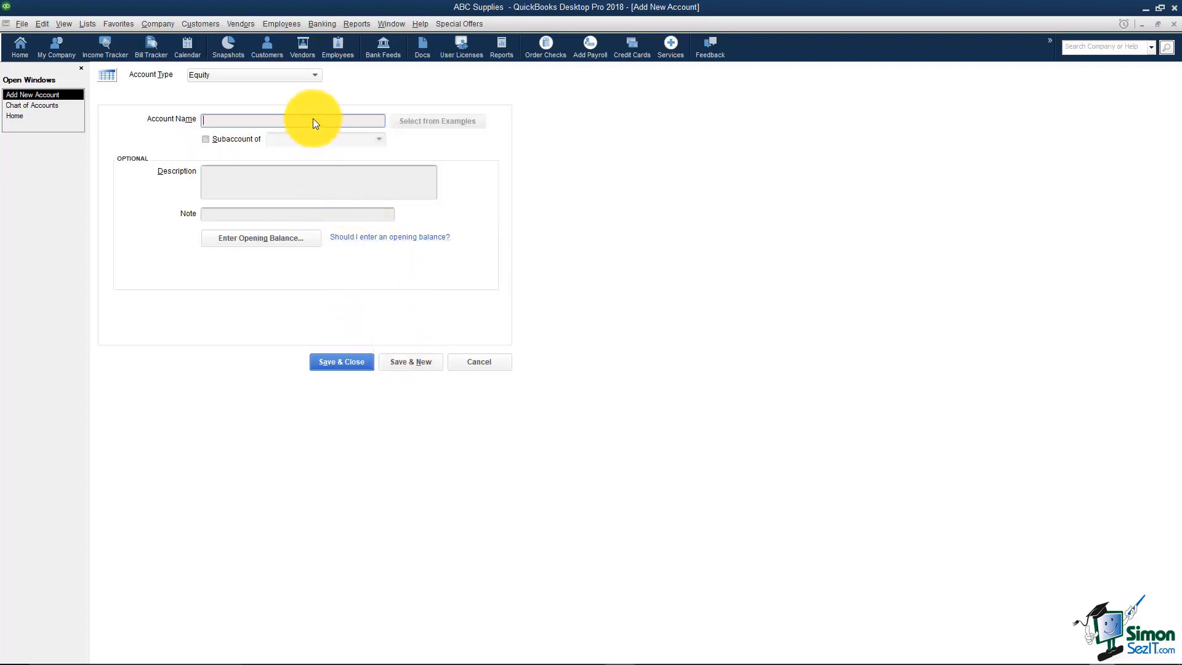
pyautogui.write('Draws')
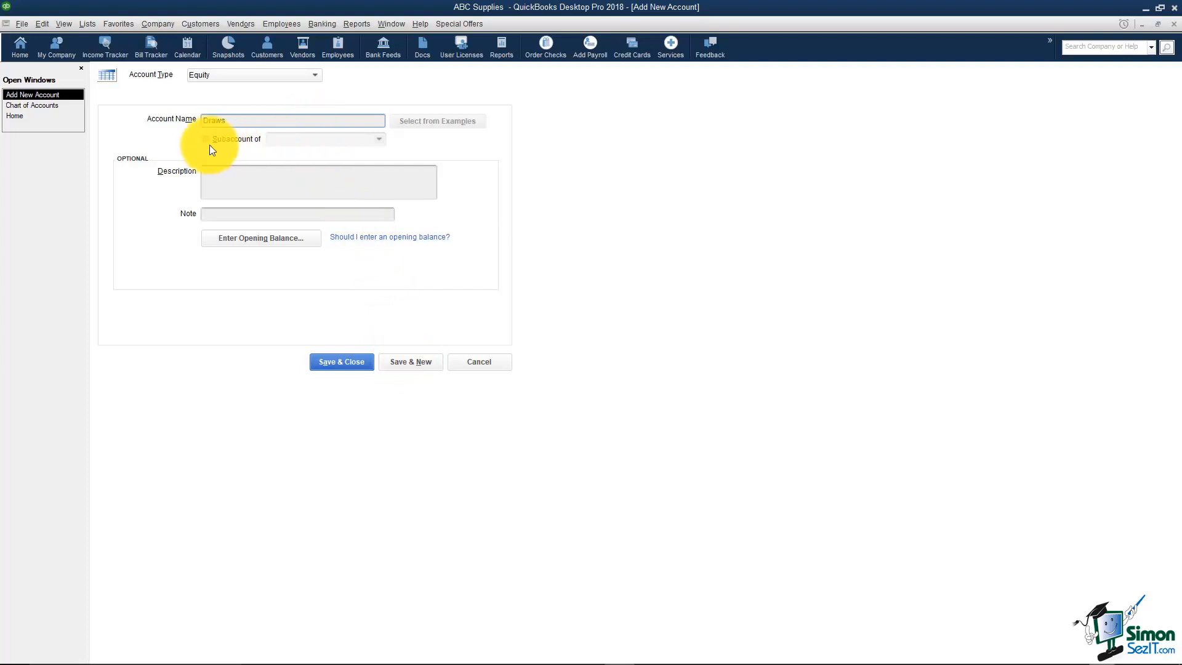
pyautogui.click(205, 140)
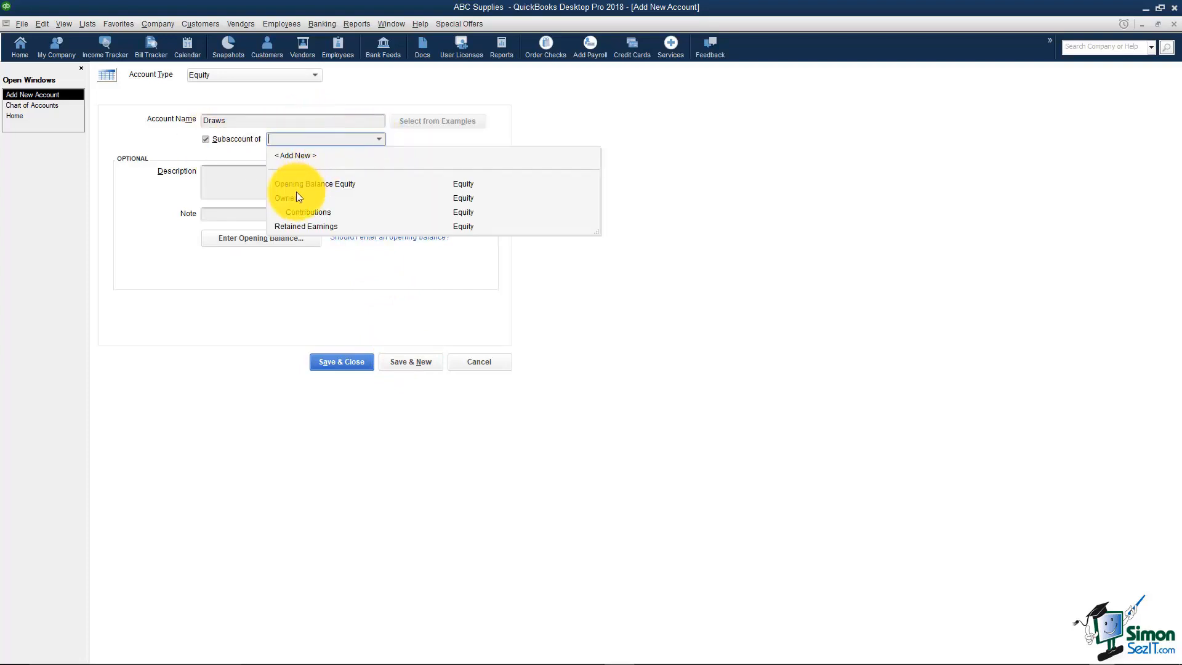
pyautogui.click(284, 197)
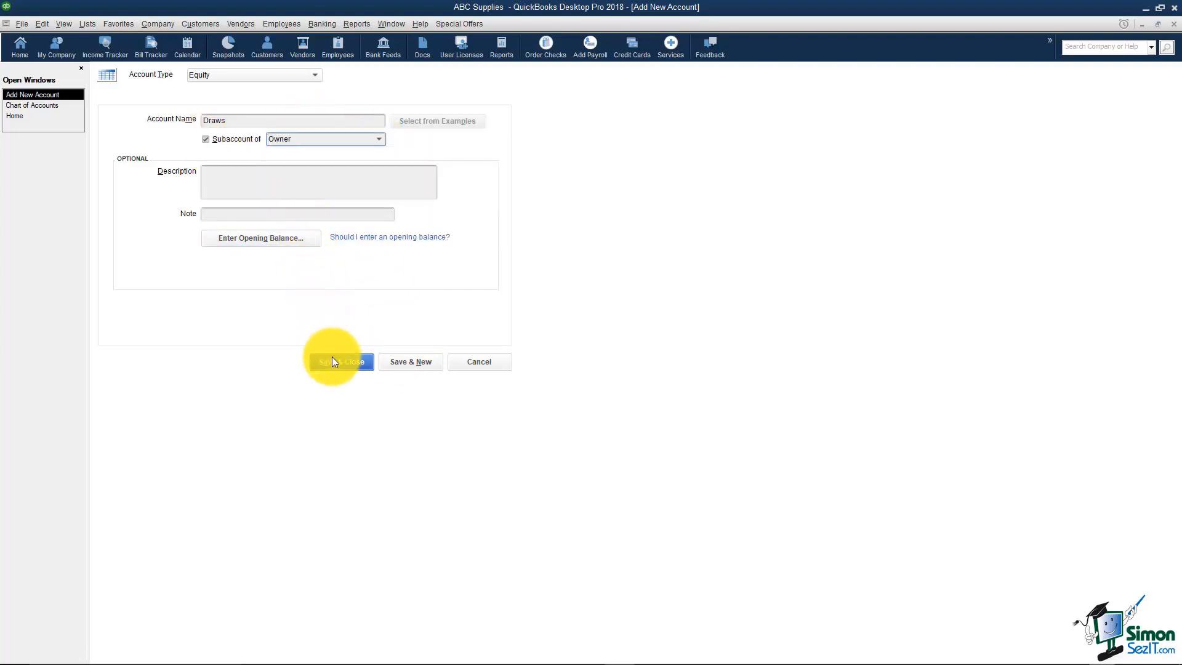
pyautogui.click(341, 362)
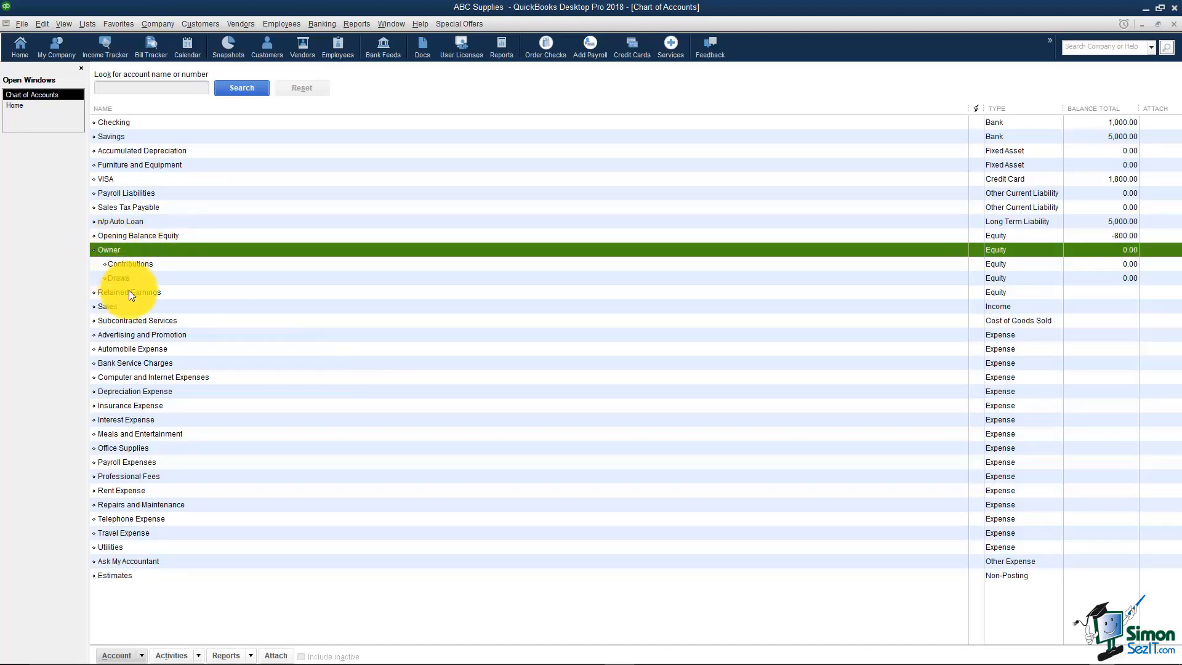
pyautogui.moveTo(123, 283)
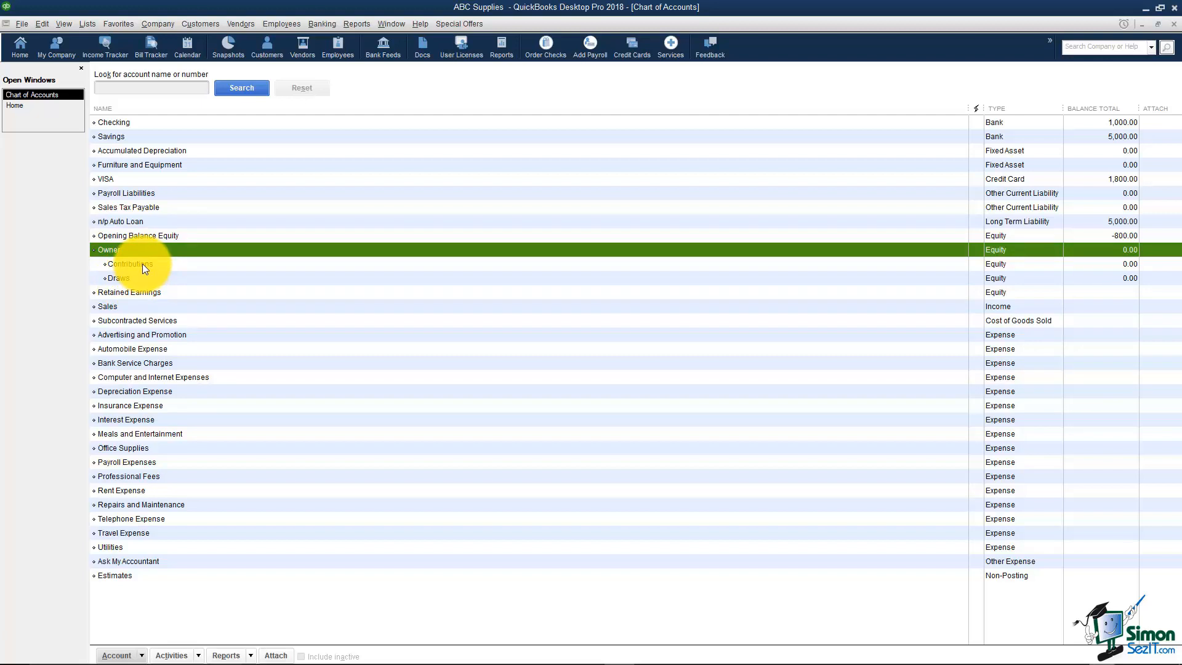
pyautogui.moveTo(184, 287)
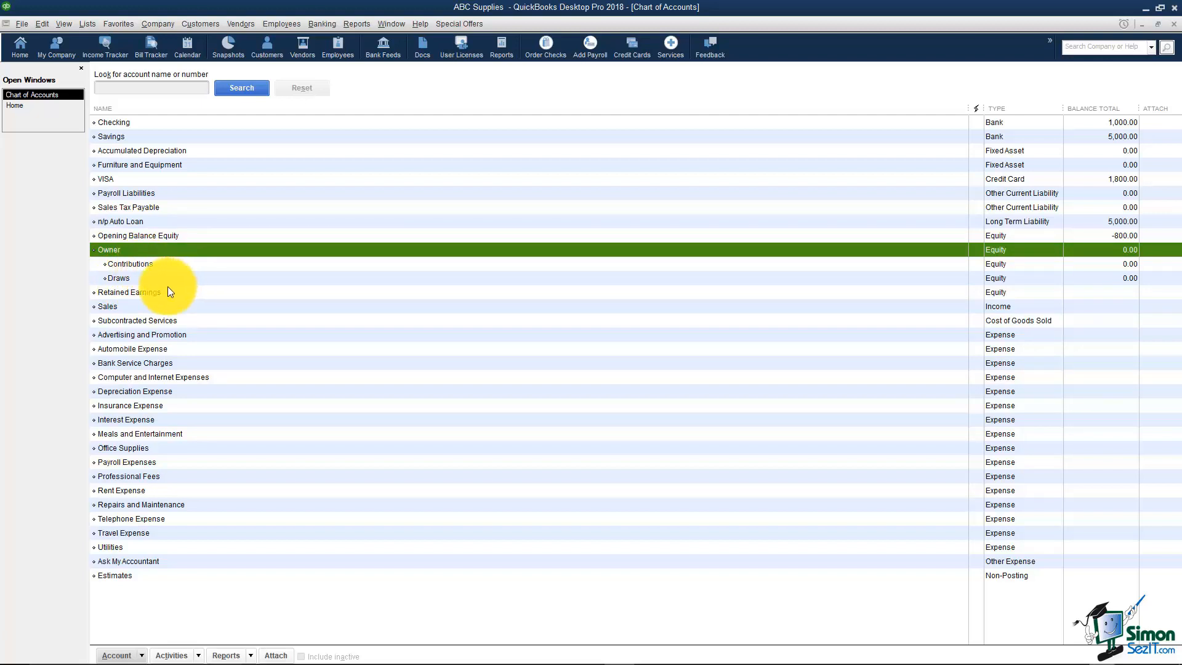
pyautogui.moveTo(164, 289)
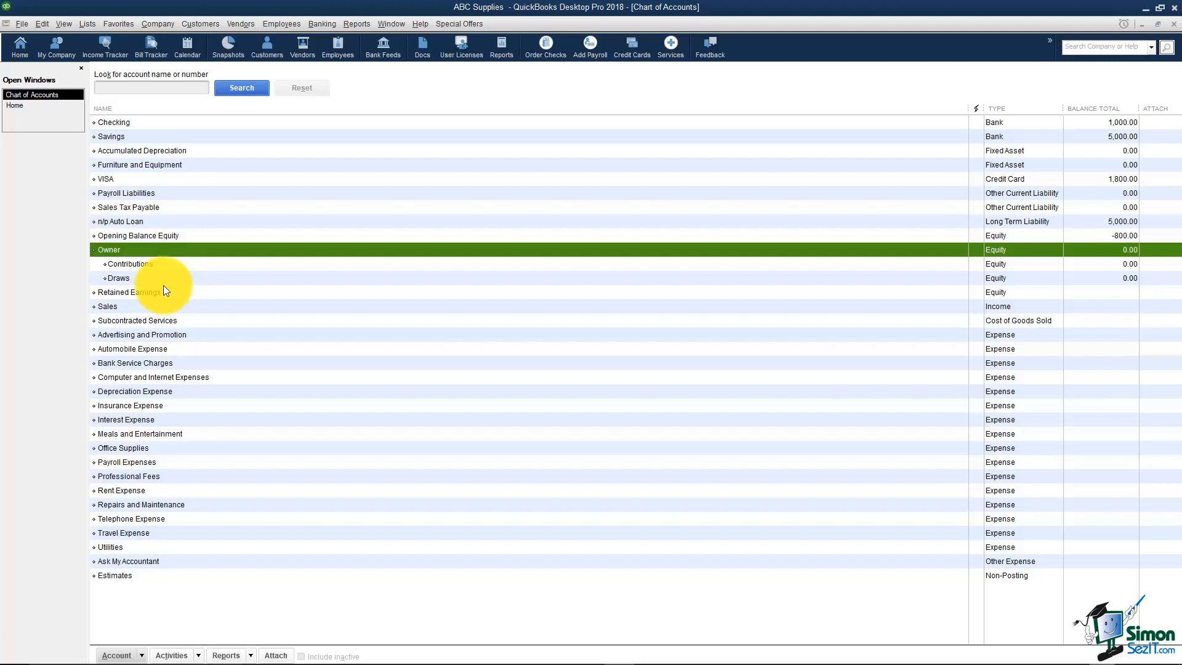
pyautogui.moveTo(183, 274)
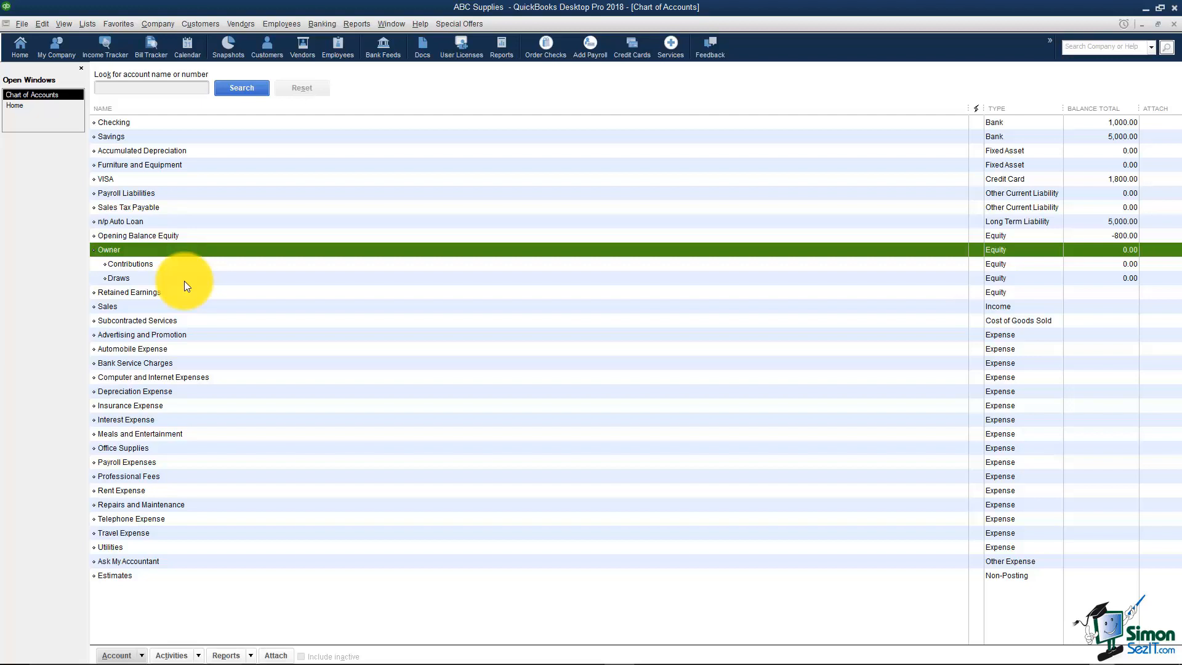
pyautogui.click(118, 277)
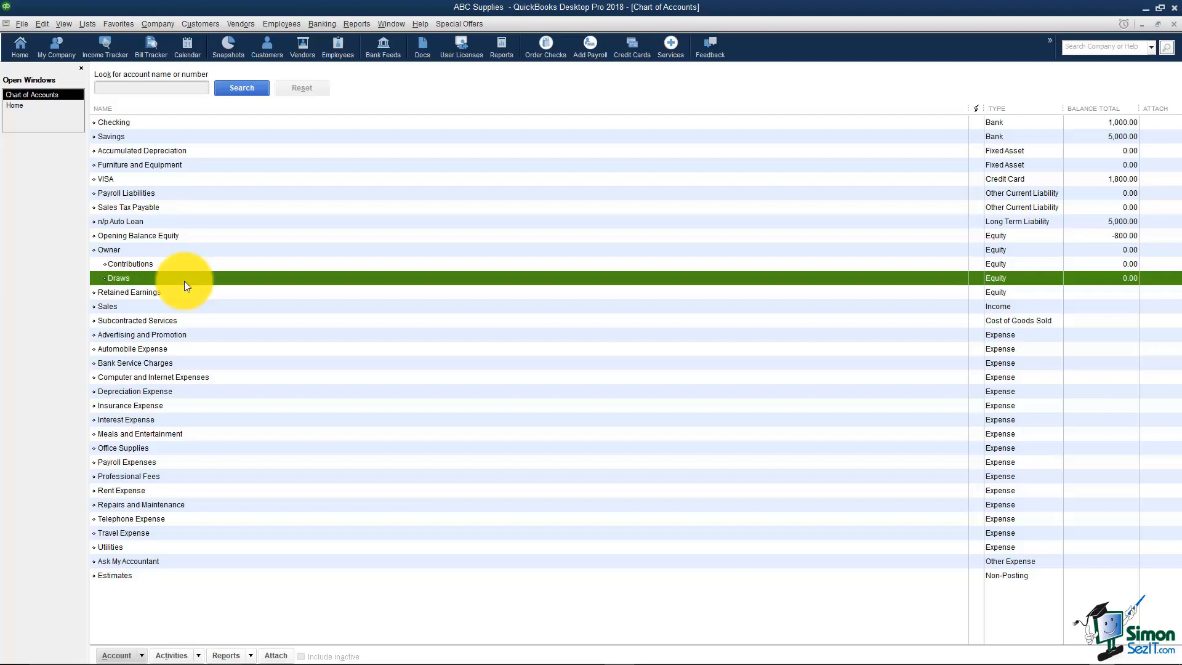
pyautogui.moveTo(182, 281)
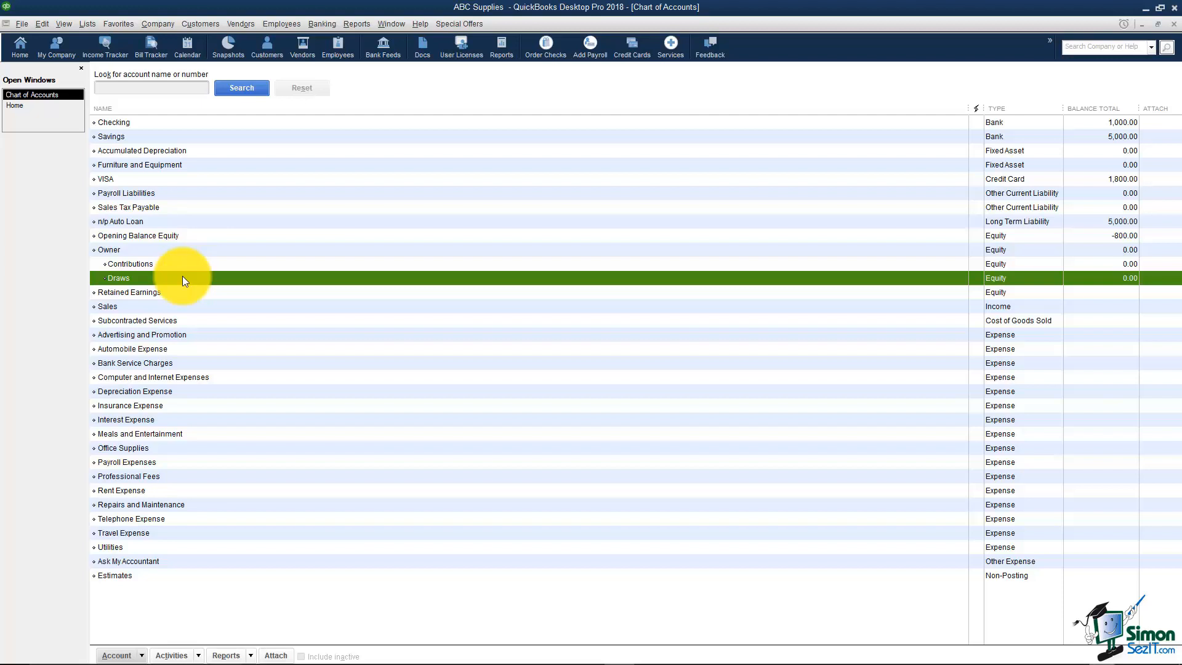
pyautogui.moveTo(149, 298)
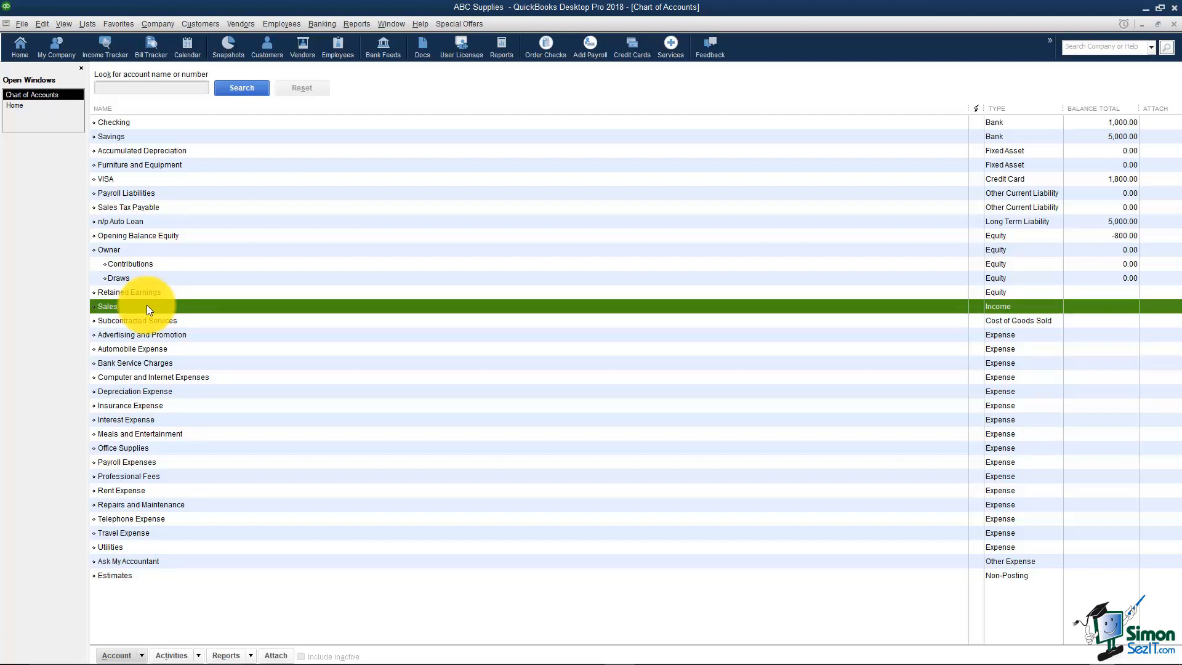
pyautogui.click(137, 321)
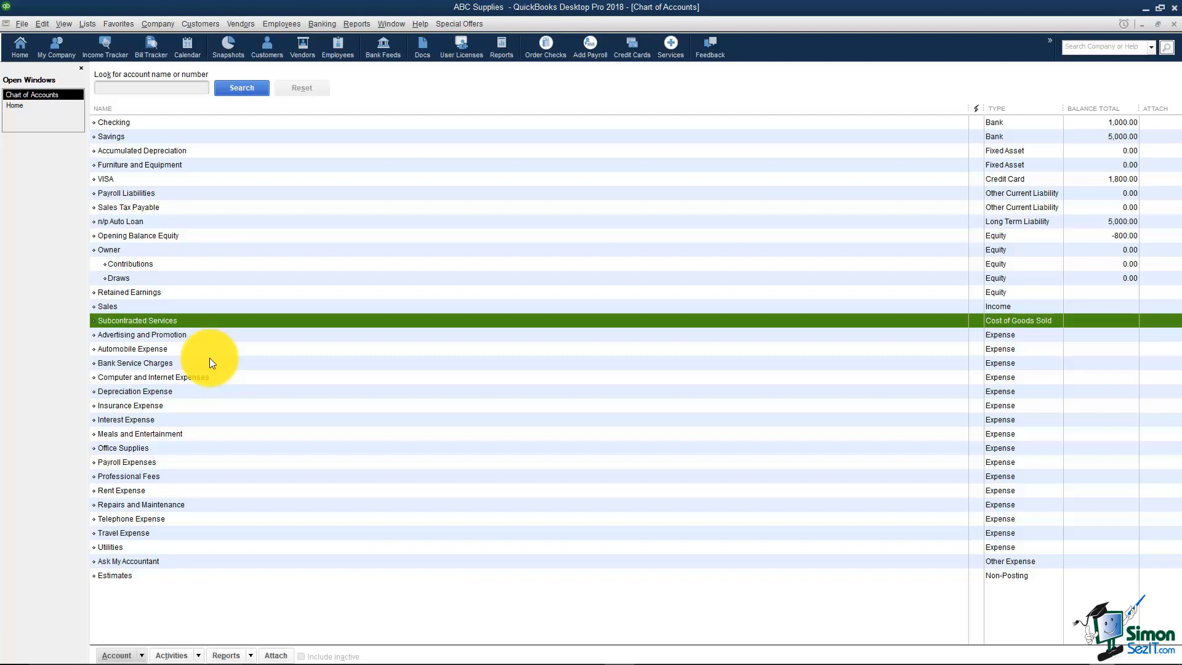
pyautogui.moveTo(147, 508)
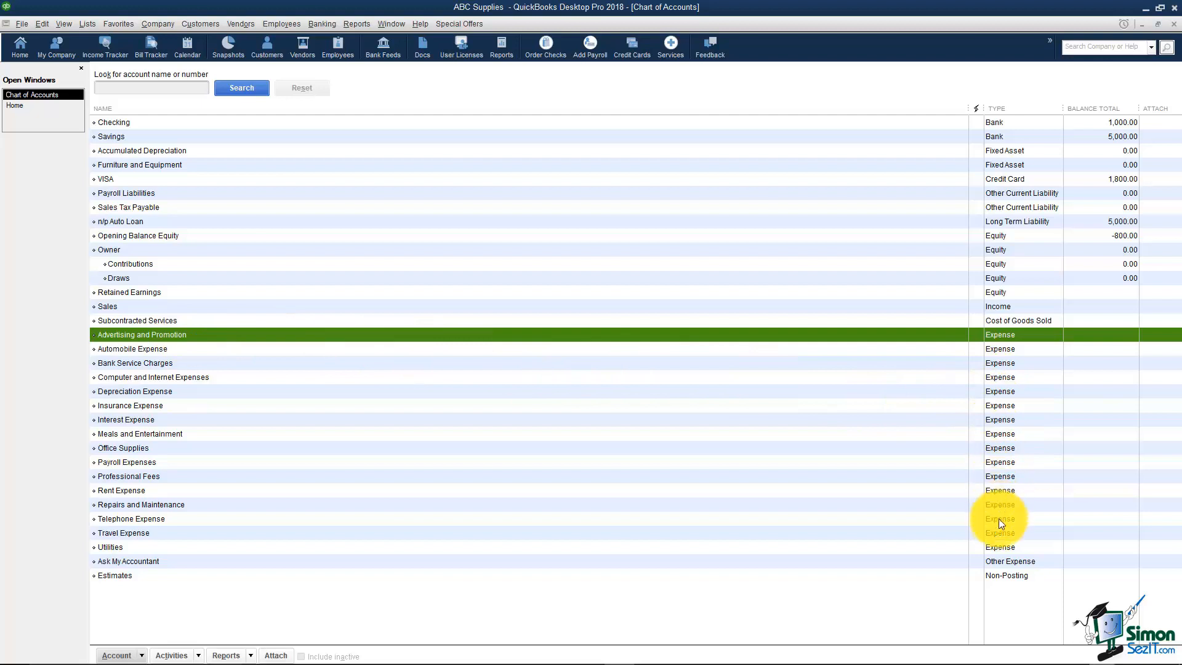
pyautogui.moveTo(209, 337)
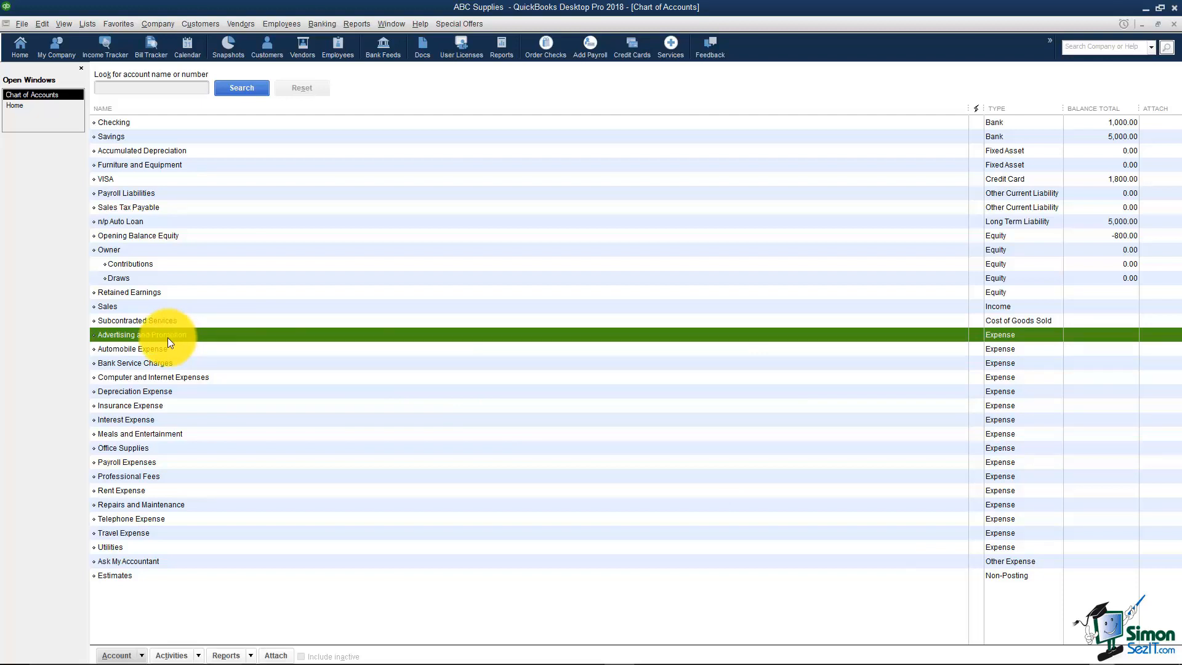
pyautogui.moveTo(168, 358)
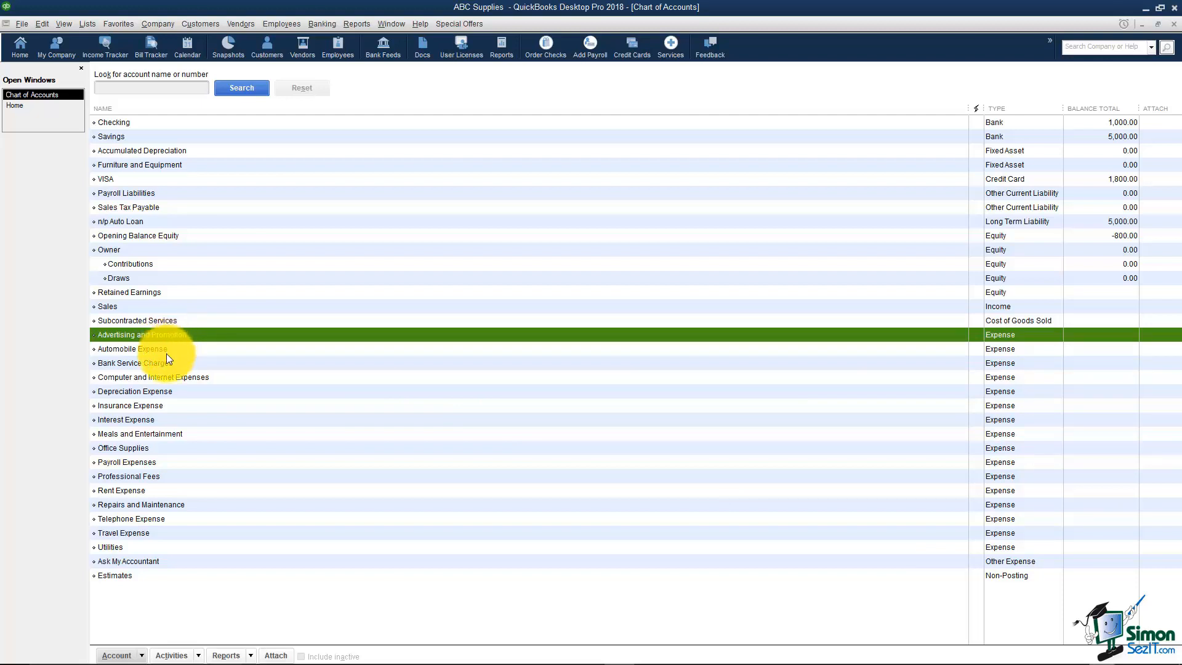
pyautogui.click(132, 349)
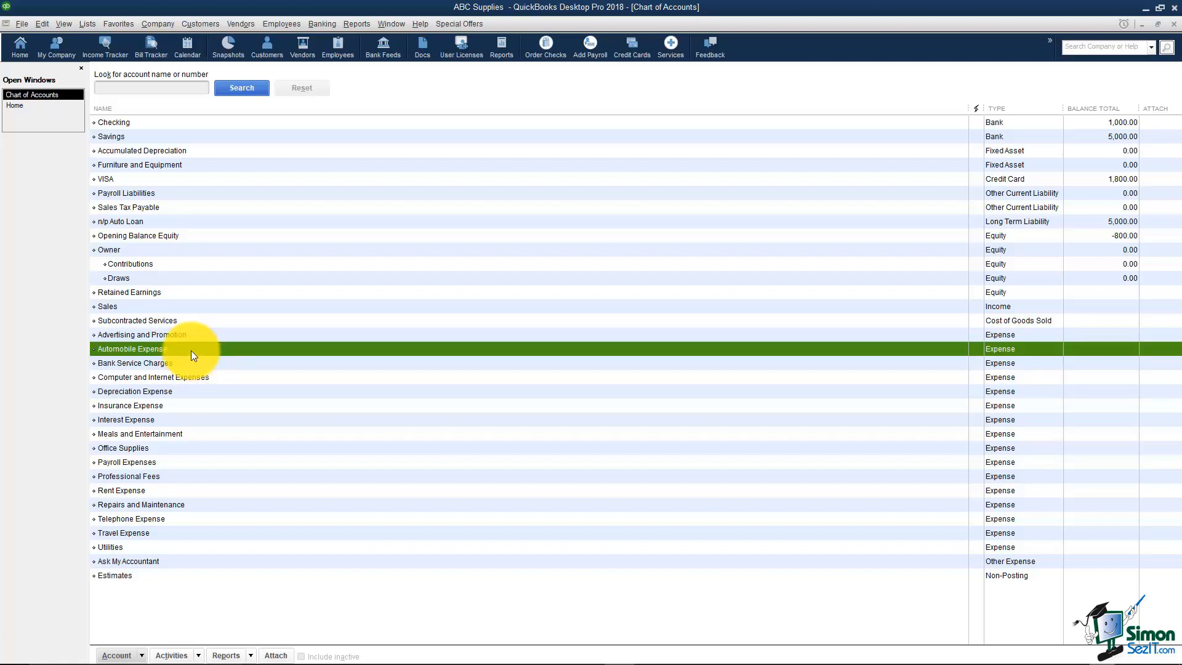
# Step: From Automobile Expense's context menu, create a new Expense account named Fuel
pyautogui.rightClick(192, 349)
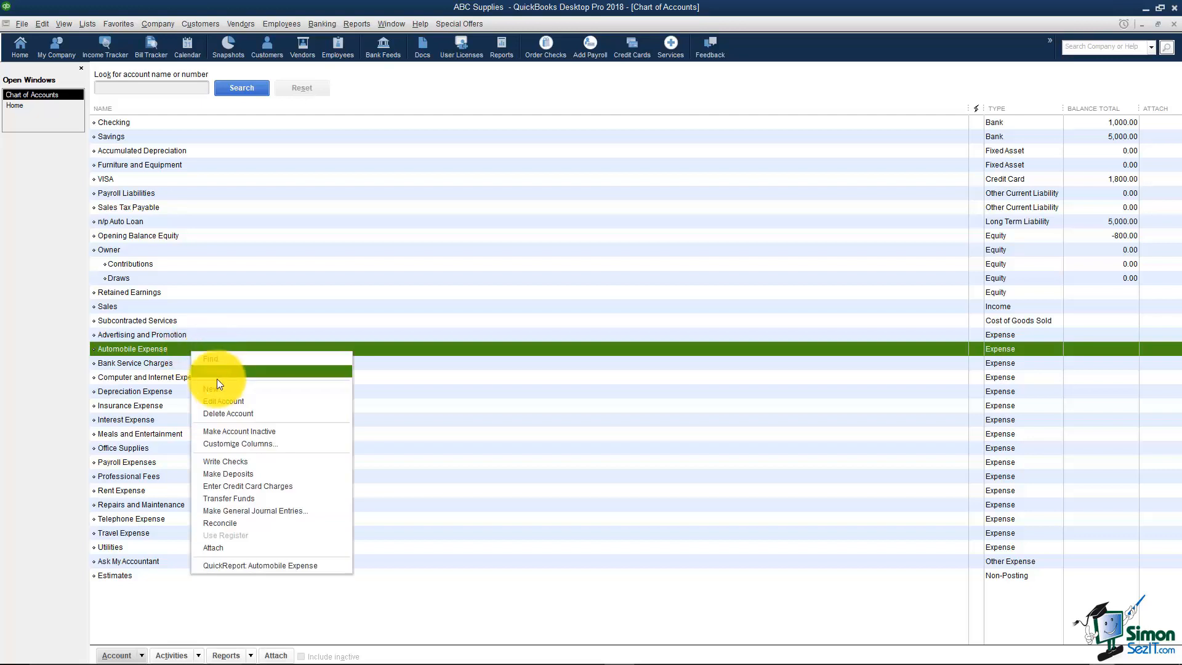
pyautogui.click(213, 390)
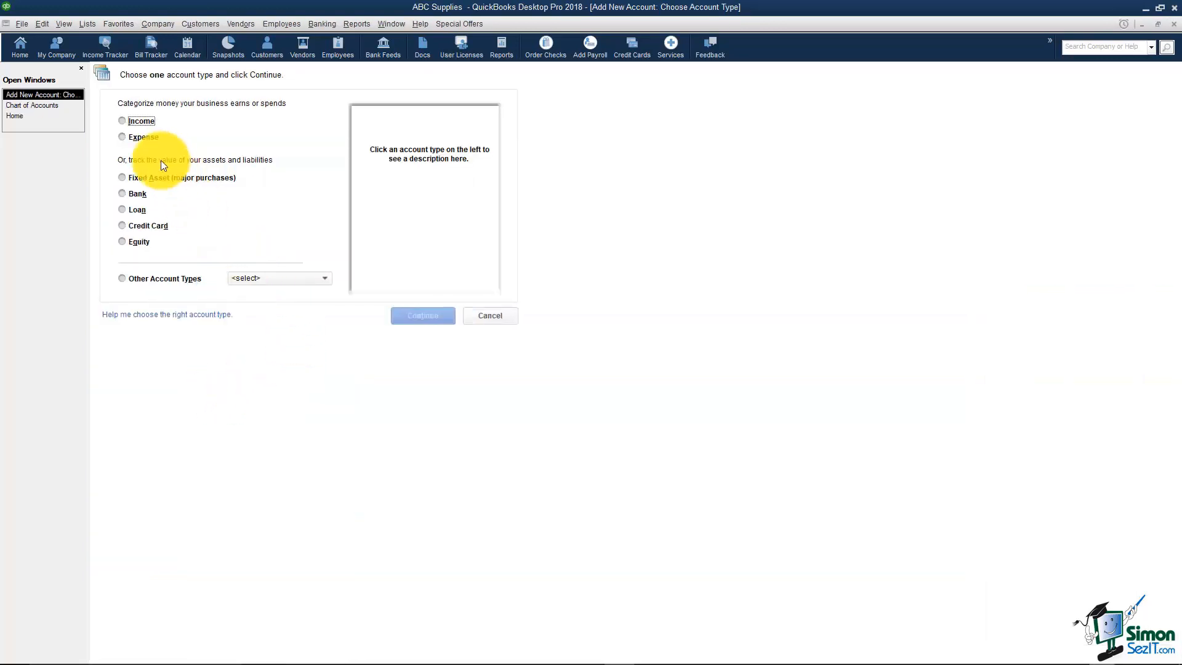
pyautogui.click(122, 136)
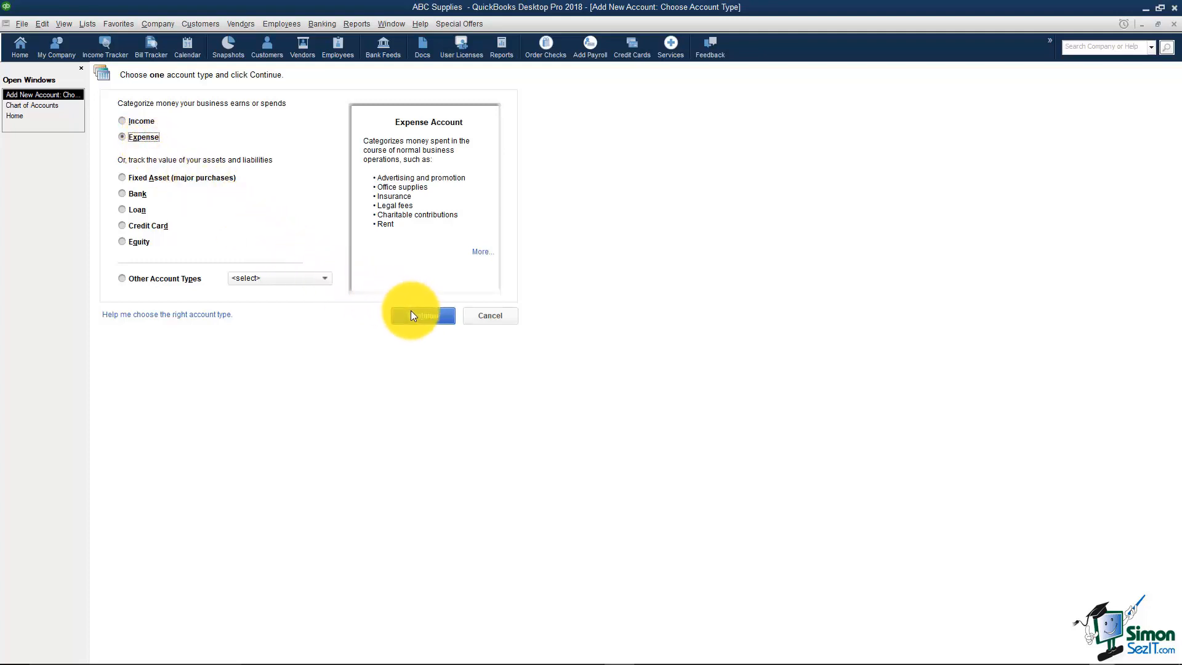
pyautogui.click(422, 316)
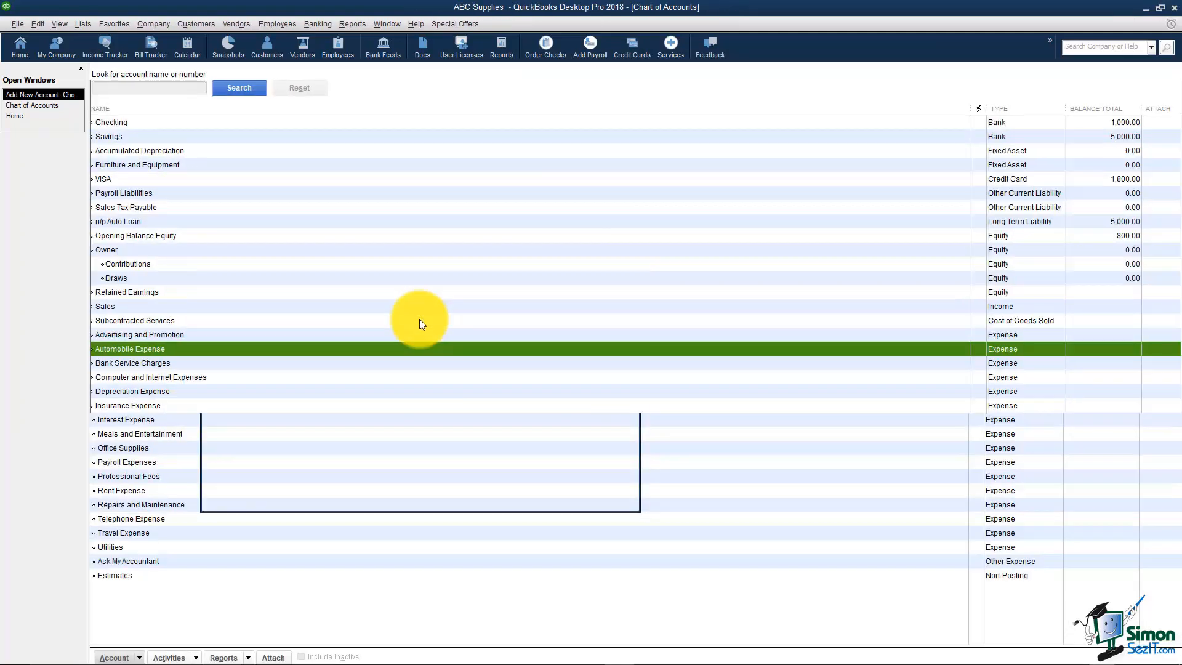
pyautogui.write('Fuel')
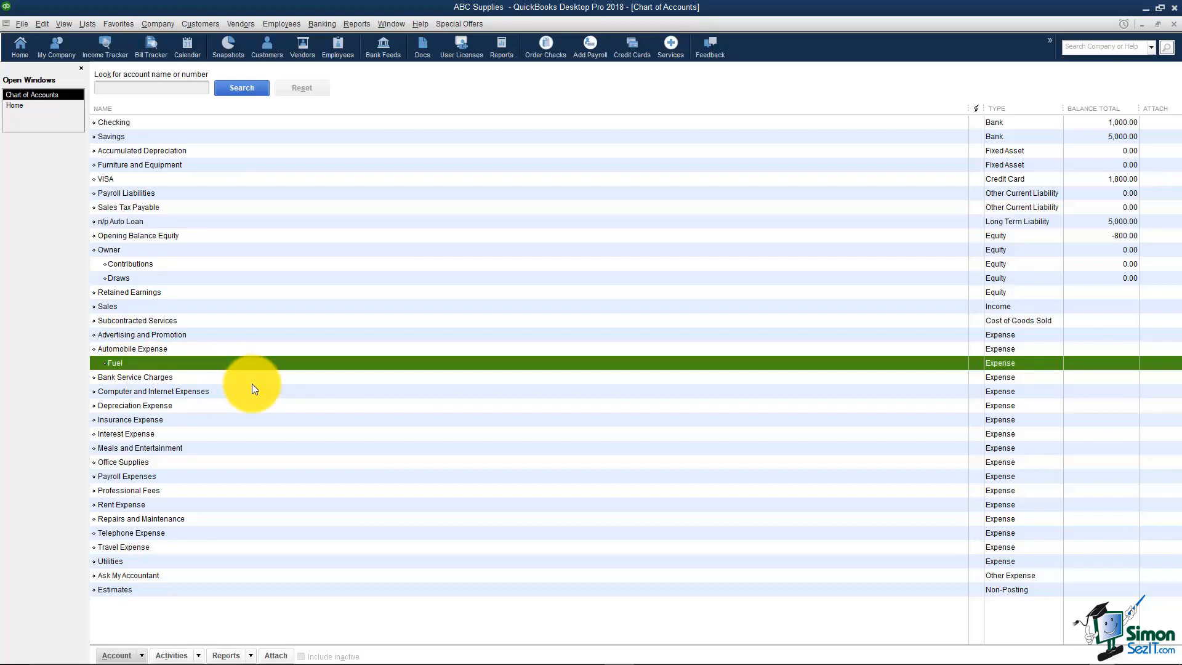
pyautogui.click(152, 391)
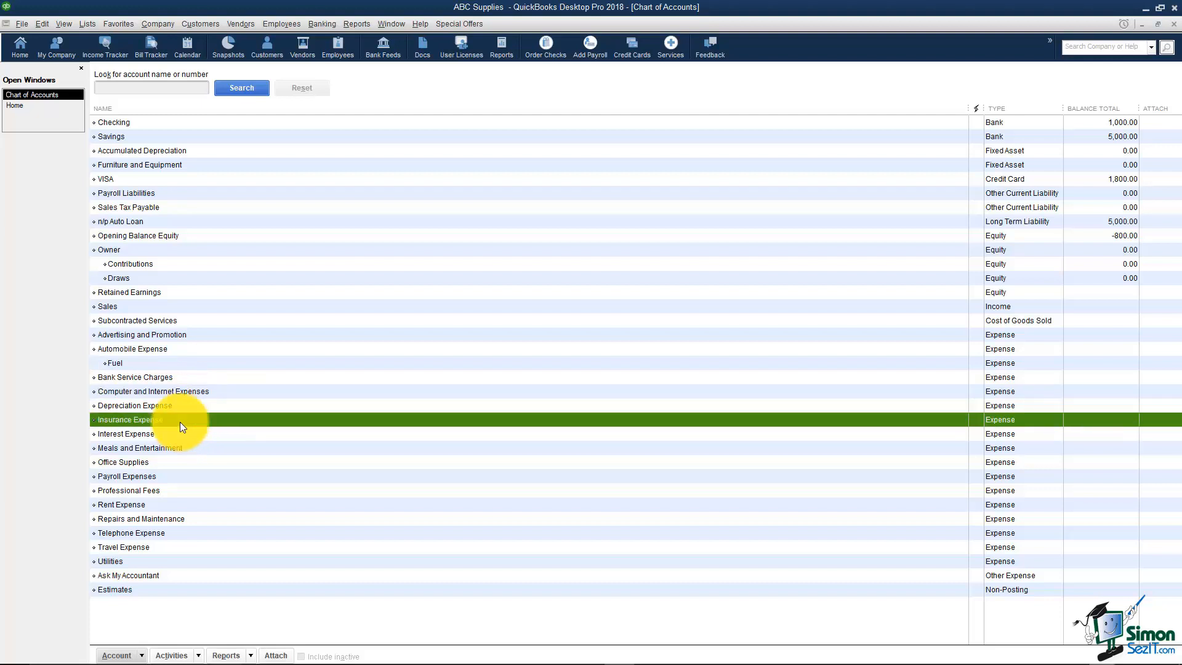
pyautogui.moveTo(249, 423)
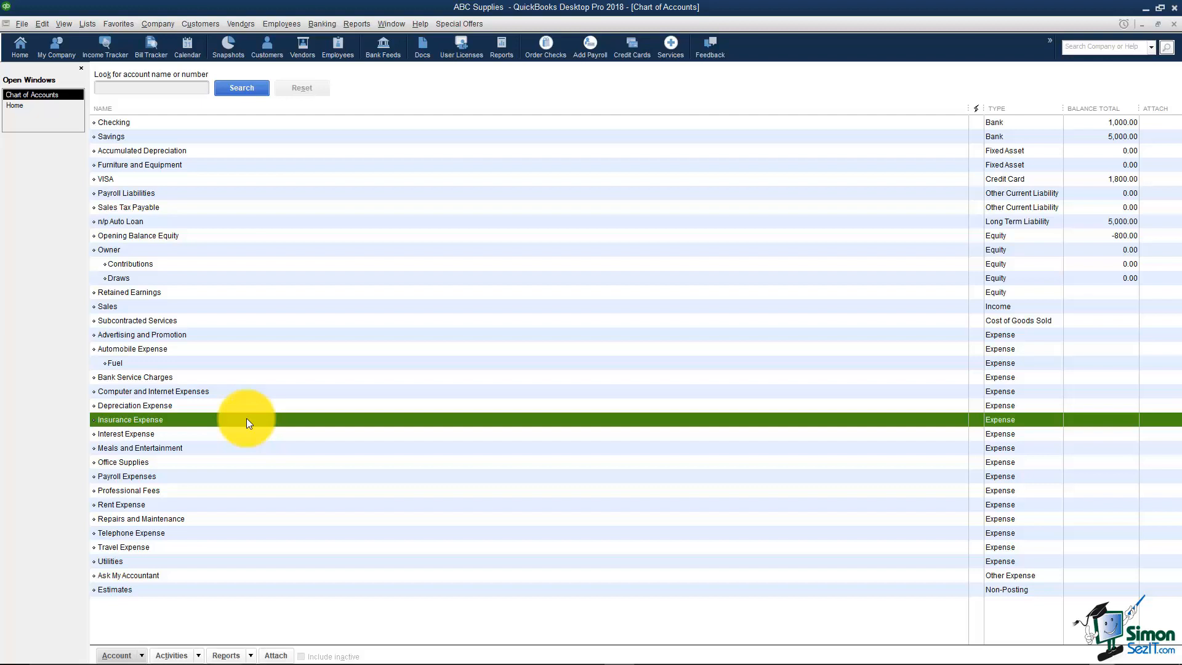
pyautogui.moveTo(146, 462)
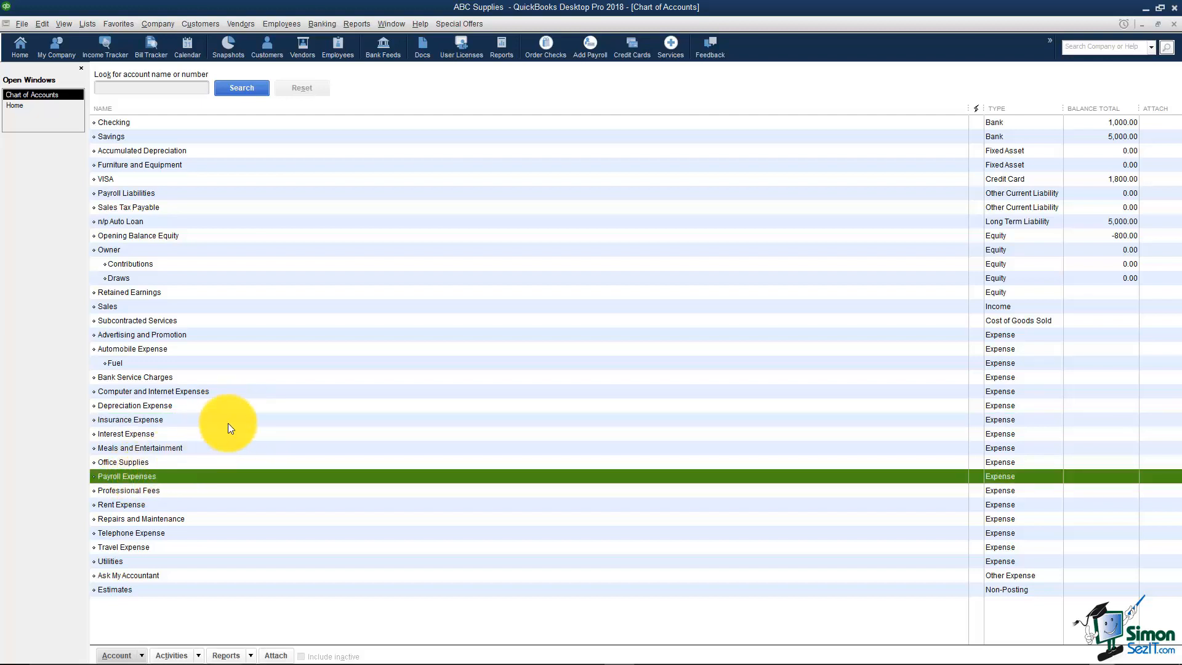
pyautogui.moveTo(232, 437)
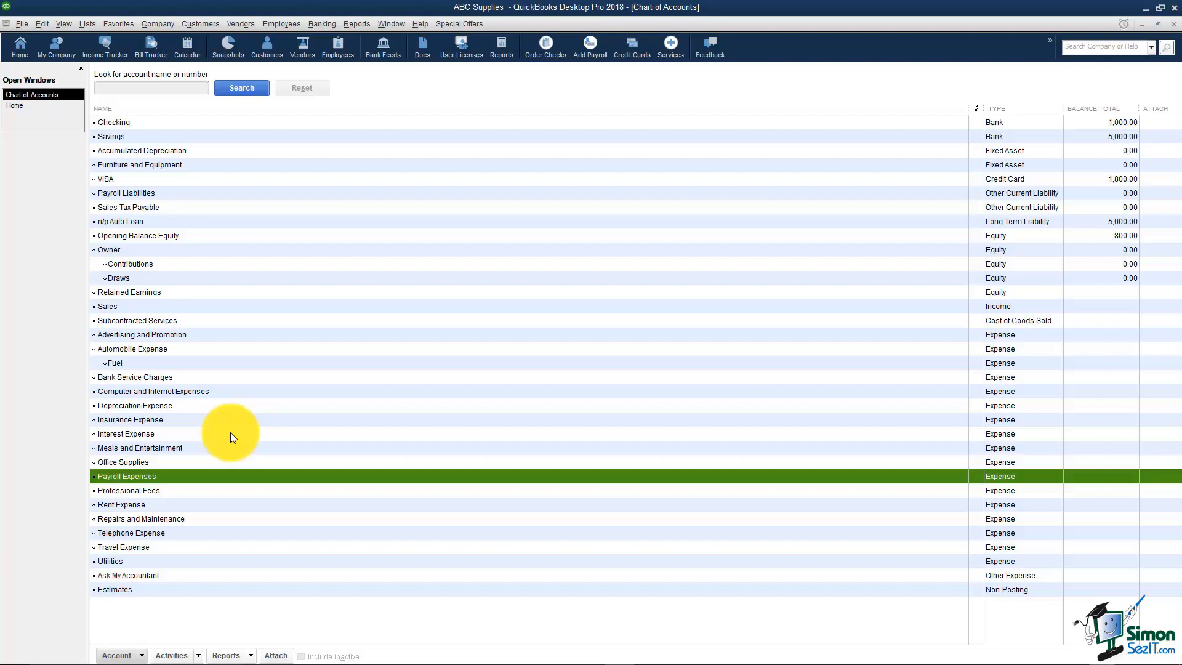
pyautogui.moveTo(133, 496)
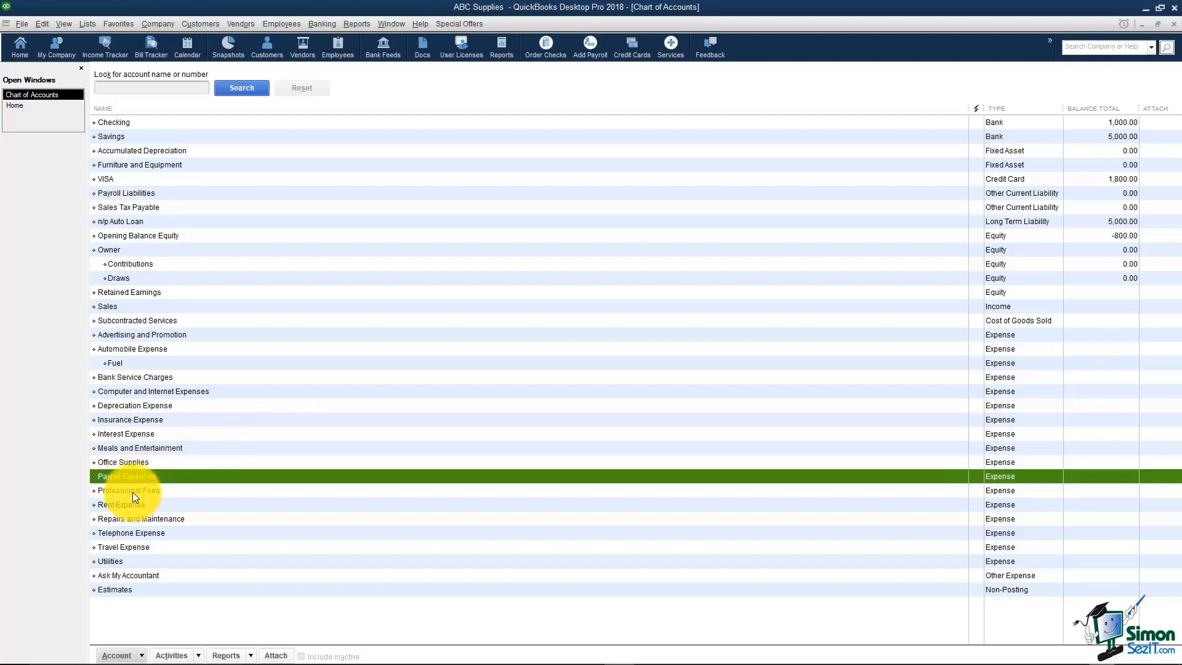
pyautogui.click(128, 492)
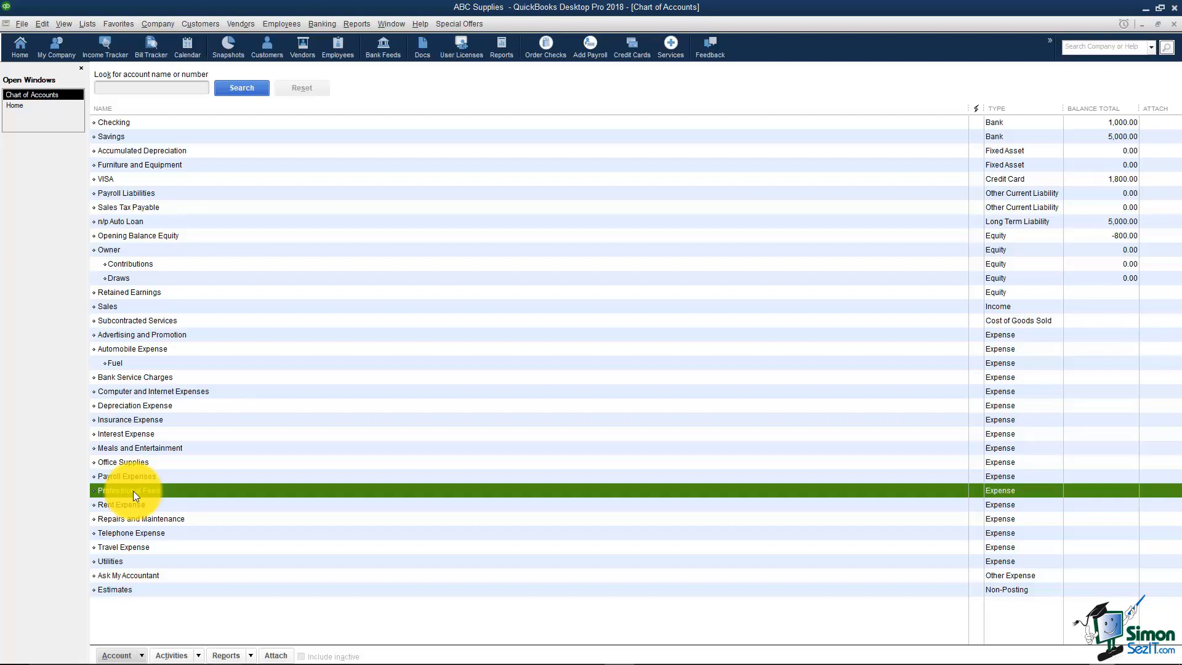
pyautogui.moveTo(145, 526)
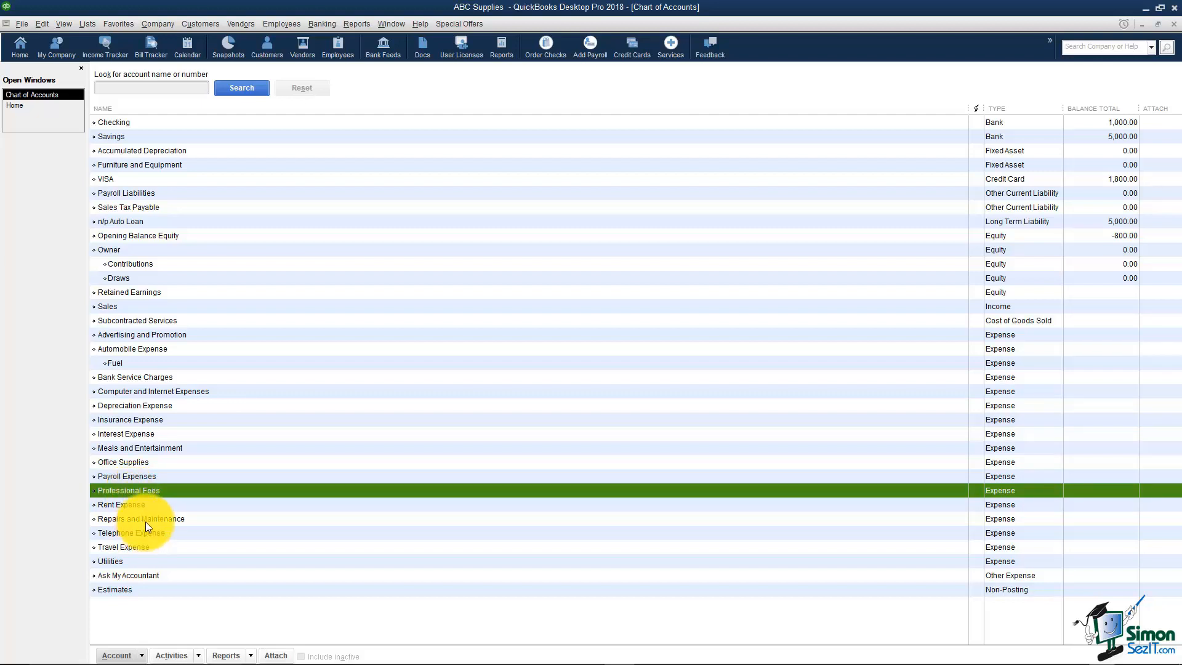
pyautogui.click(139, 518)
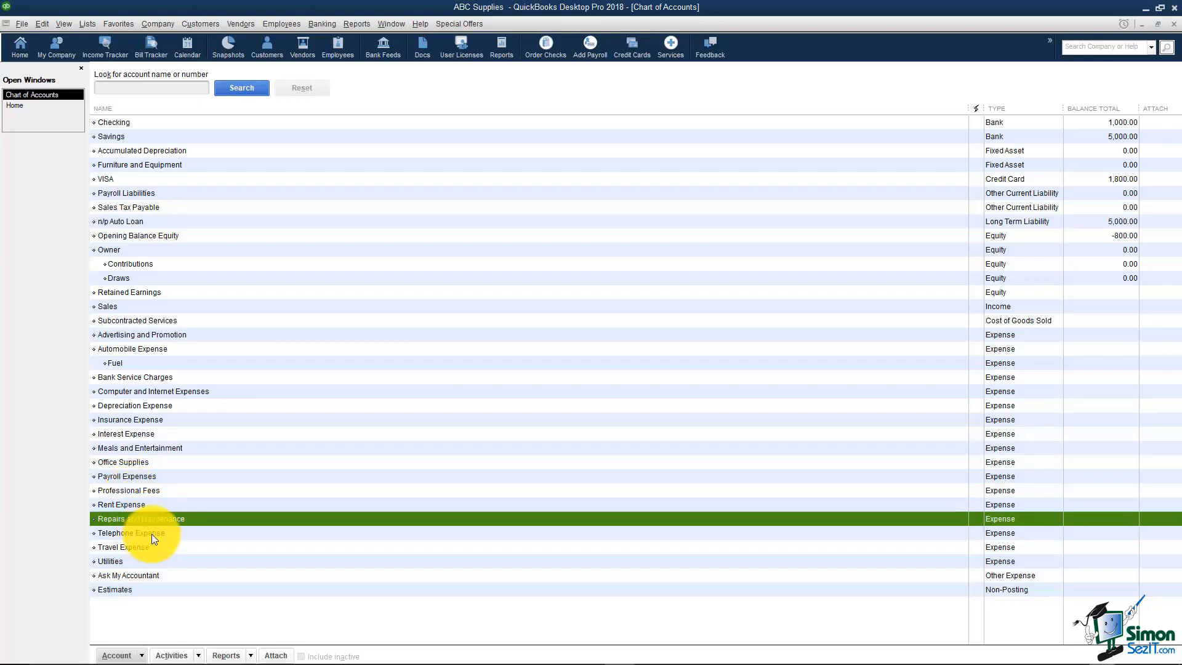
pyautogui.click(150, 533)
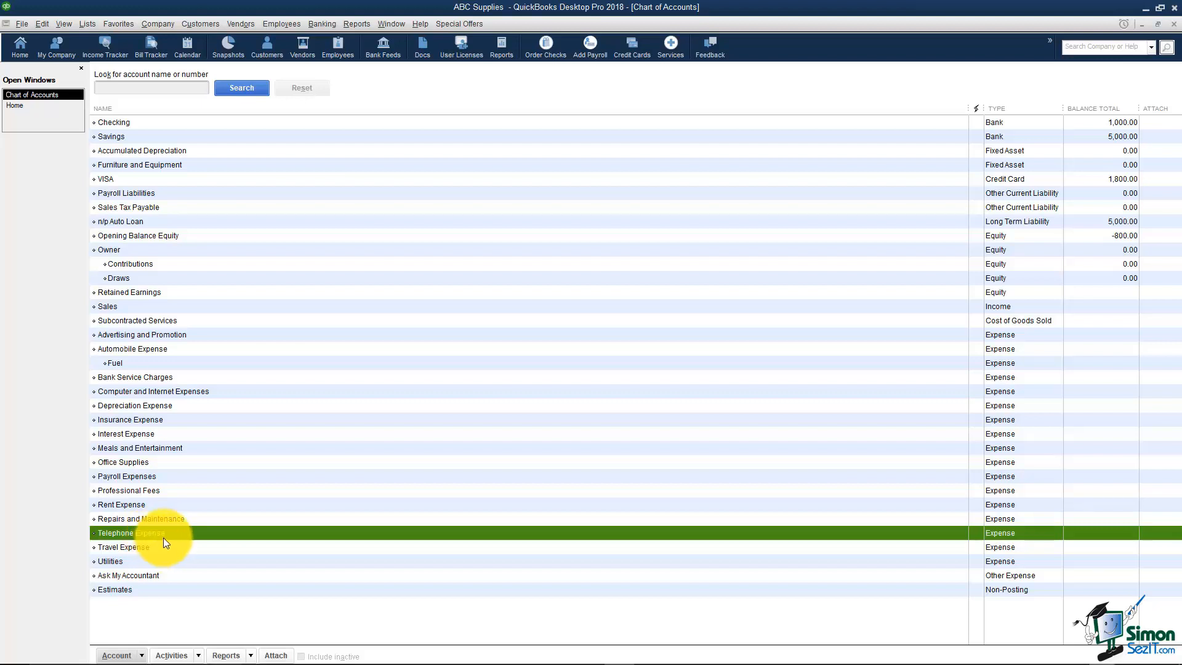
pyautogui.moveTo(159, 538)
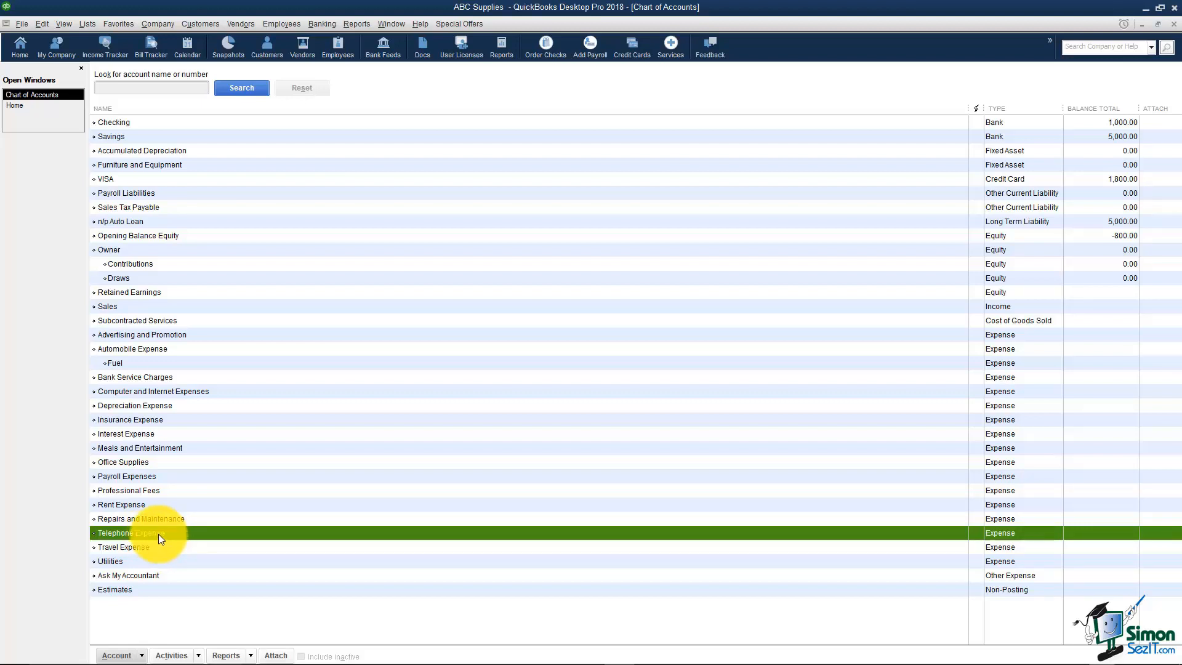
# Step: Edit Telephone Expense to be a subaccount of Utilities and save it
pyautogui.rightClick(159, 537)
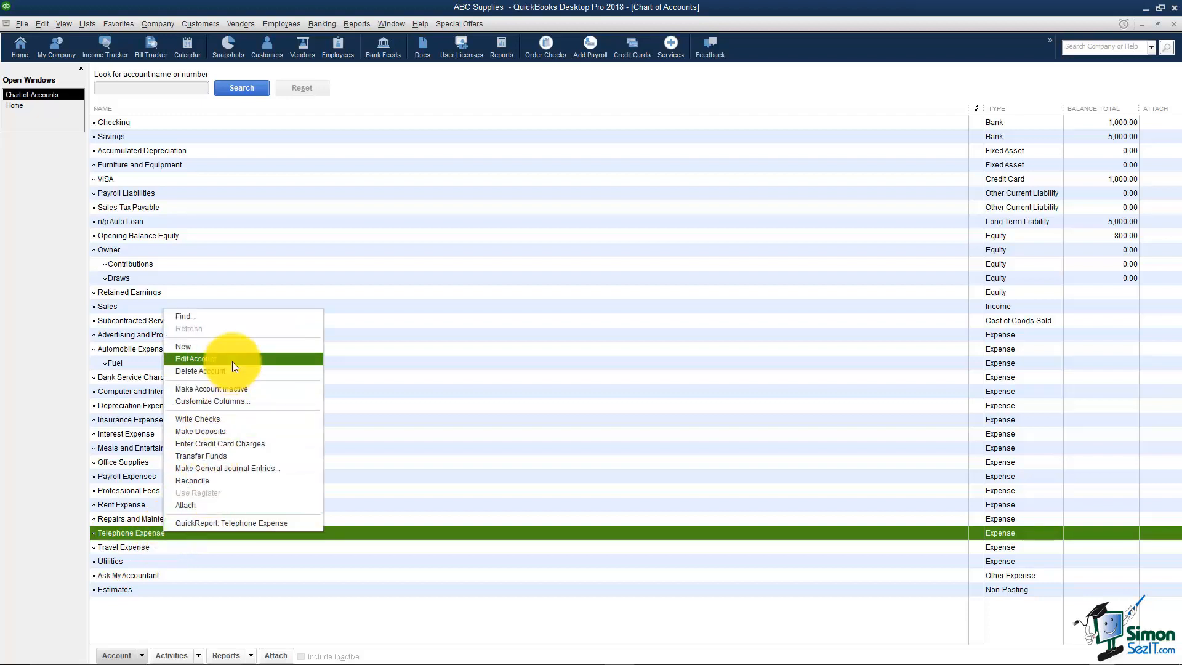
pyautogui.click(195, 359)
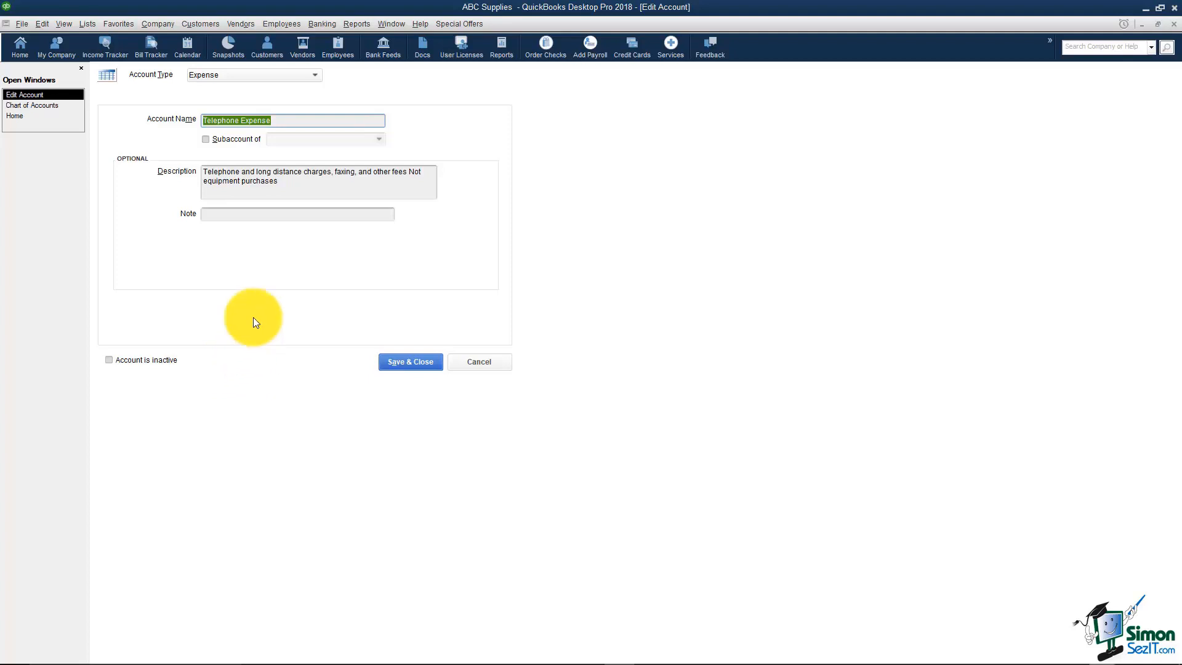
pyautogui.click(206, 139)
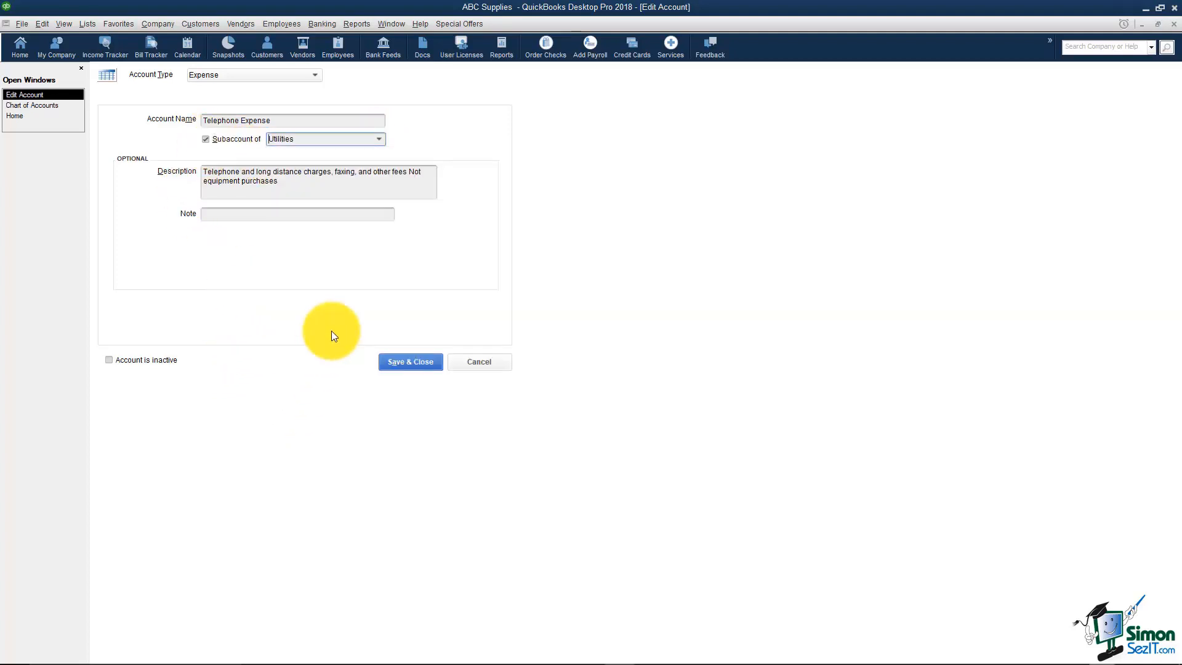
pyautogui.click(409, 362)
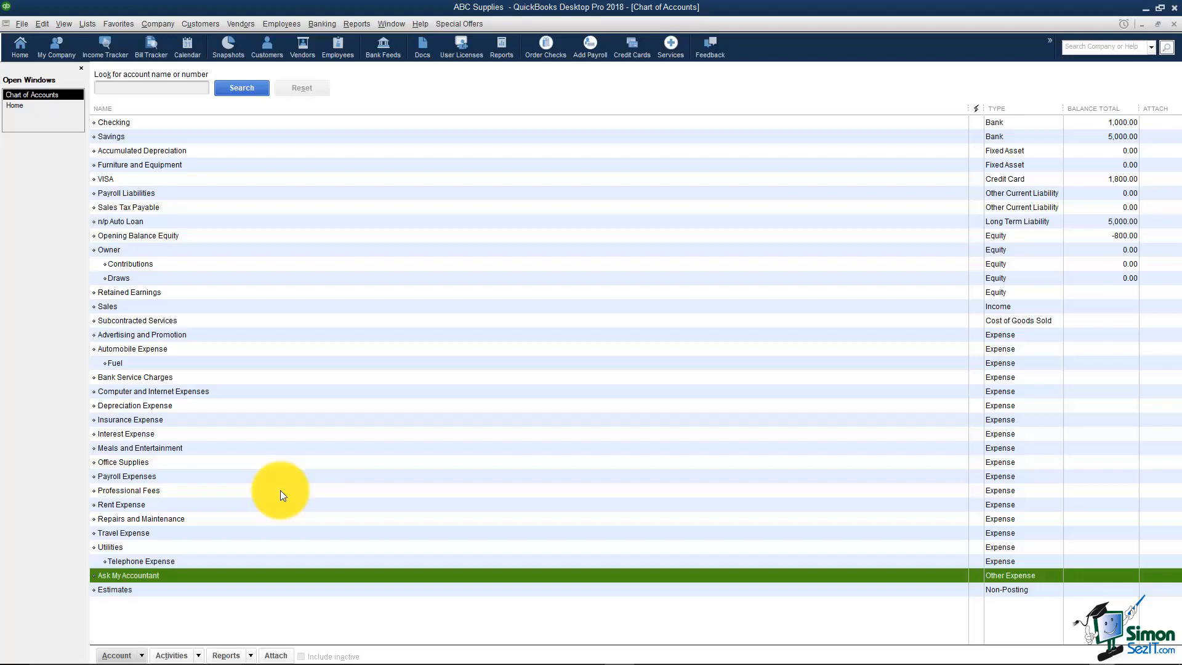
pyautogui.moveTo(256, 494)
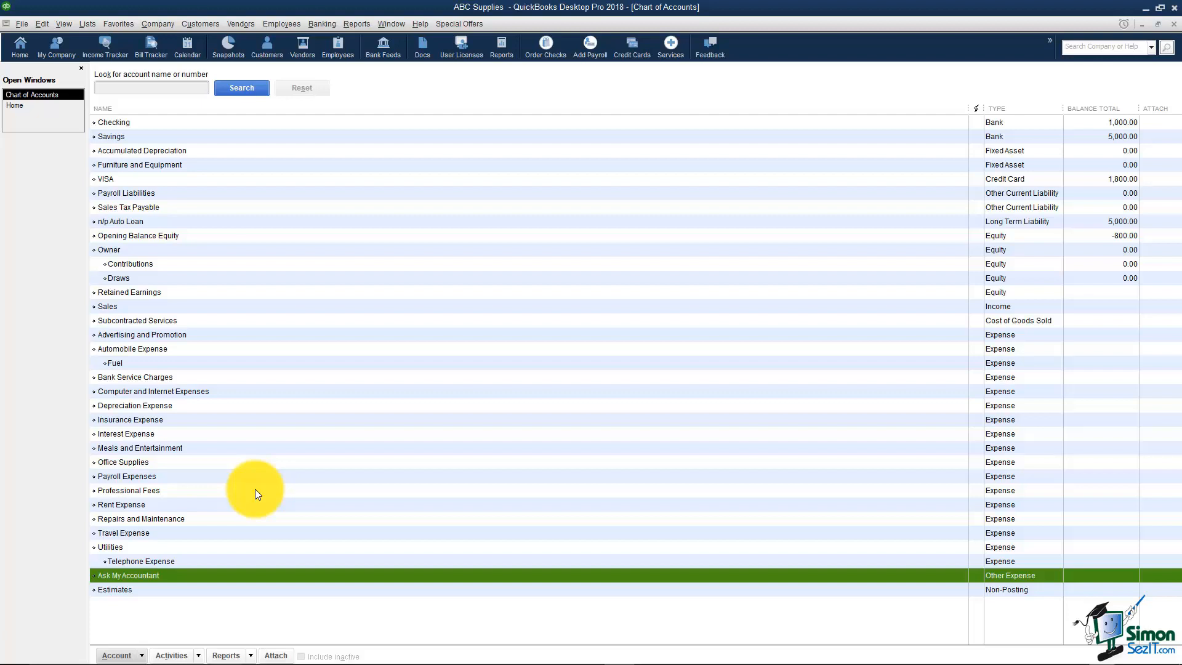
pyautogui.moveTo(253, 491)
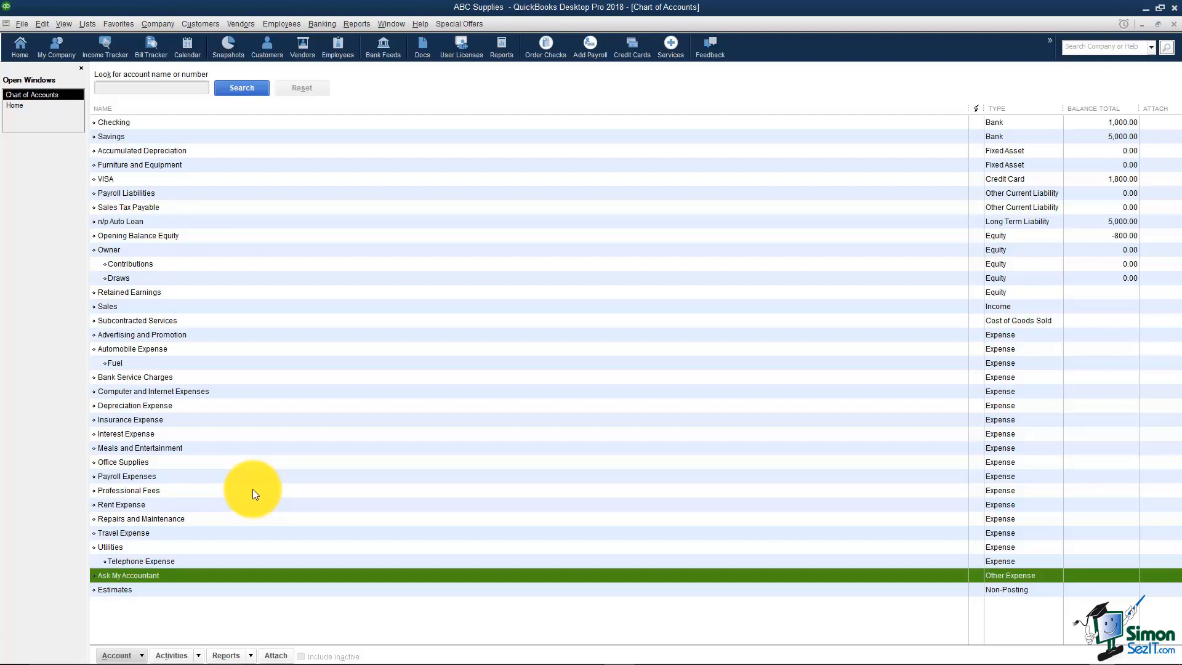